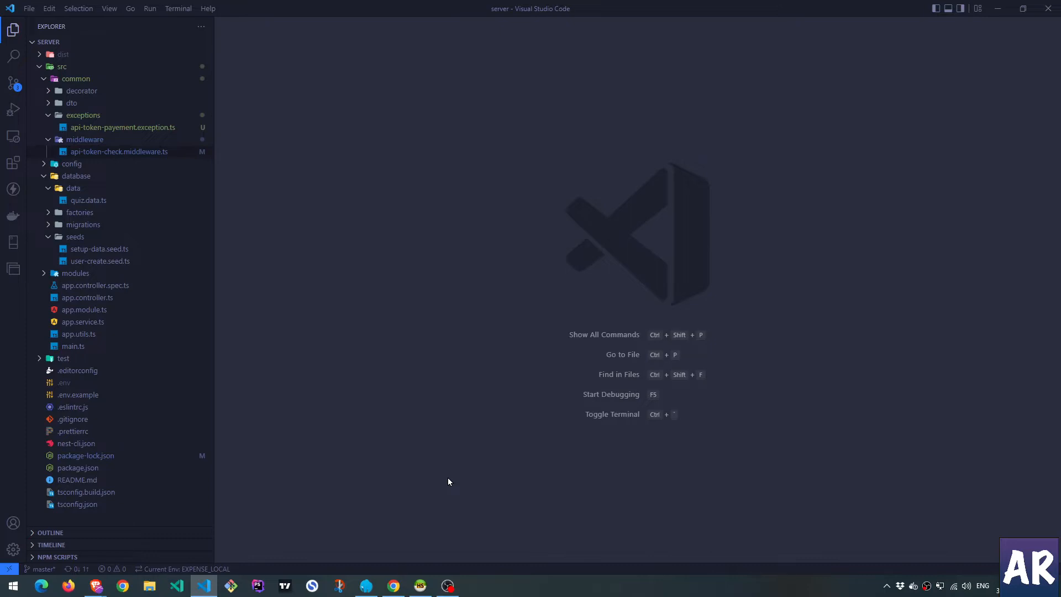
Collapse the database folder under src in the Explorer to show the top-level structure
key("ctrl+n")
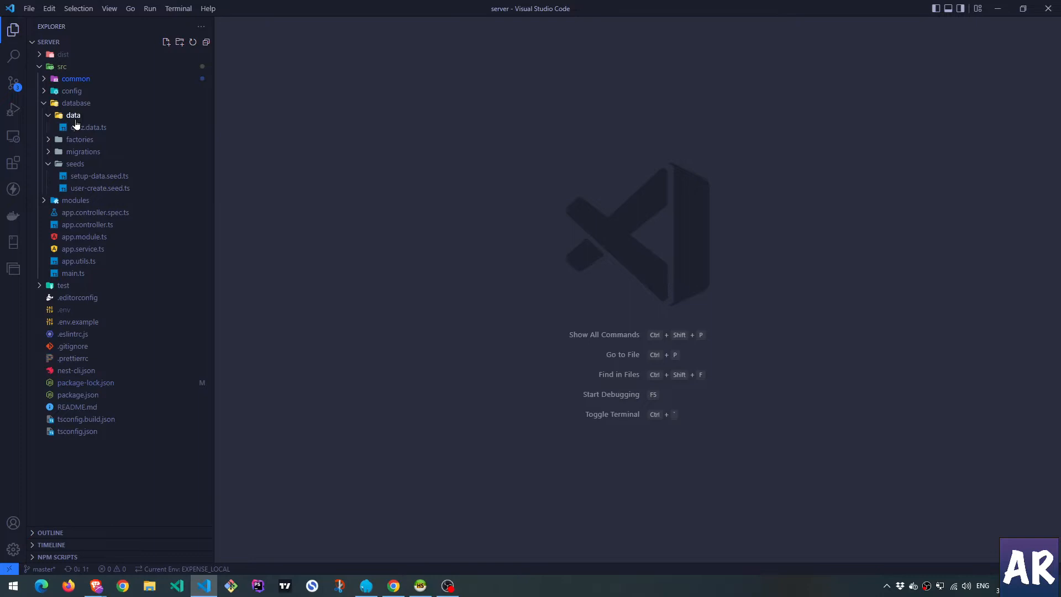
left_click(76, 103)
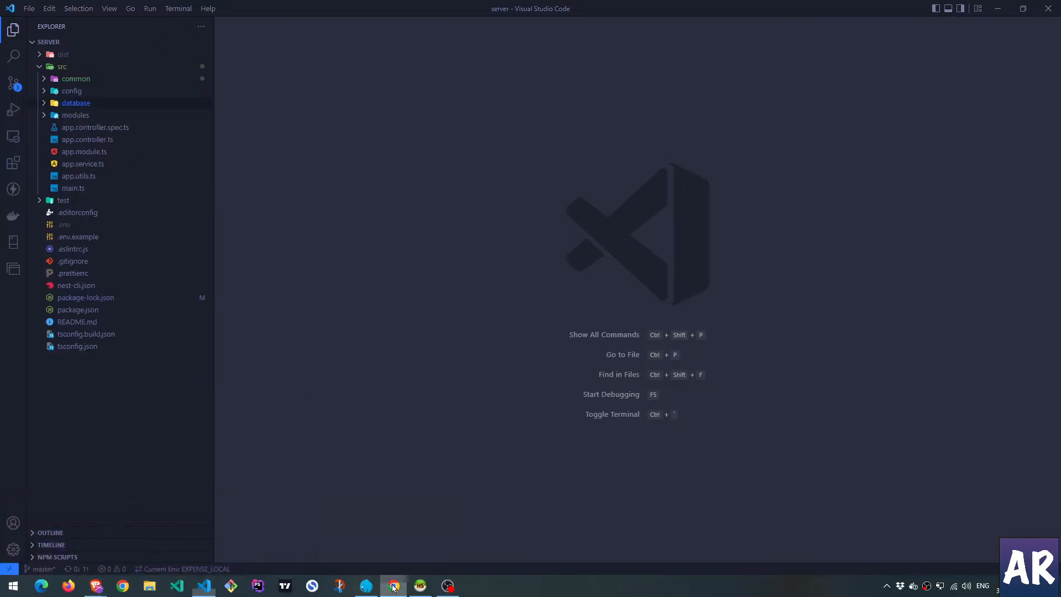
Bring the browser forward to view the POST /quiz/create section in Swagger UI
left_click(393, 586)
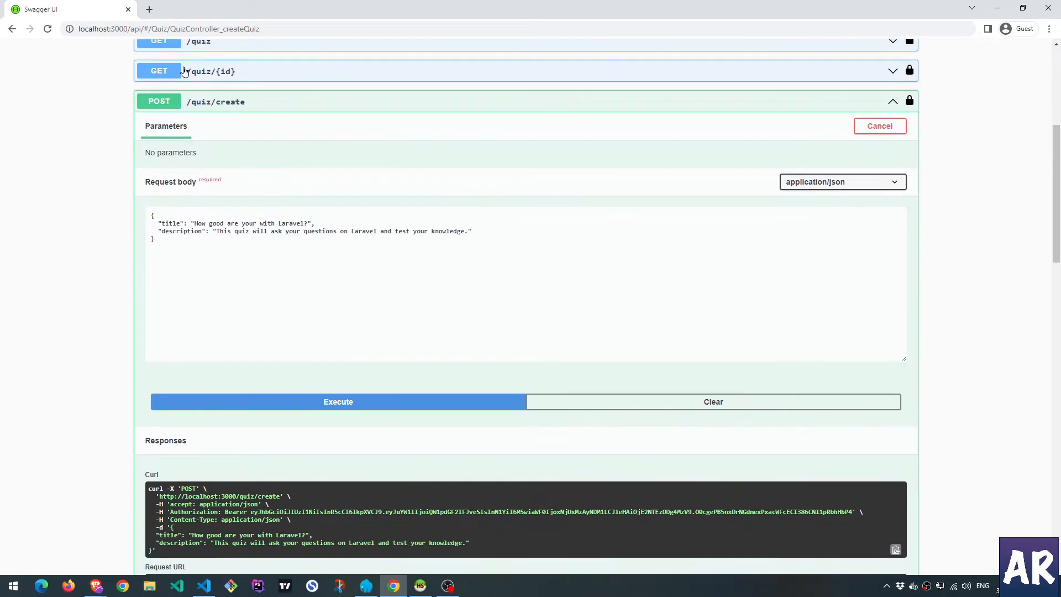
mouse_move(264, 153)
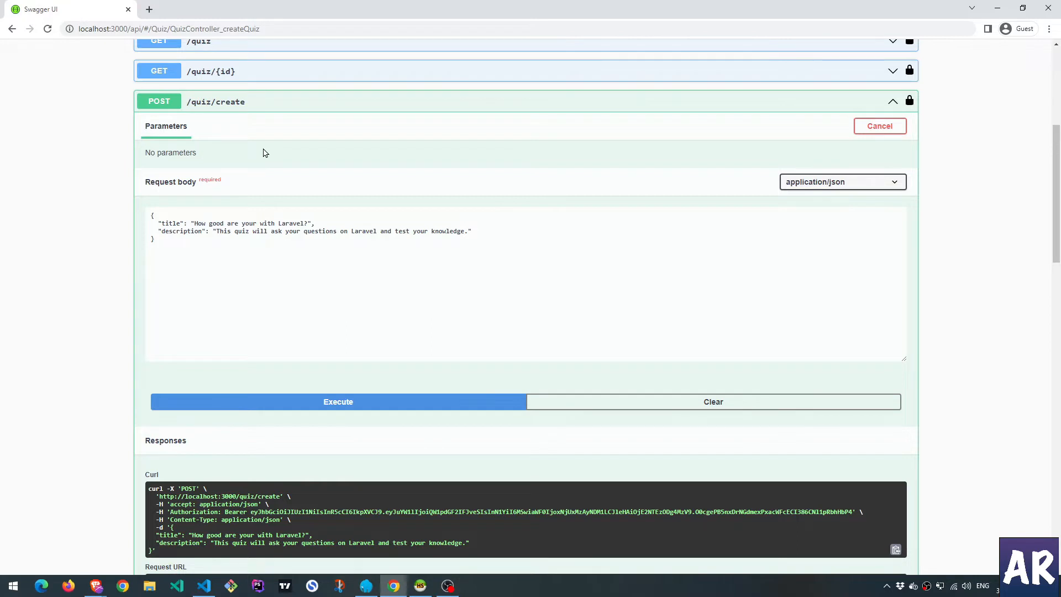
mouse_move(180, 112)
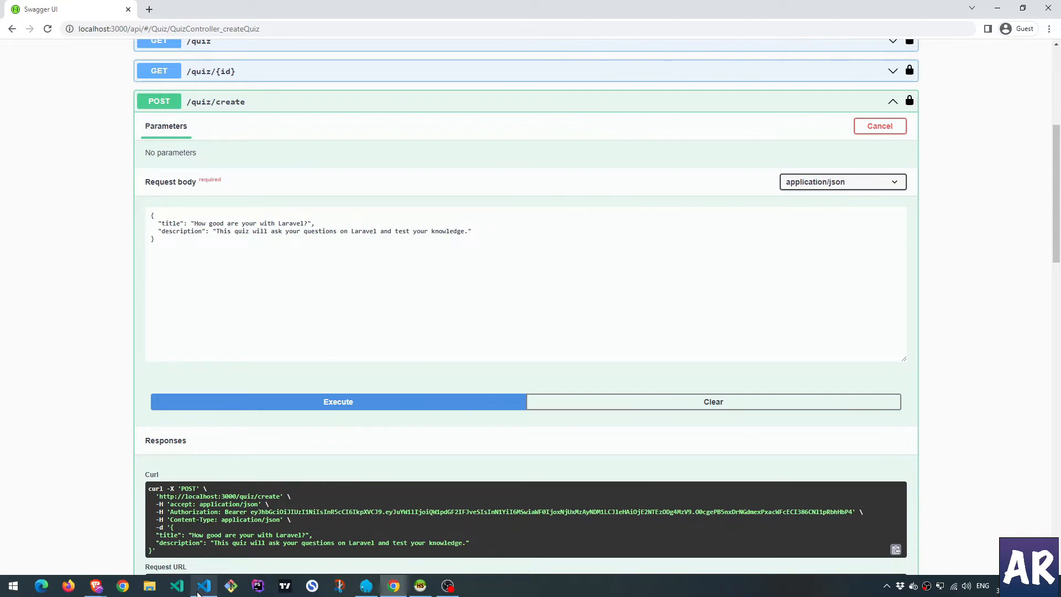
left_click(204, 585)
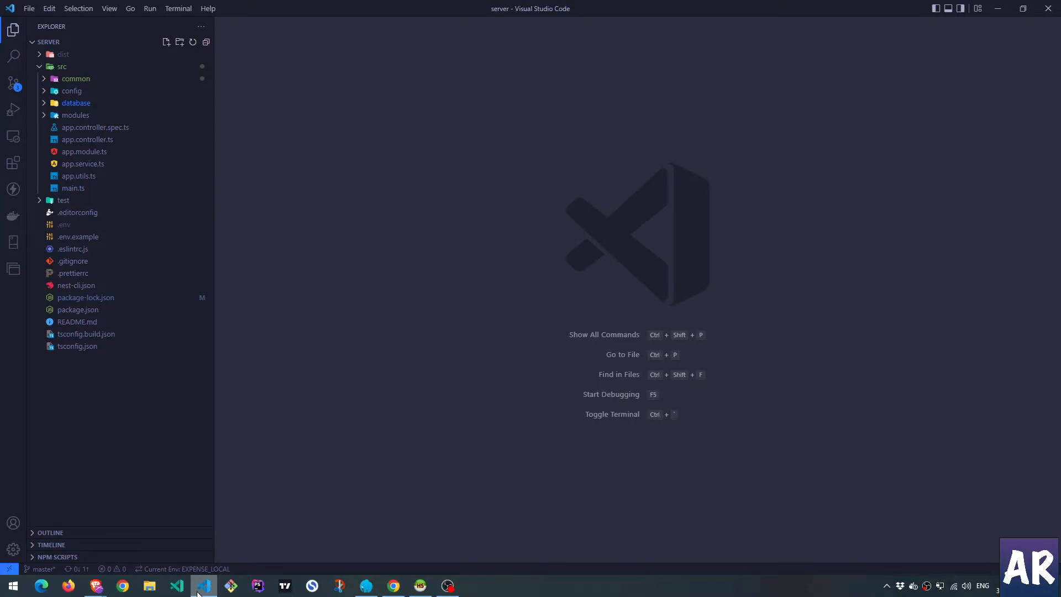
mouse_move(208, 428)
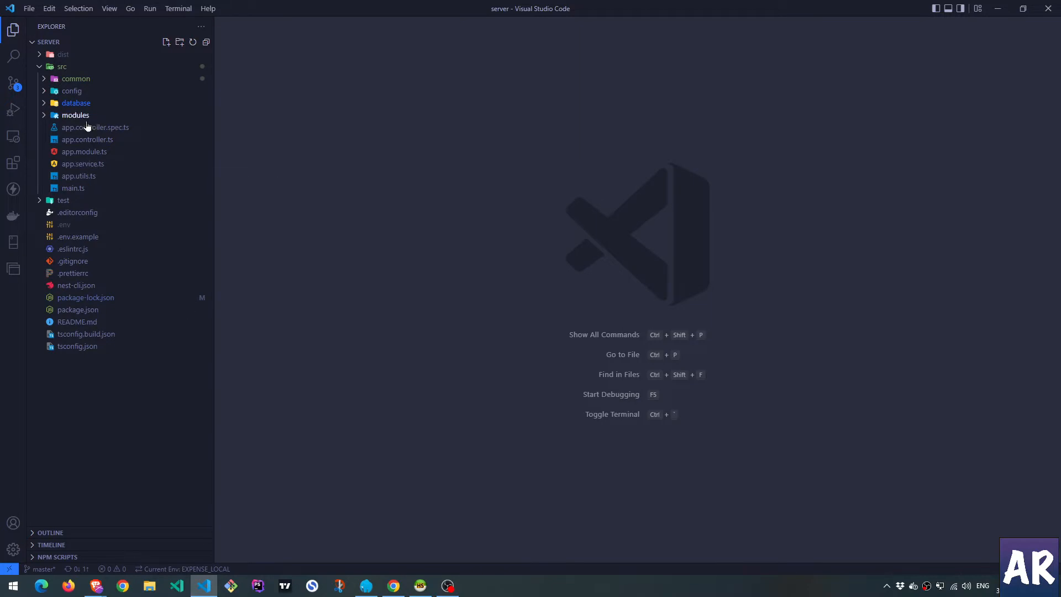
left_click(76, 103)
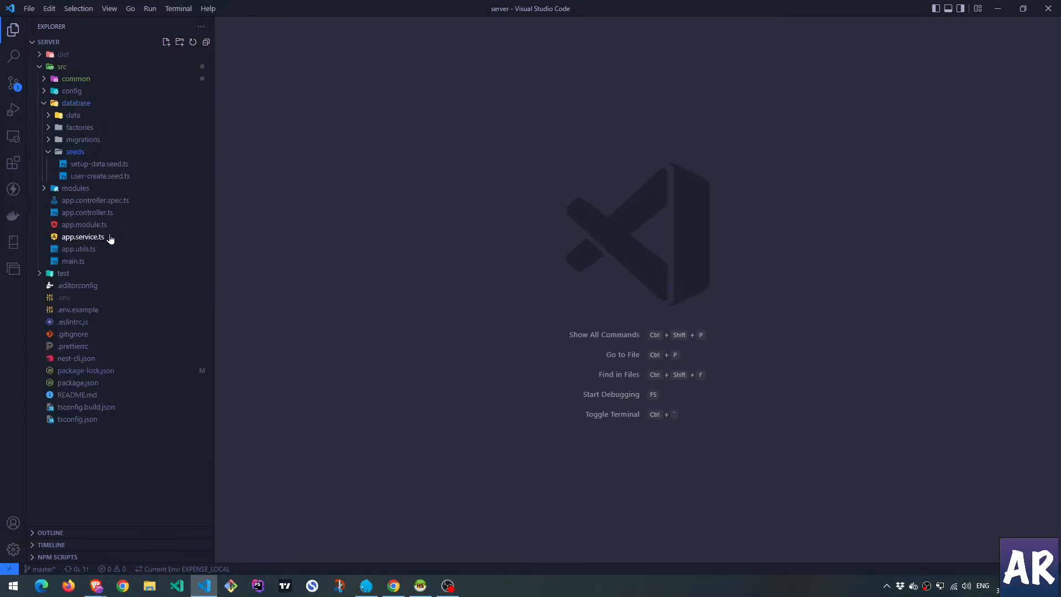
double_click(100, 175)
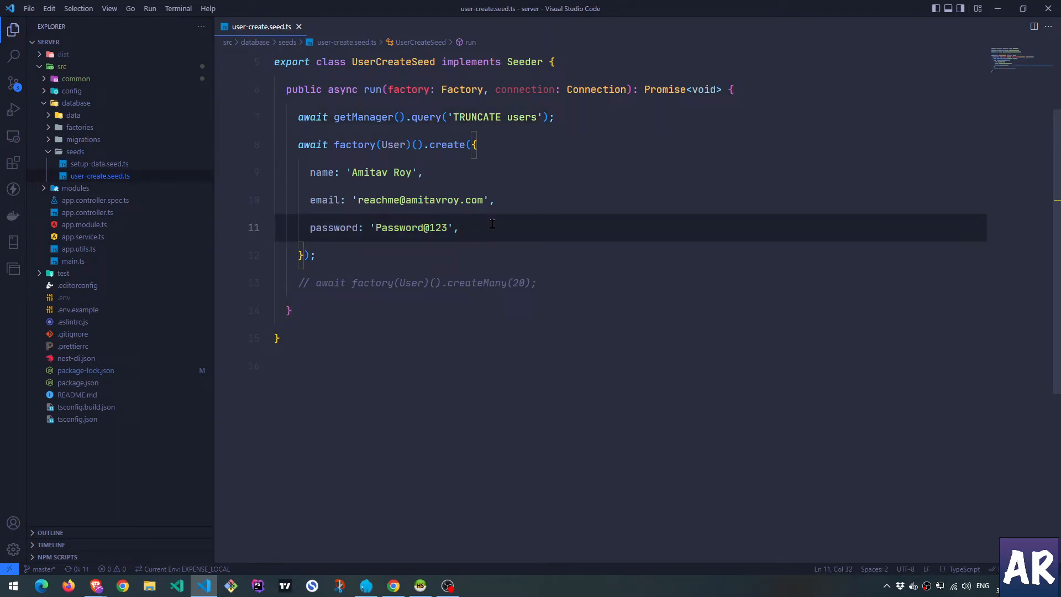
type("role: UserRoles")
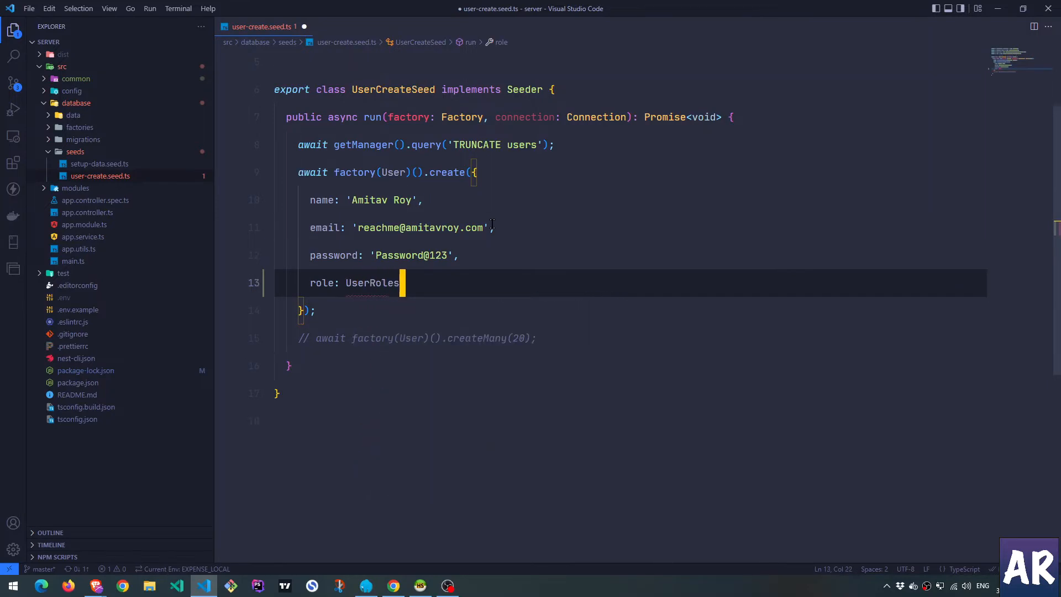
type(".ADMIN,")
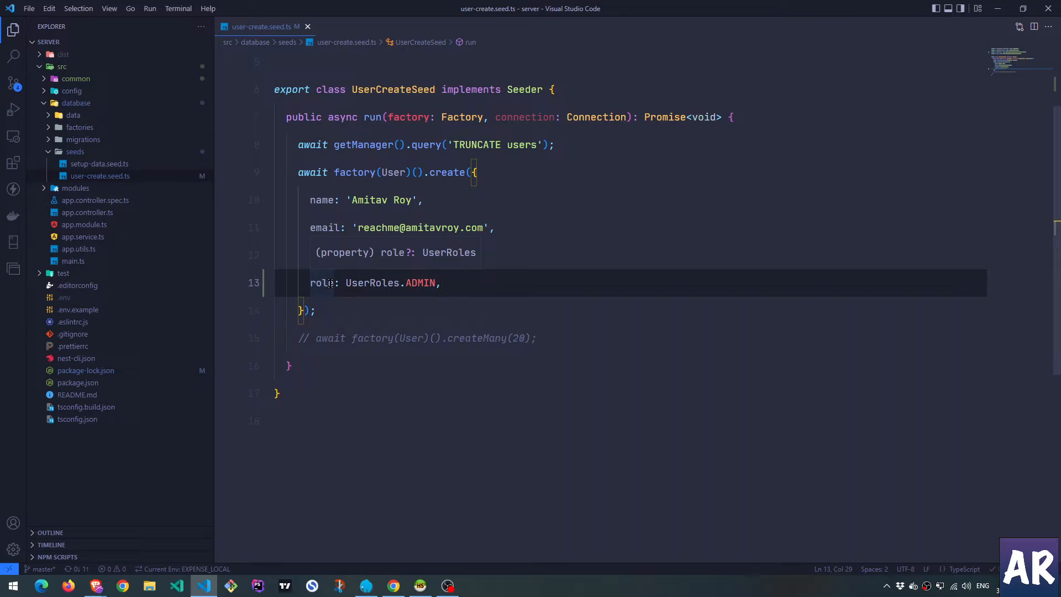
type("password: 'Password@123',")
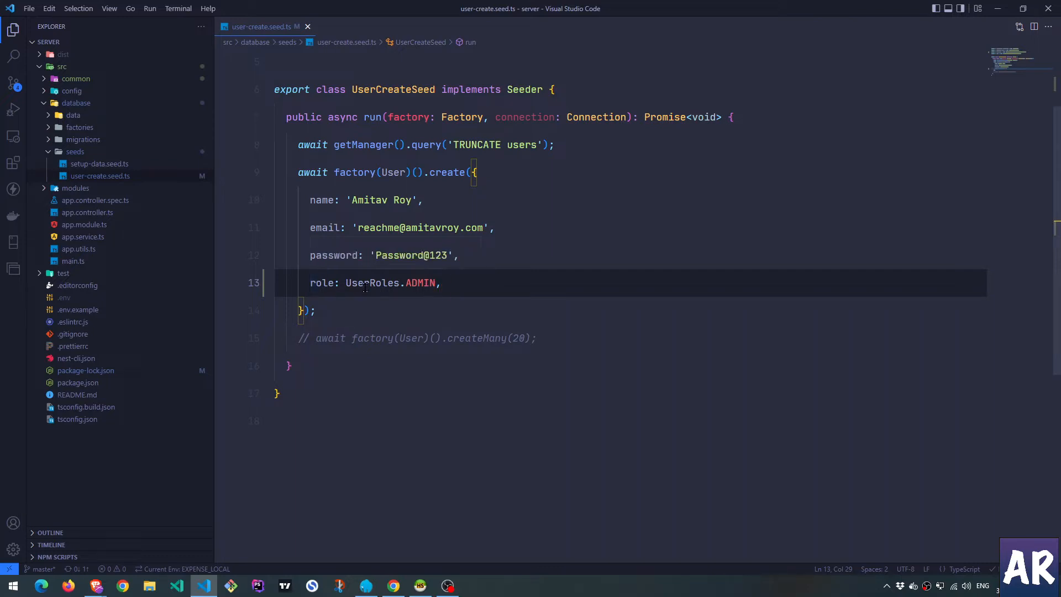
mouse_move(372, 283)
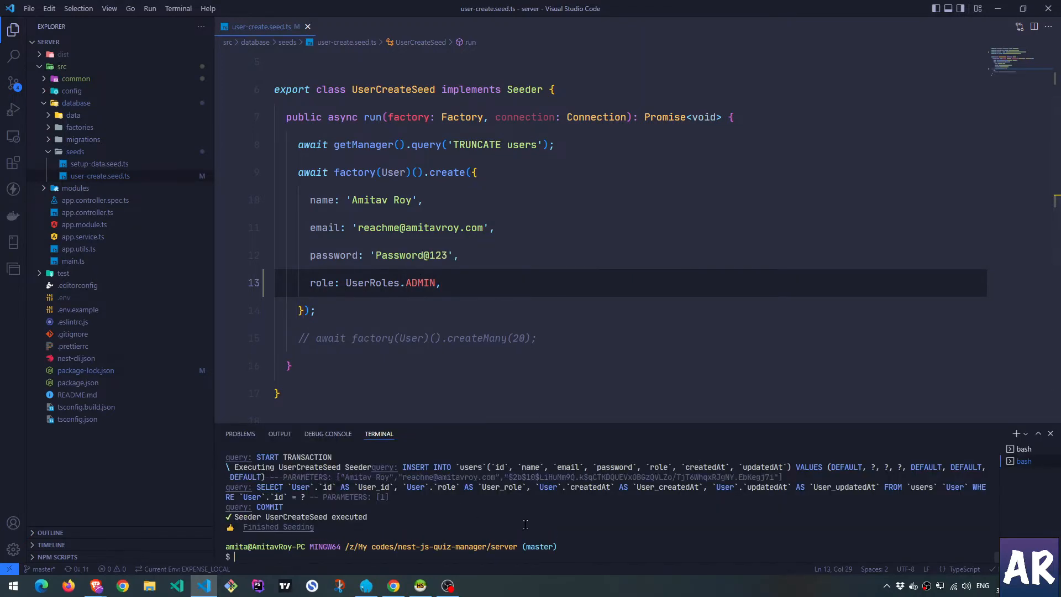
Run npm run db:refresh and start a new file inside modules > auth
type("npm run db:refresh")
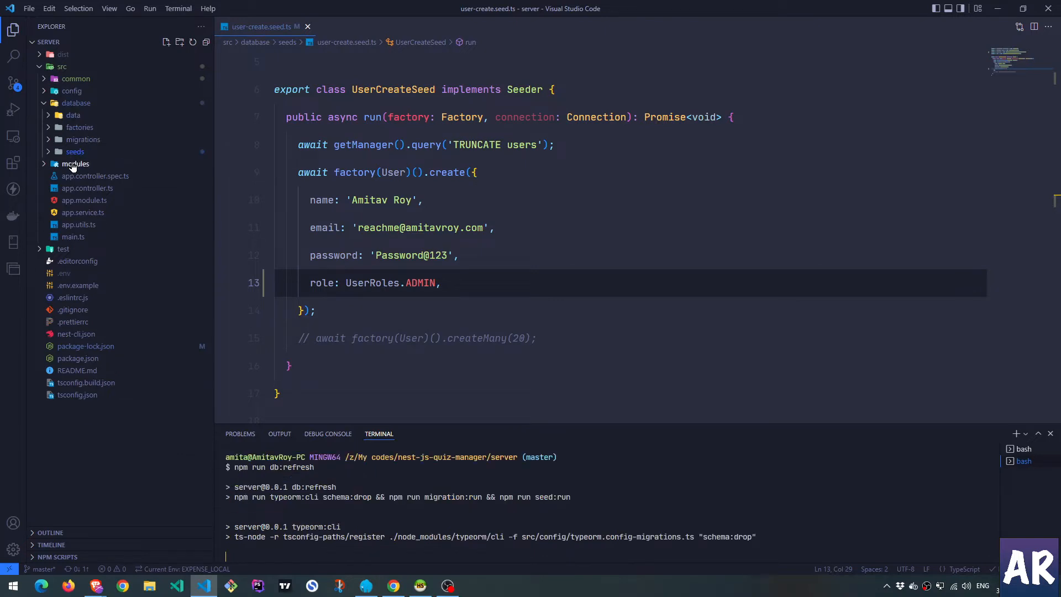
left_click(77, 164)
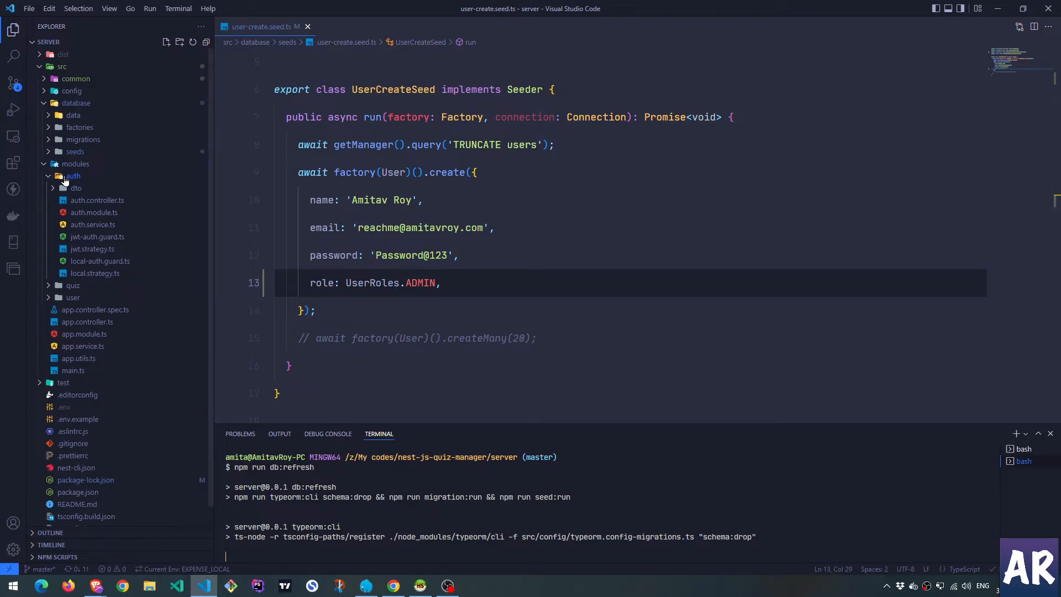
right_click(73, 176)
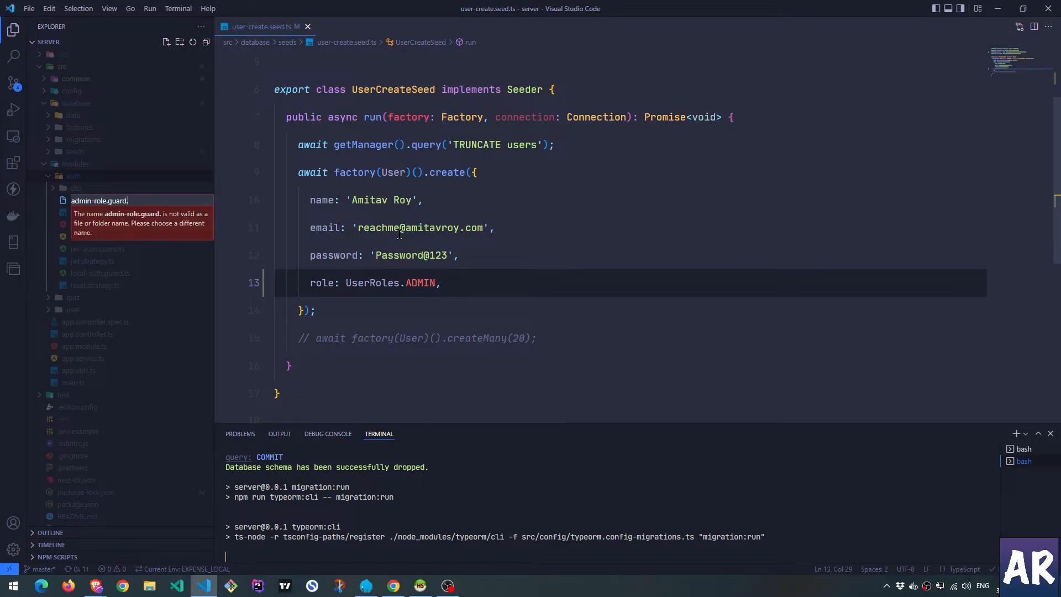
Create admin-role.guard.ts with AdminRoleGuard implementing CanActivate and an async canActivate returning false
key("Enter")
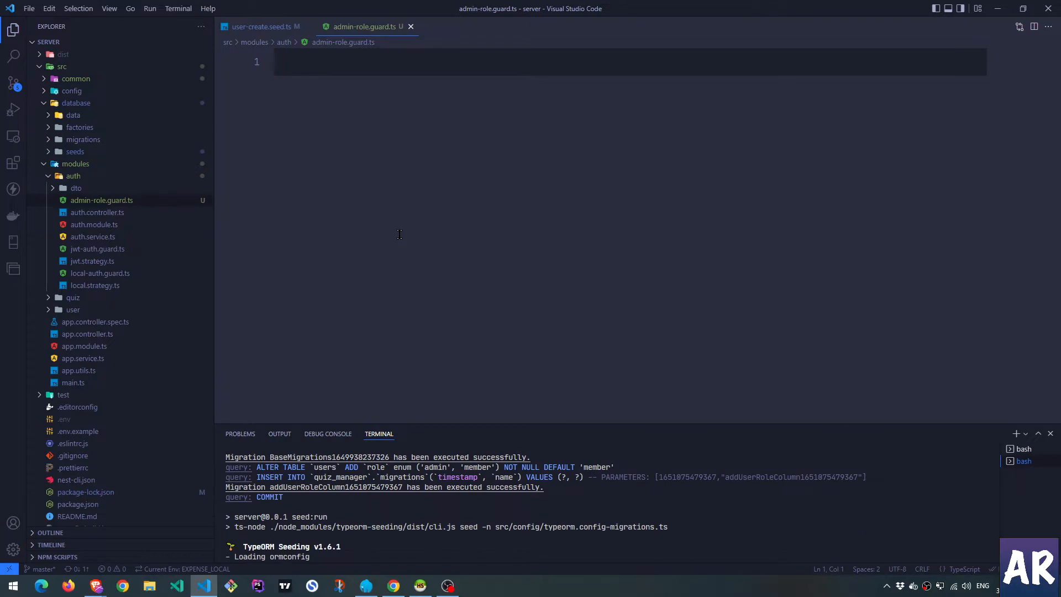
type("export class Admin")
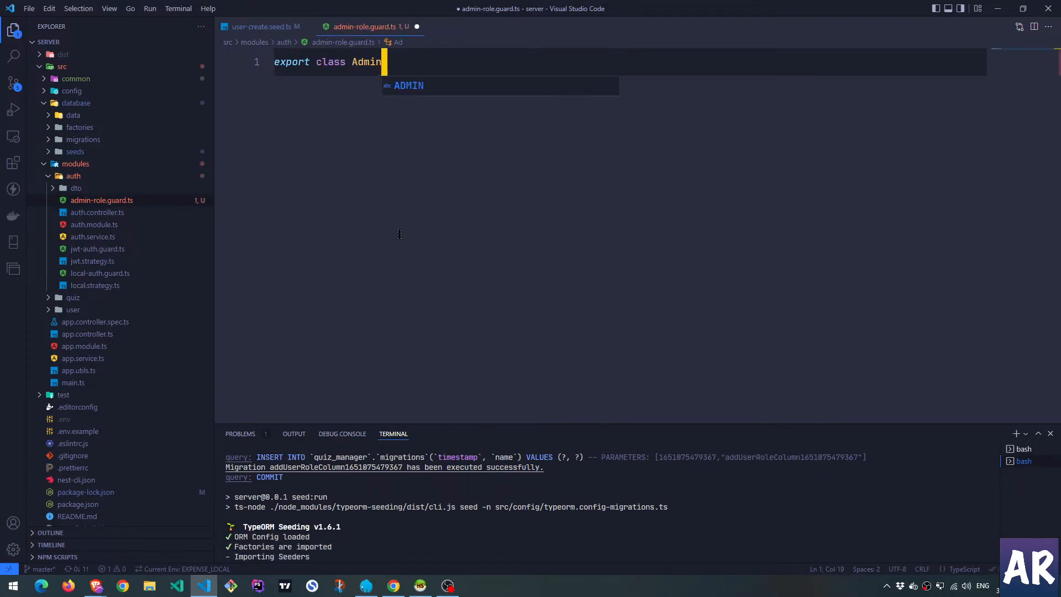
type("RoleGuard implements CanActivate {")
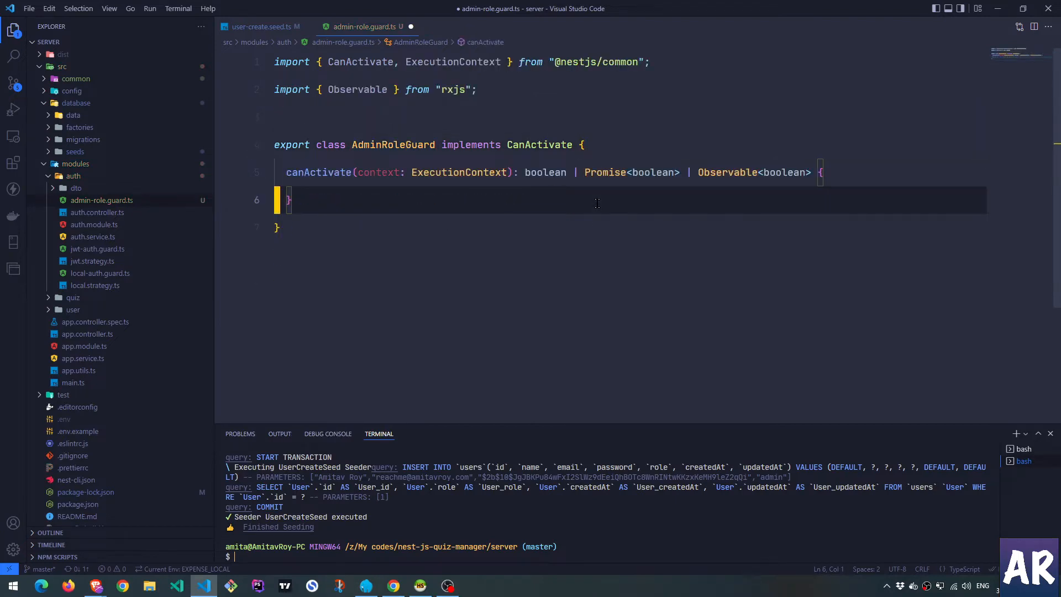
left_click(604, 172)
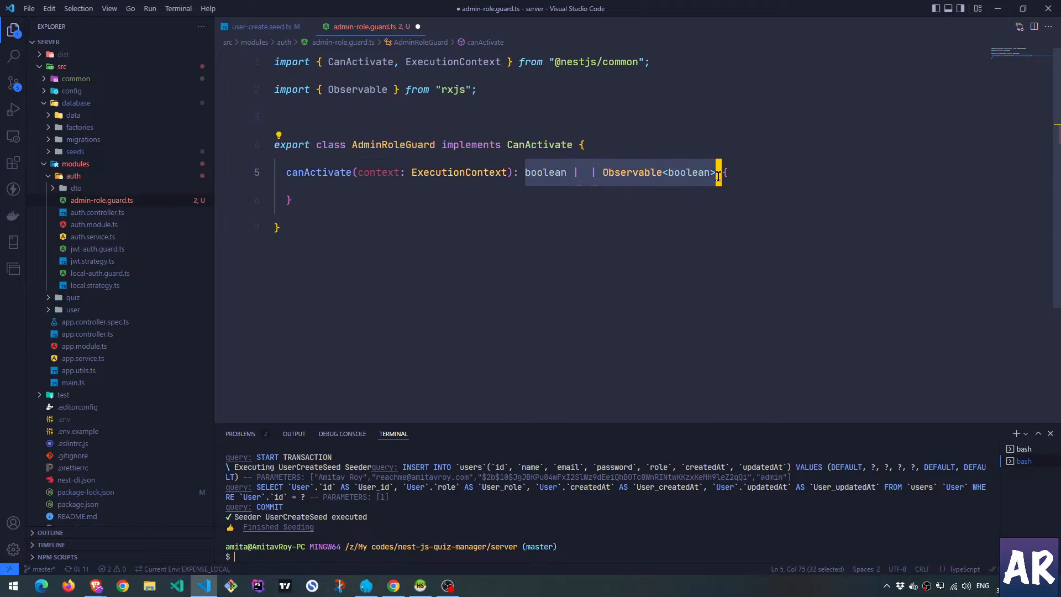
type("Promise<boolean>")
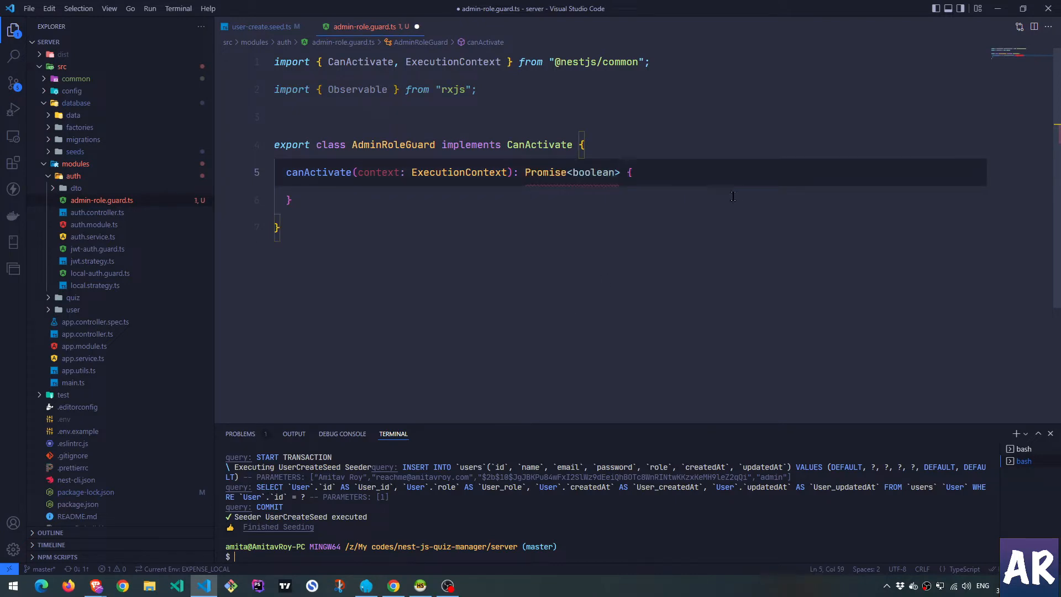
type("asnc")
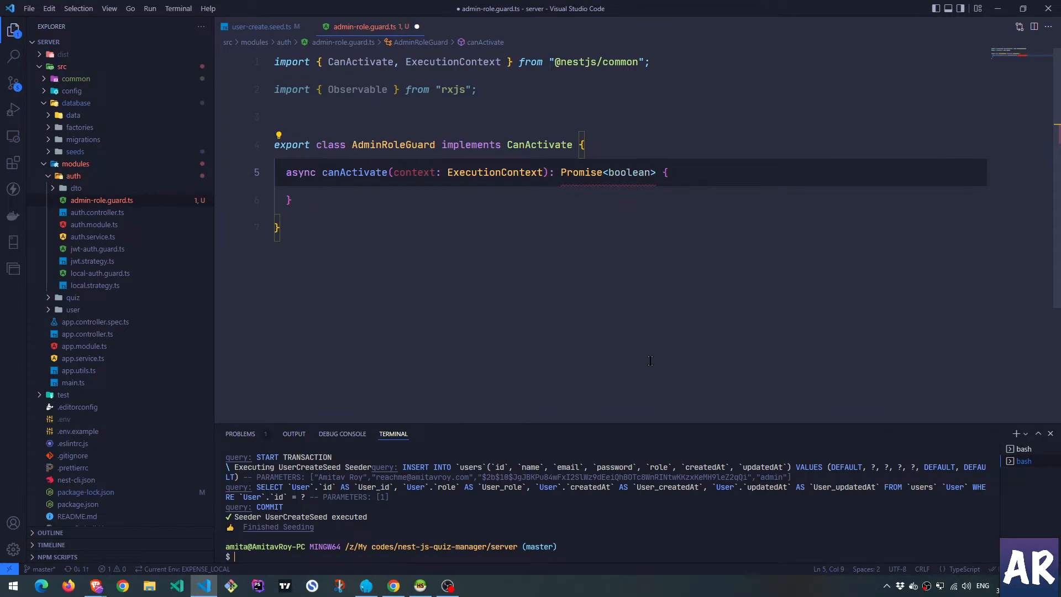
key("Enter")
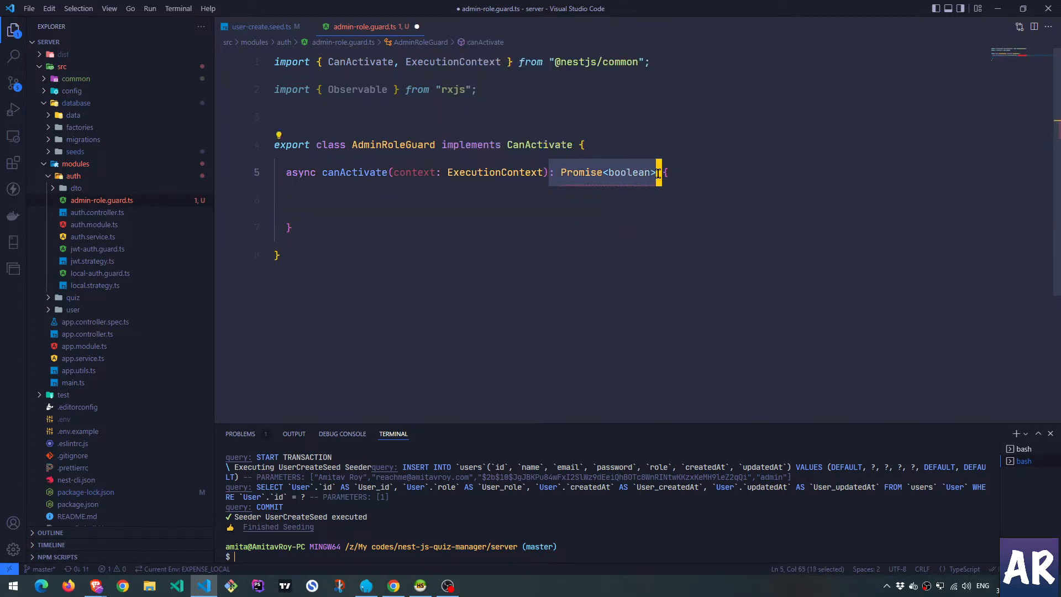
key("Delete")
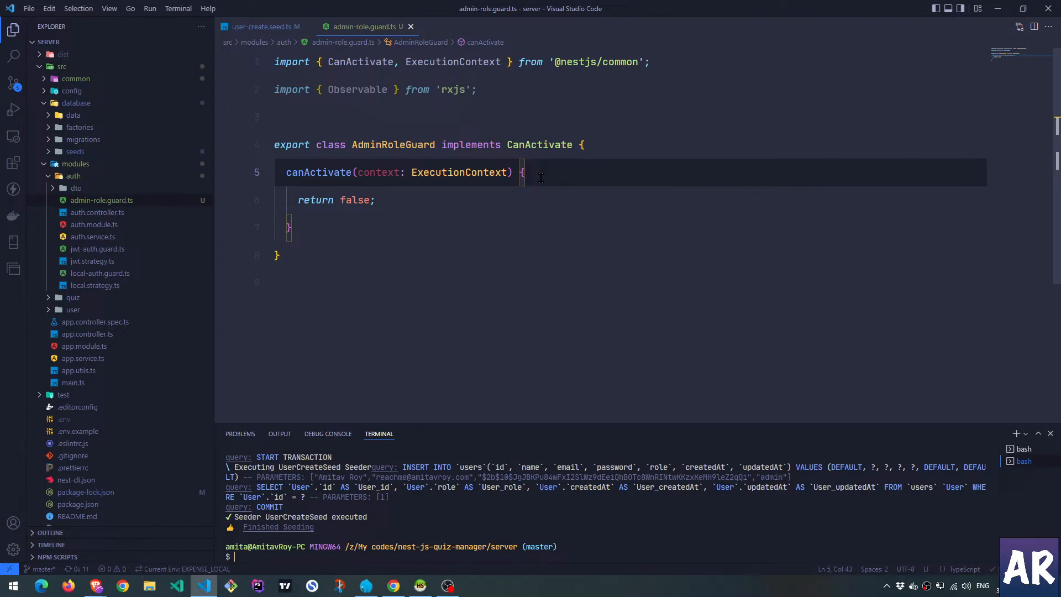
Add const request = context.switchToHttp().getRequest(); inside canActivate
key("Enter")
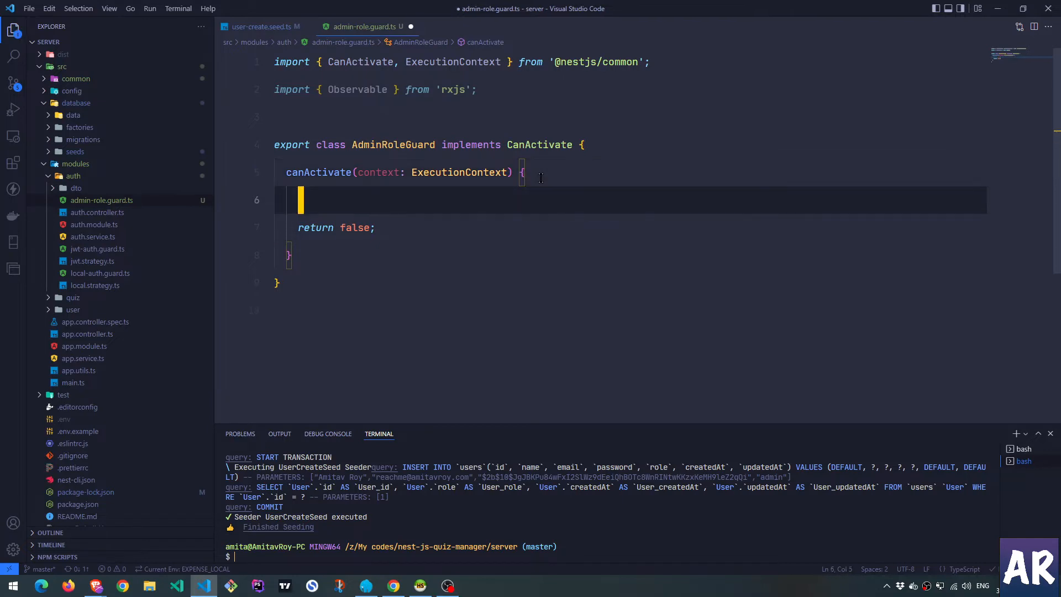
type("const reqwue")
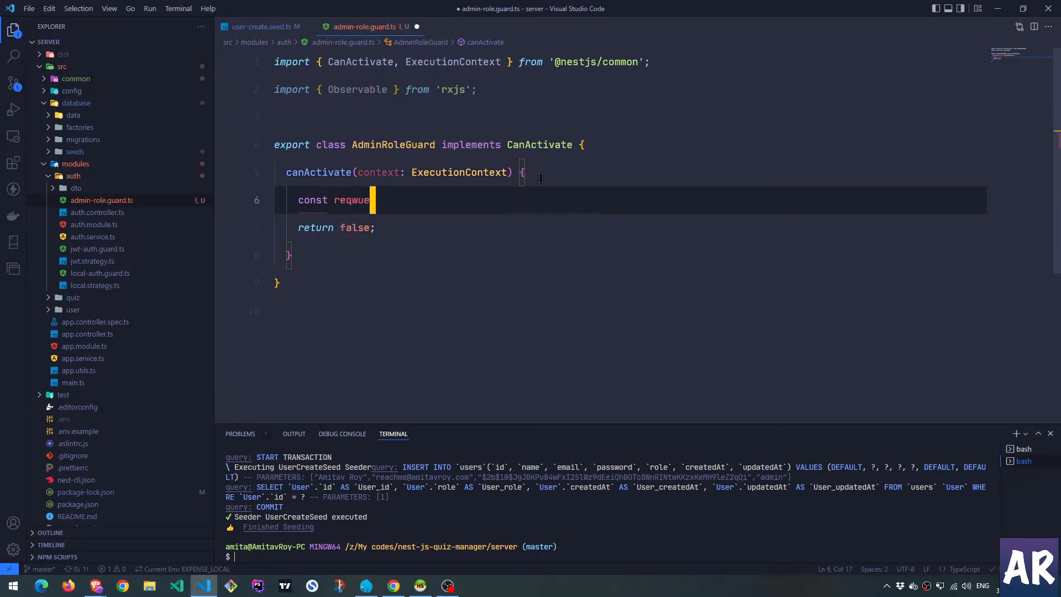
type("request")
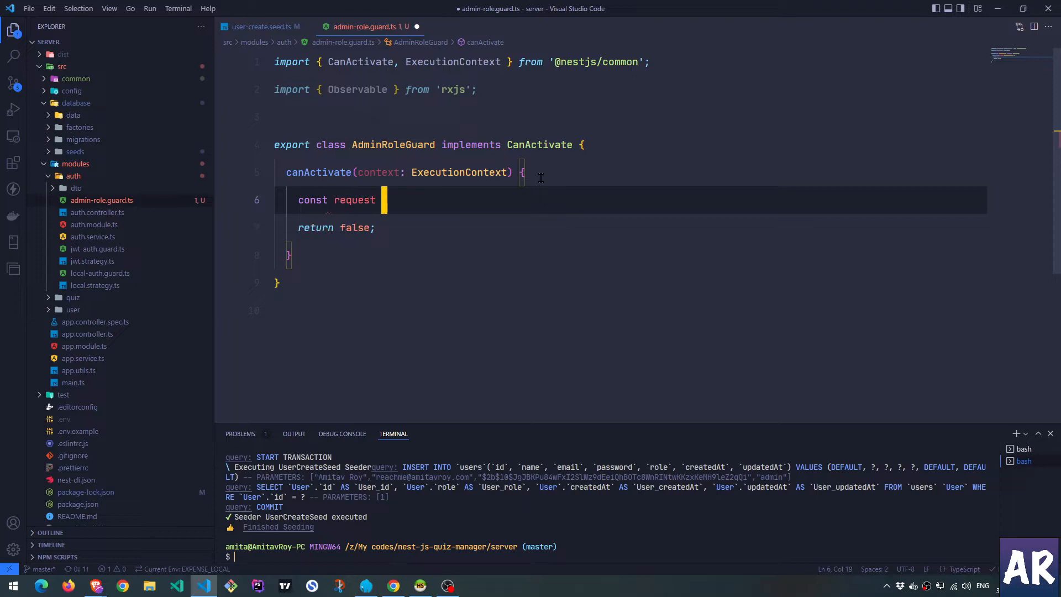
type("=")
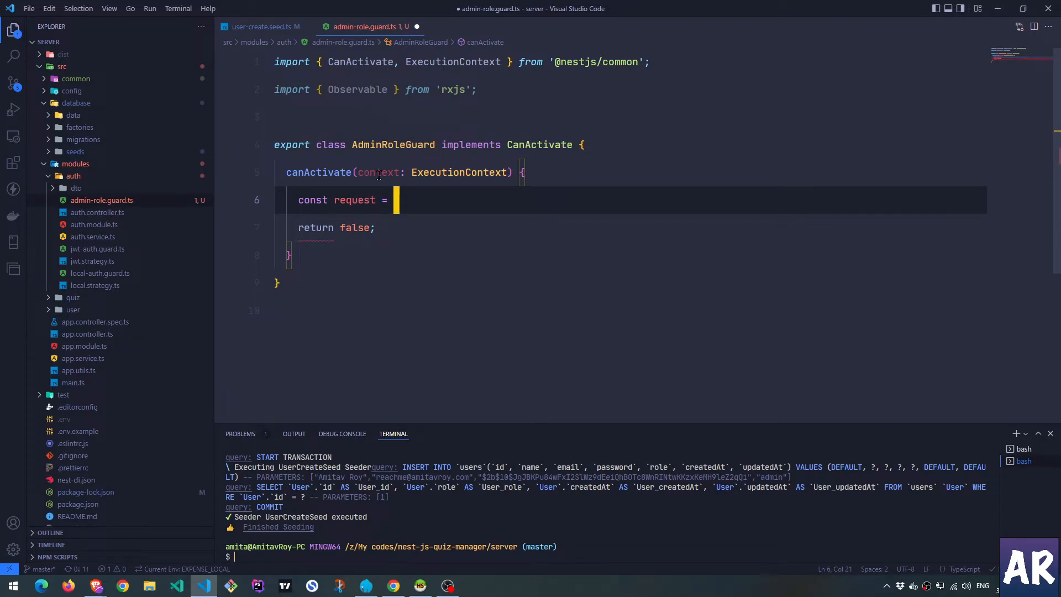
type("context")
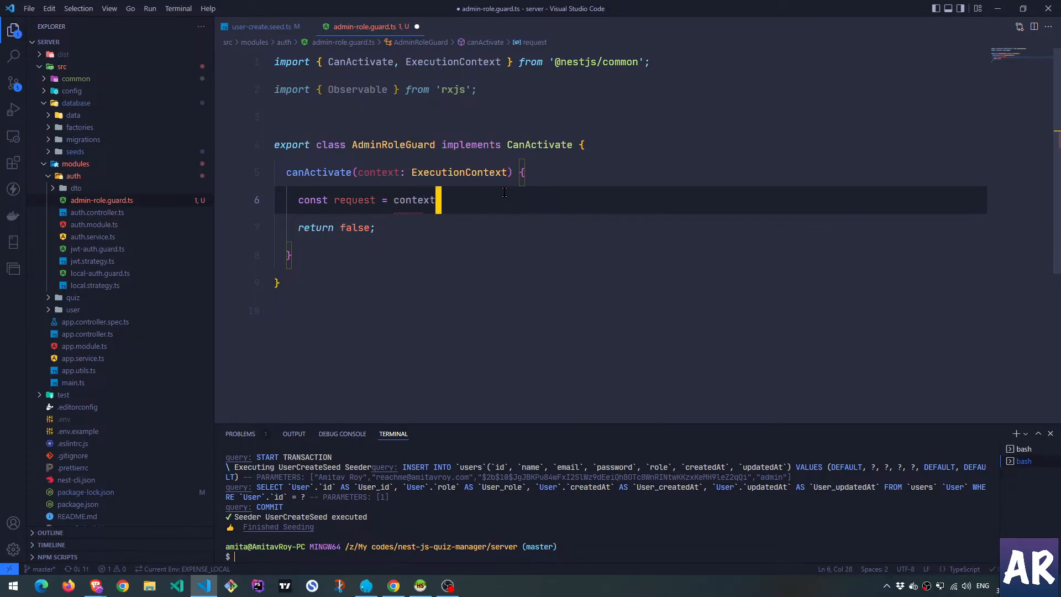
type(".switchToHttp(")
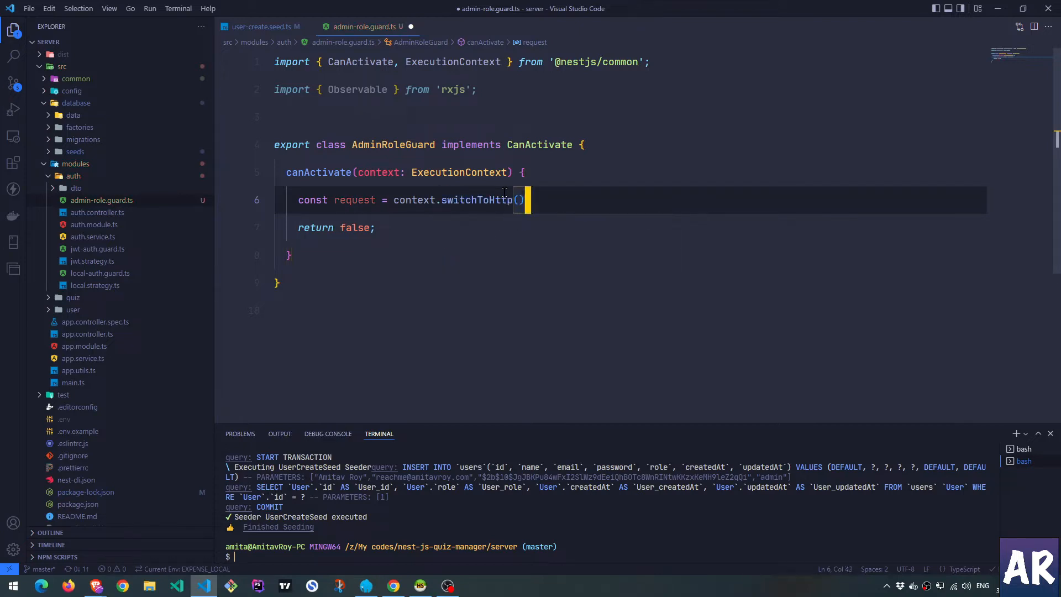
type(".getRequest")
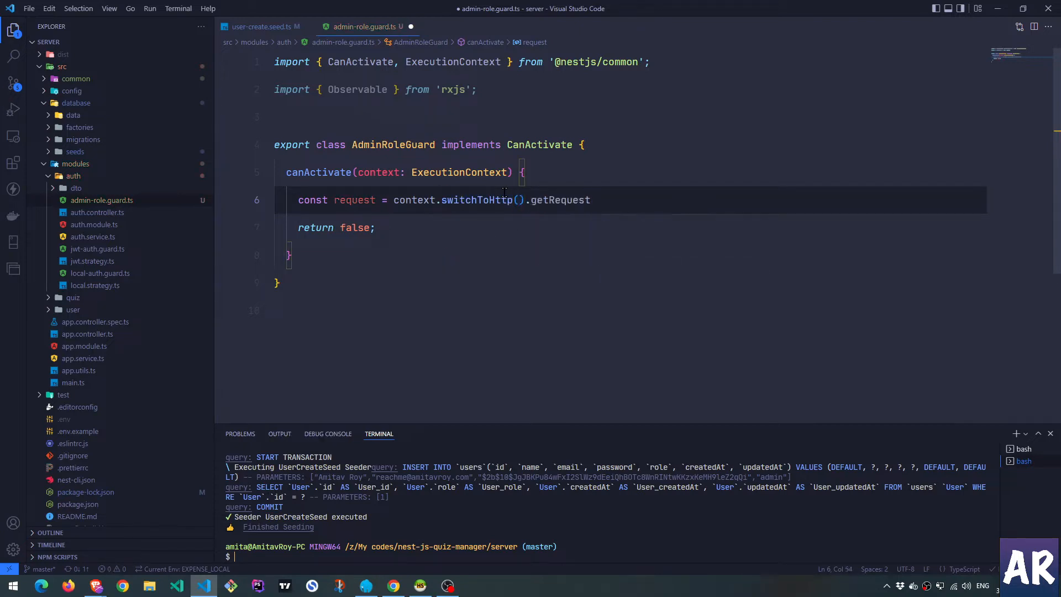
type("();")
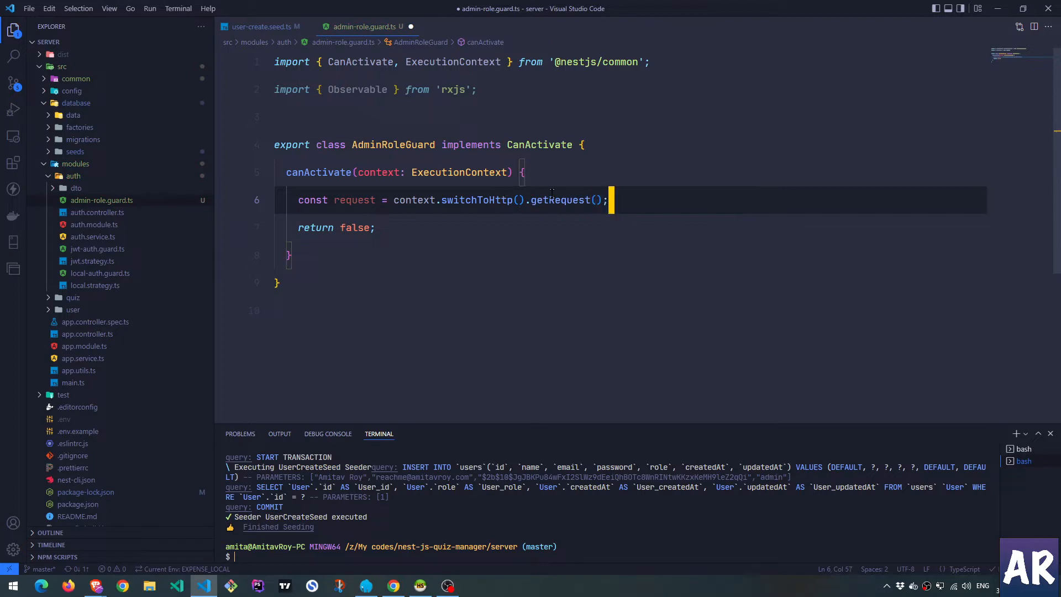
double_click(354, 200)
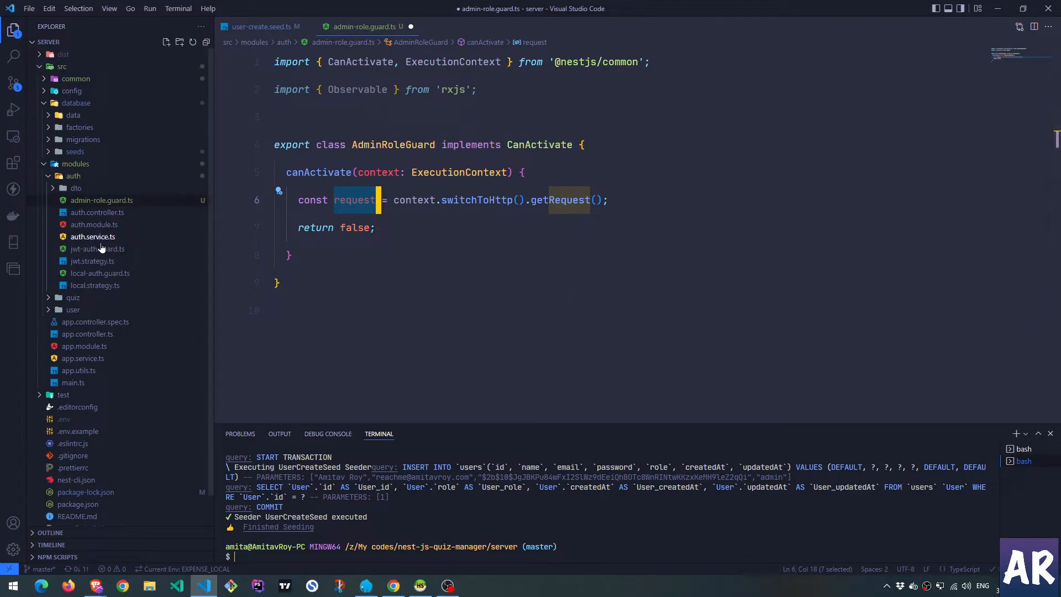
left_click(633, 199)
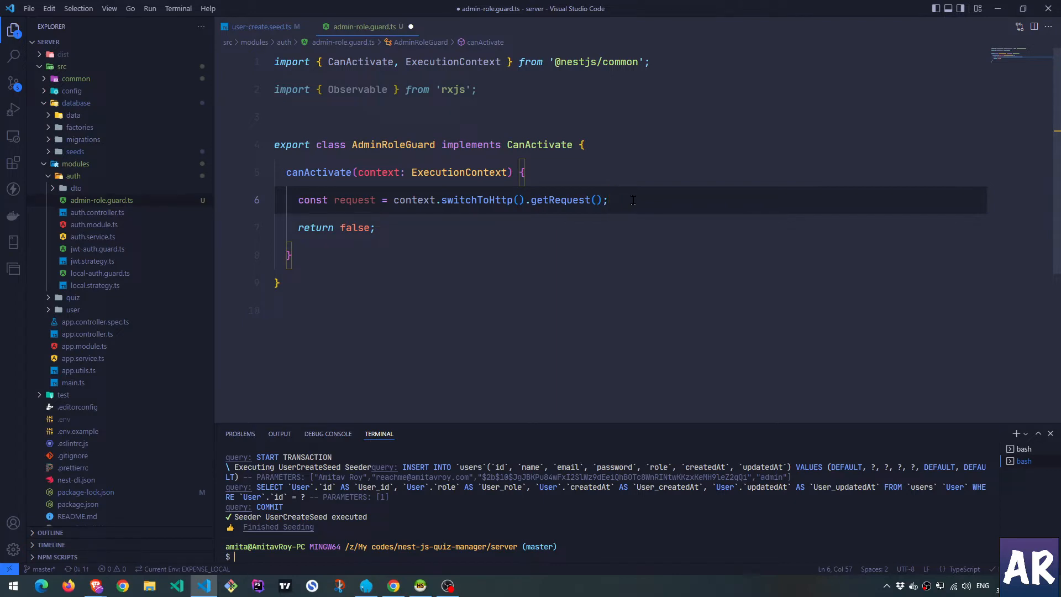
Add if (request?.user) { const { id } = request.user; } and save
key("Enter")
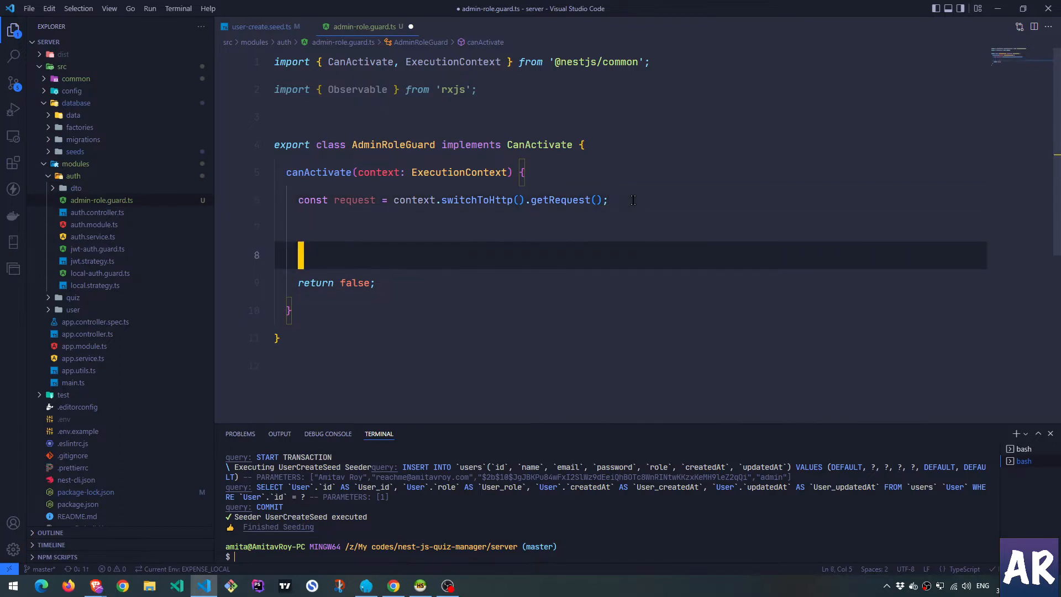
key("Enter")
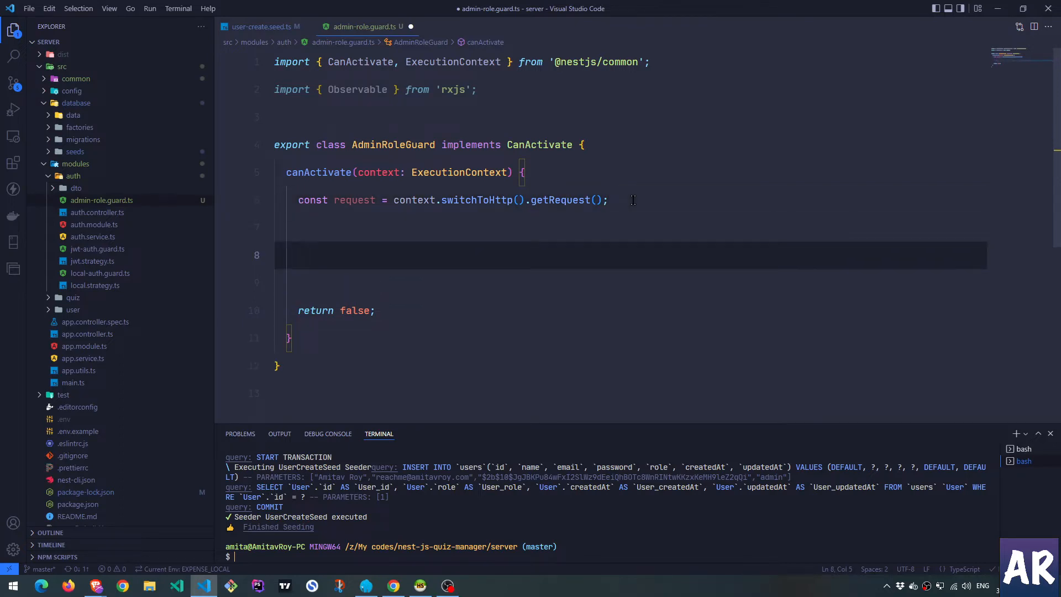
type("if (request)")
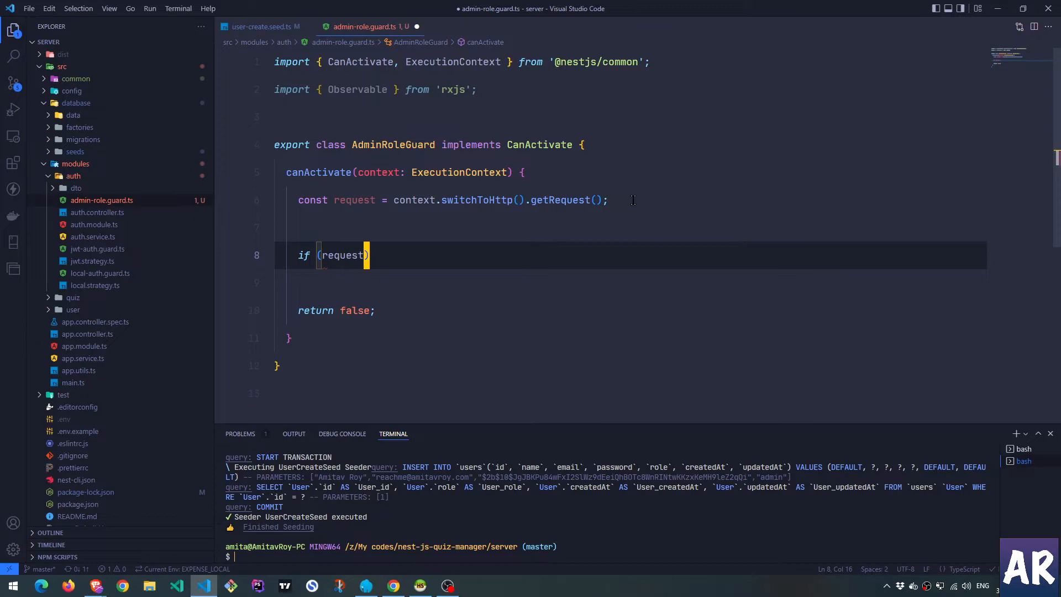
type("?.s")
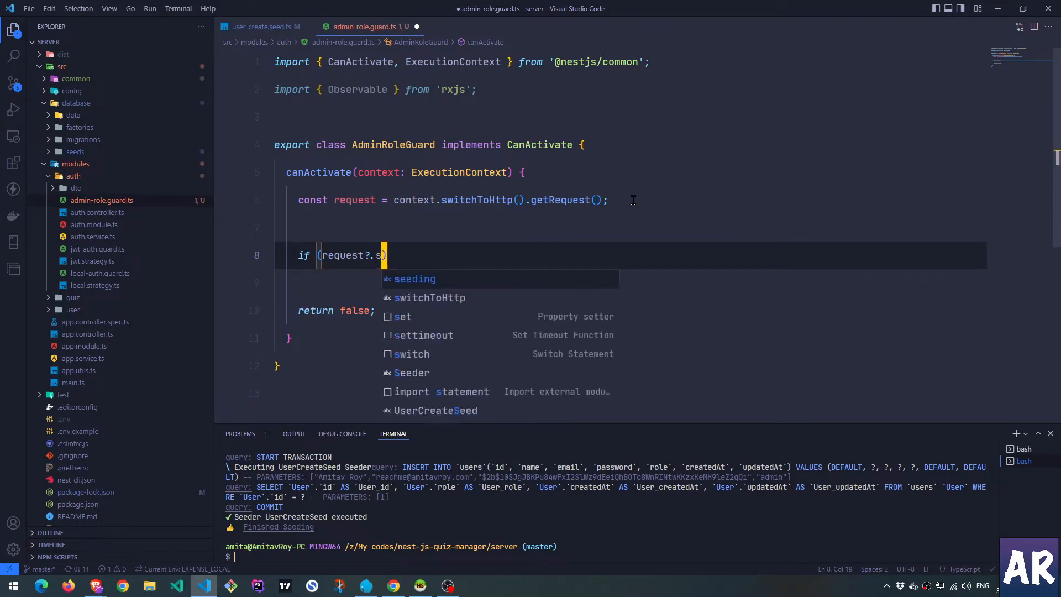
type("user")
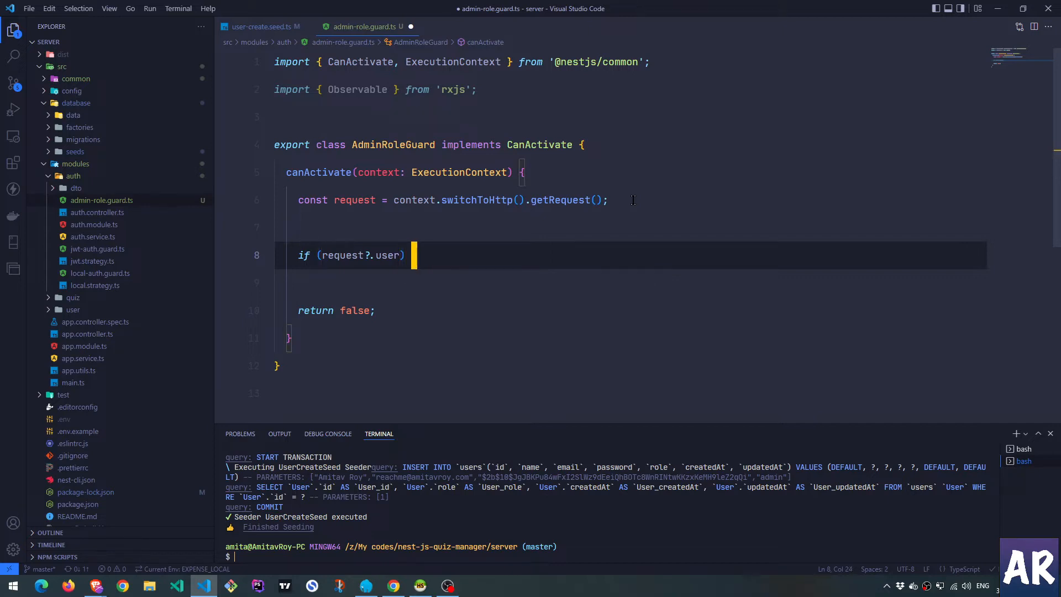
type("{")
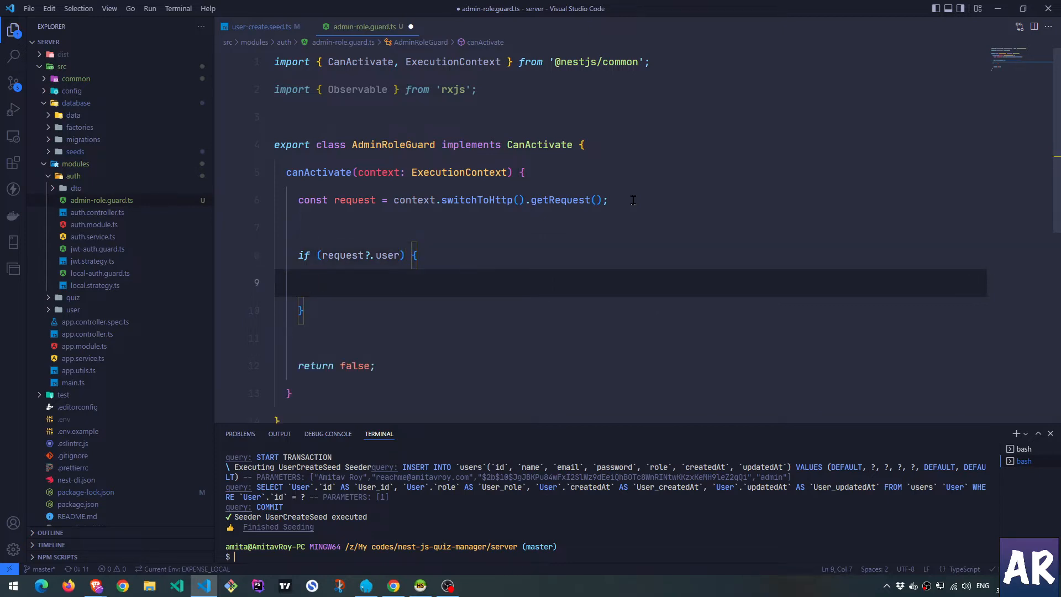
type("const {id} = request.user;")
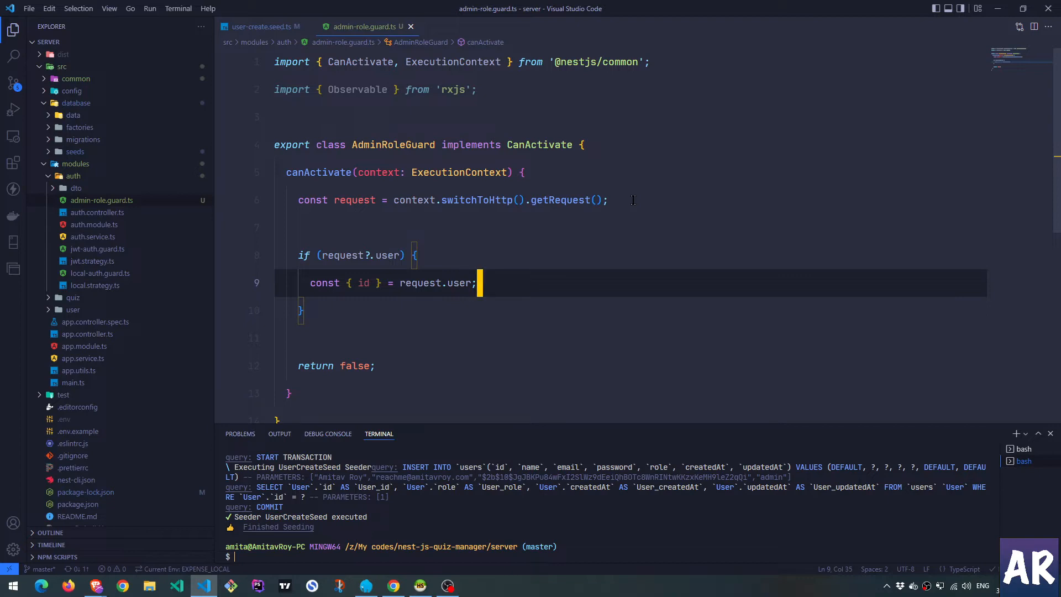
mouse_move(96, 249)
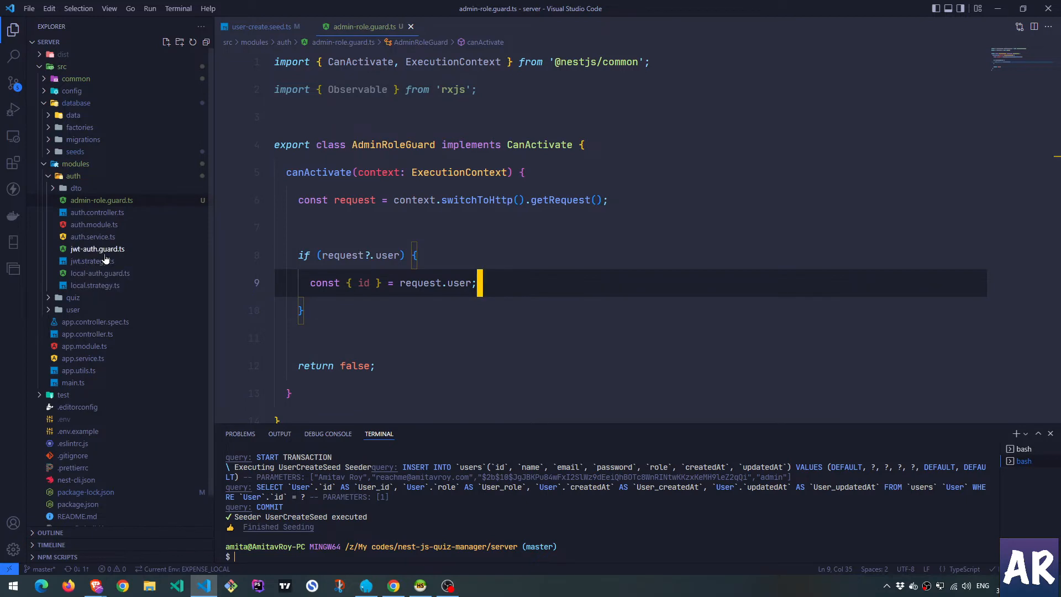
Review generateToken in auth.service.ts, then return to admin-role.guard.ts
left_click(93, 236)
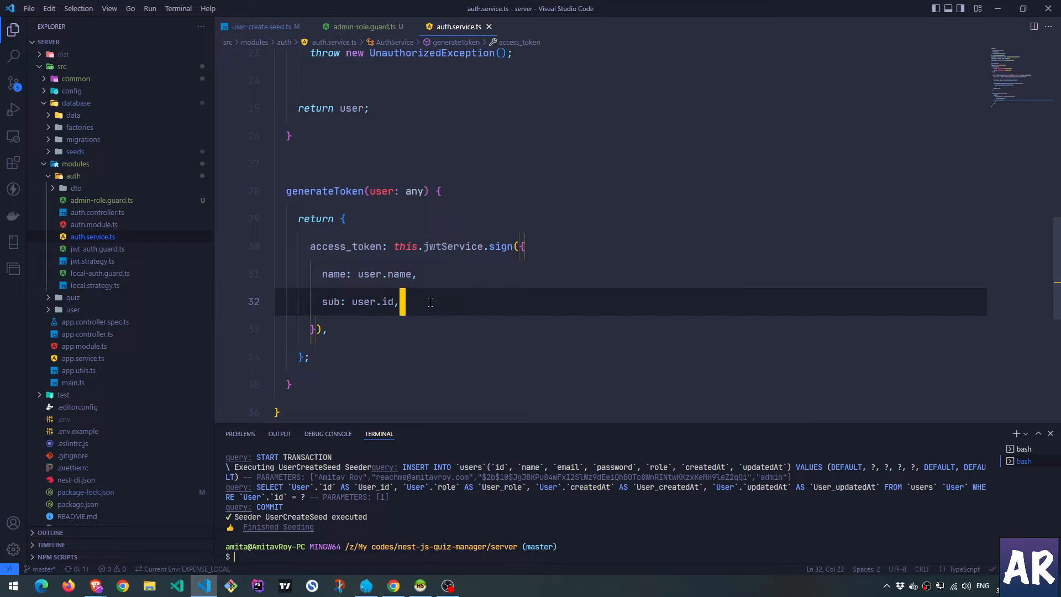
left_click(365, 27)
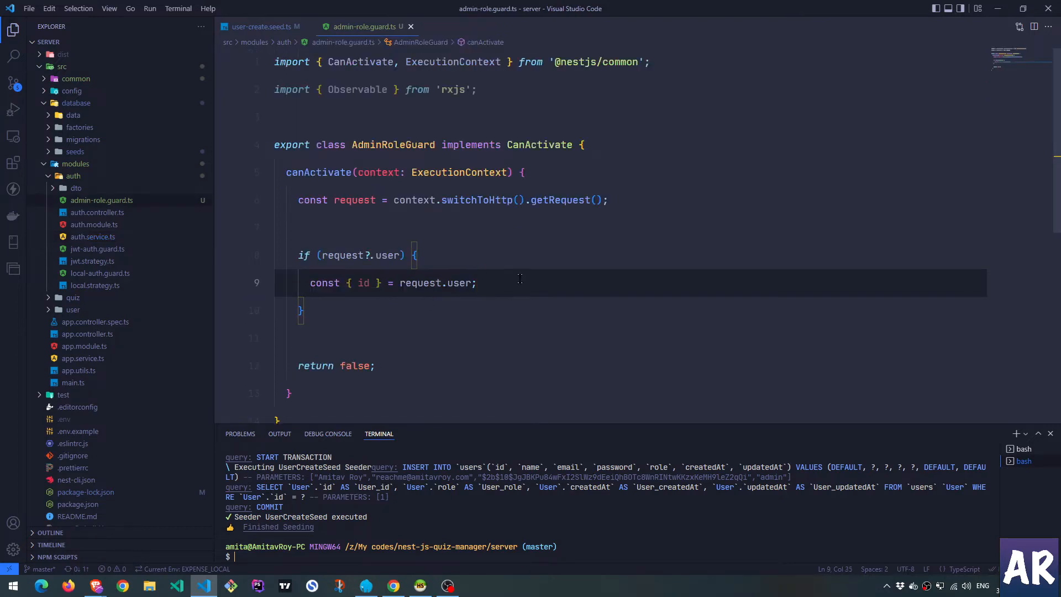
mouse_move(497, 287)
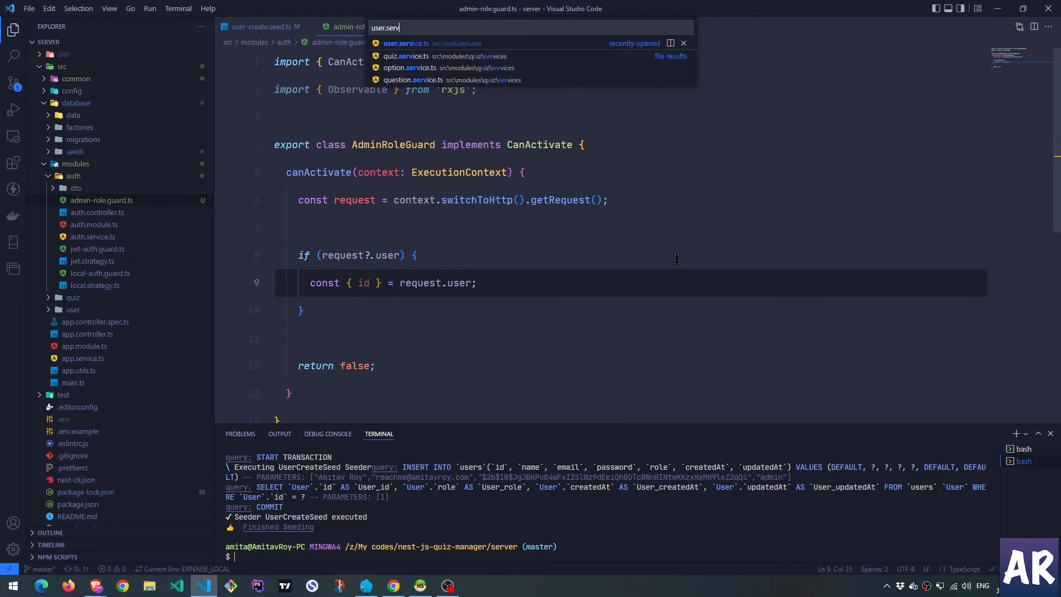
In user.service.ts fold existing methods and add async getUserById(id: number) returning User.findOne({ where: { id } })
left_click(406, 43)
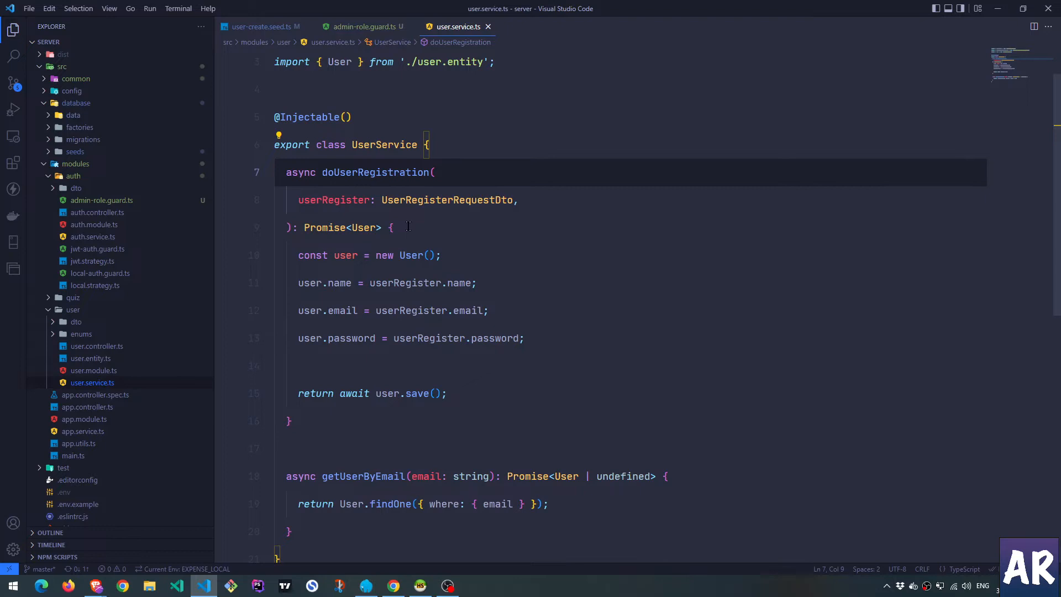
double_click(377, 172)
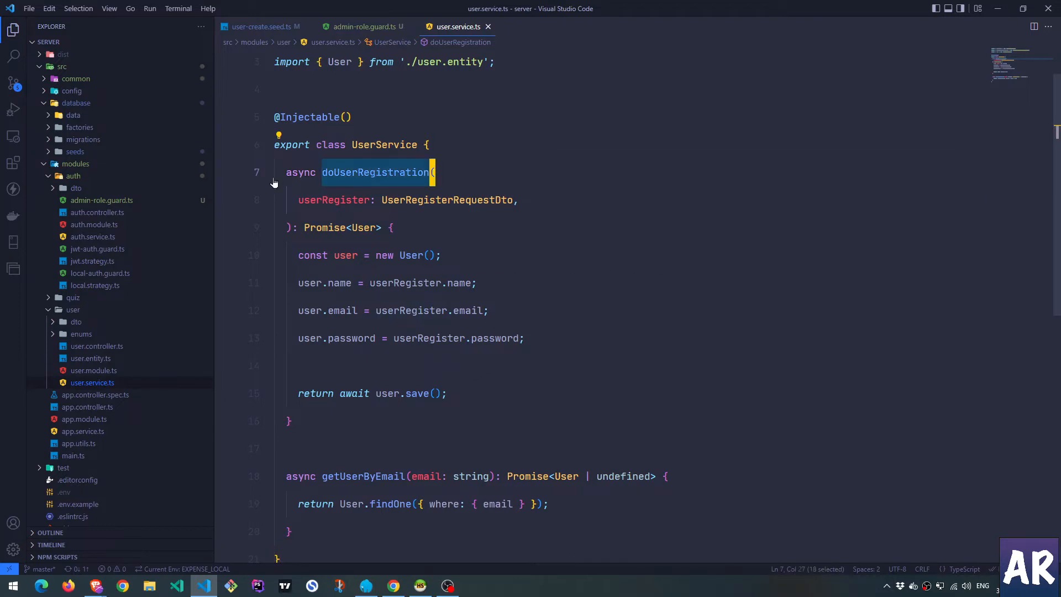
left_click(268, 172)
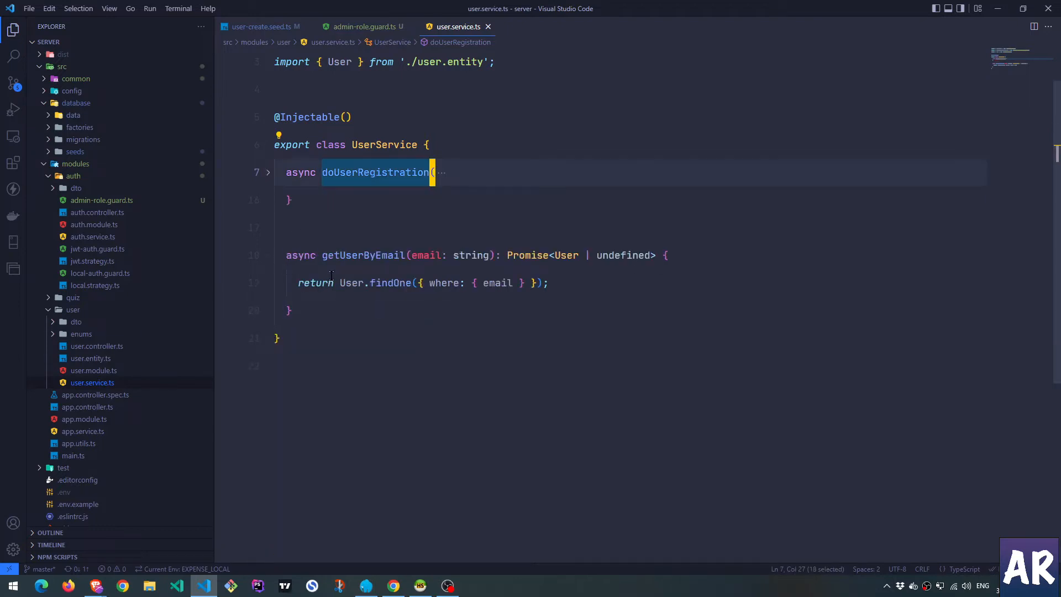
left_click(268, 255)
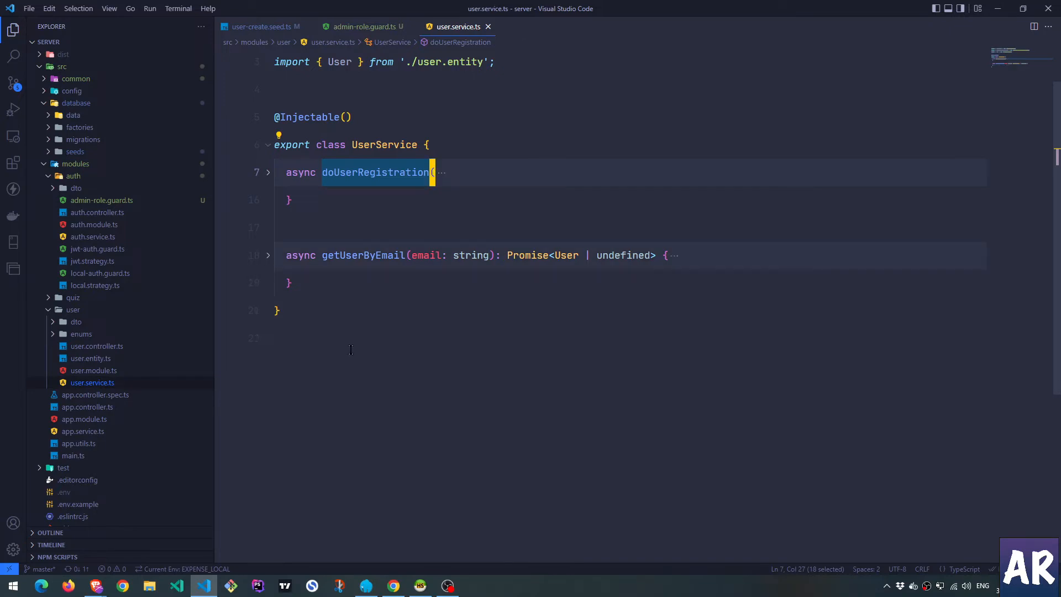
left_click(267, 255)
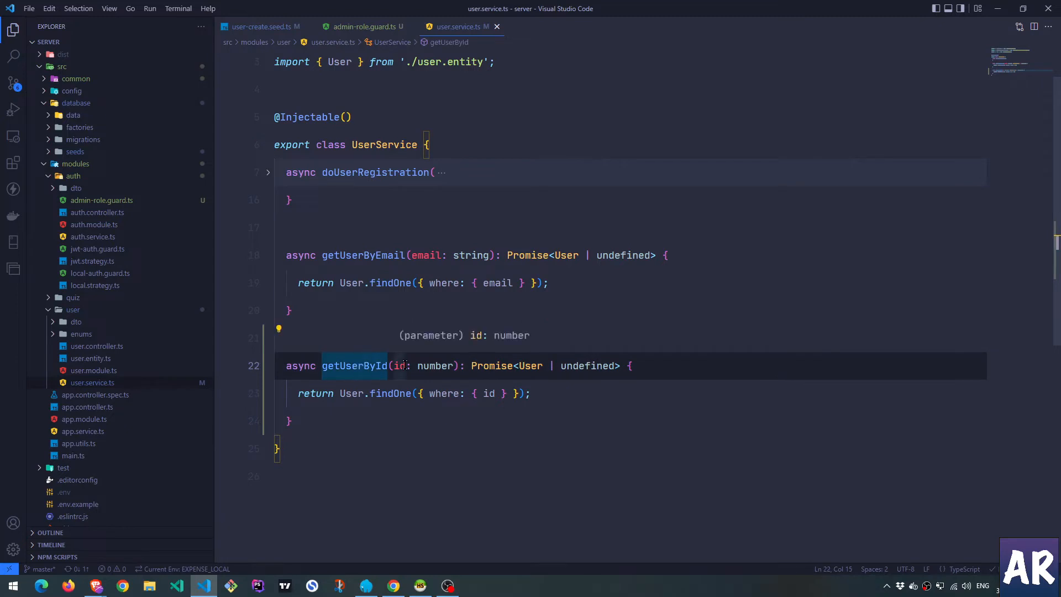
double_click(532, 365)
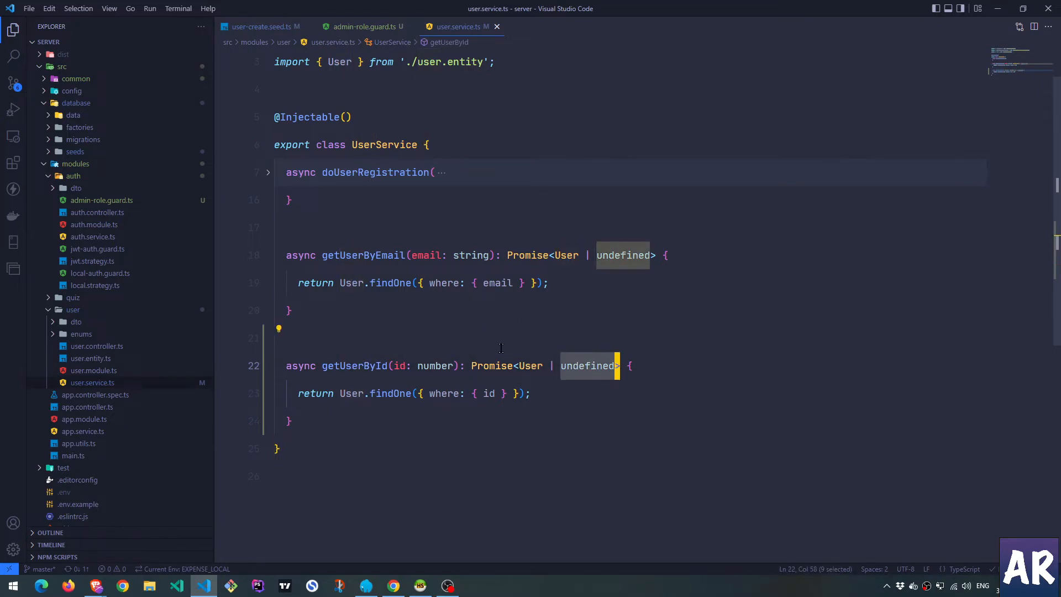
left_click(364, 27)
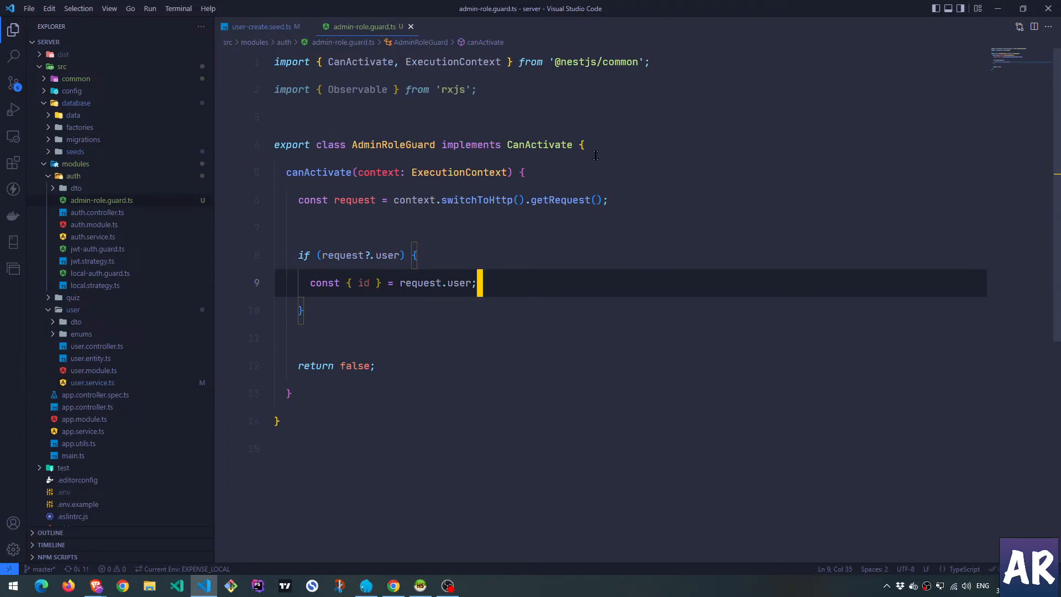
Add a constructor stub to AdminRoleGuard and run npm run start:dev in the terminal
type("constructor")
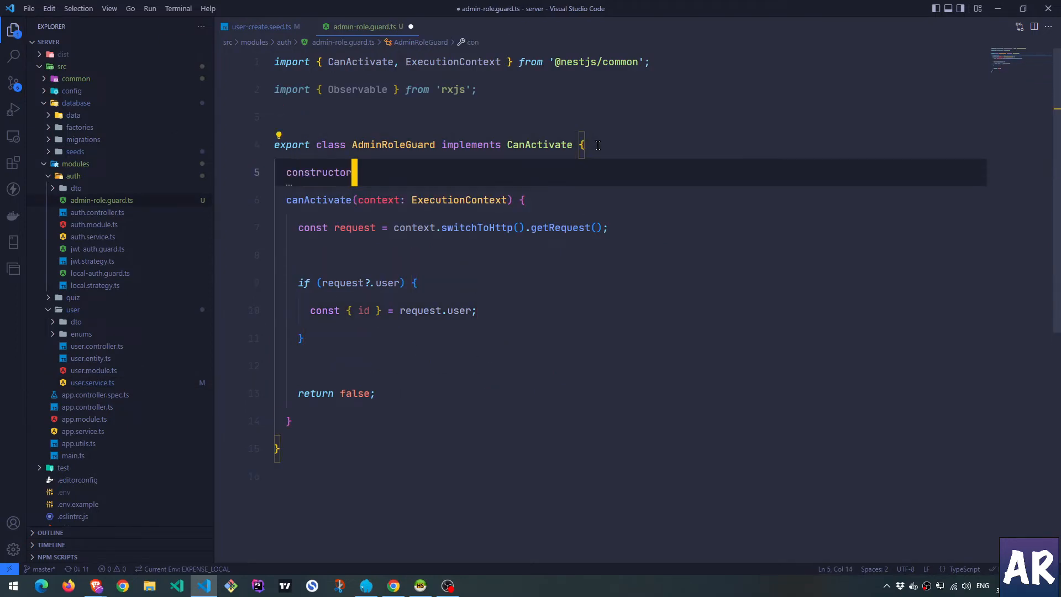
type("() {}")
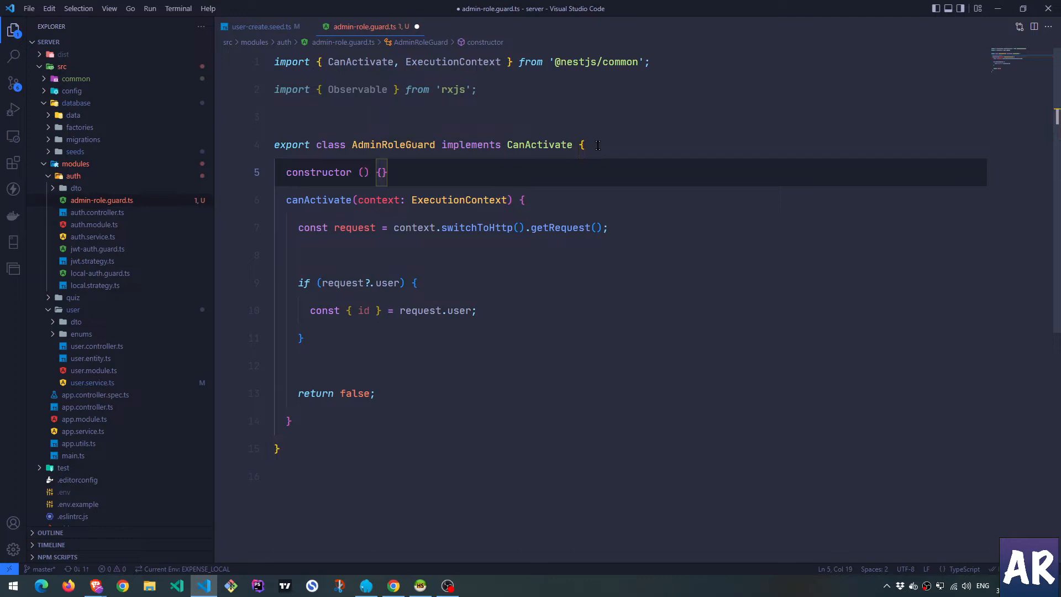
key("Enter")
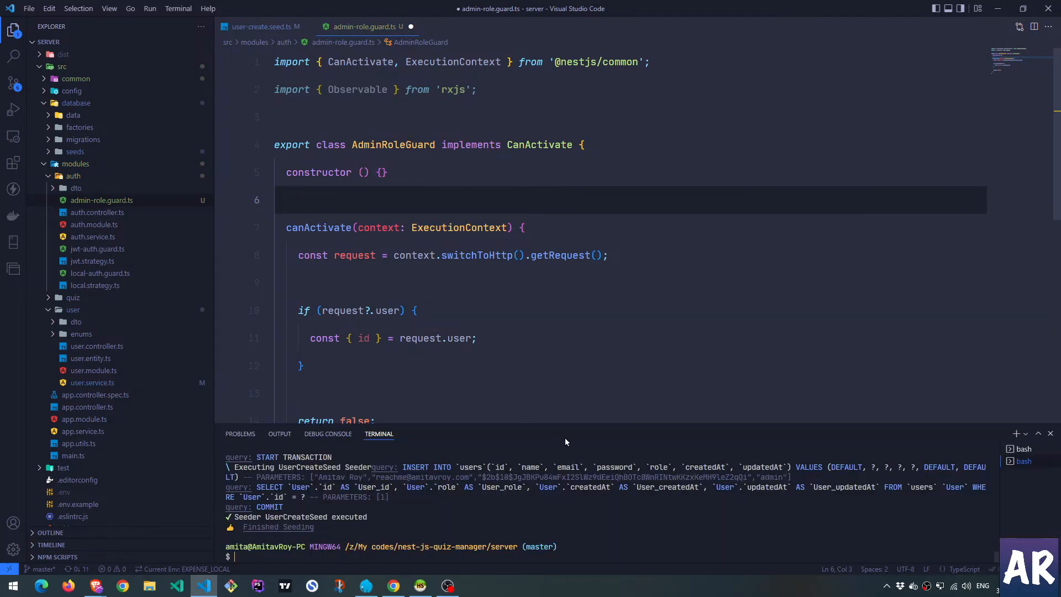
type("nm")
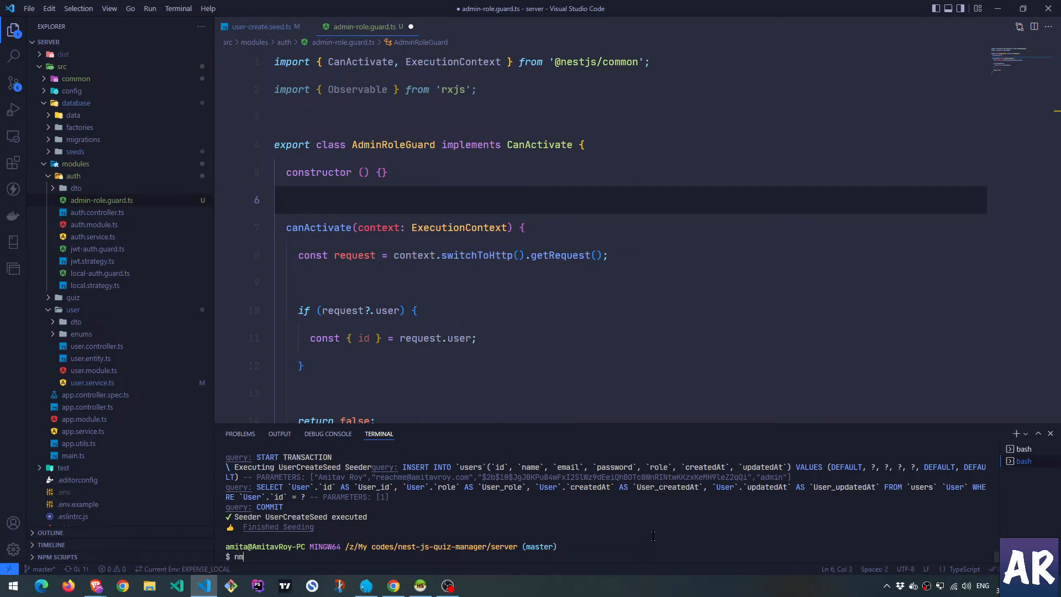
type("pm run")
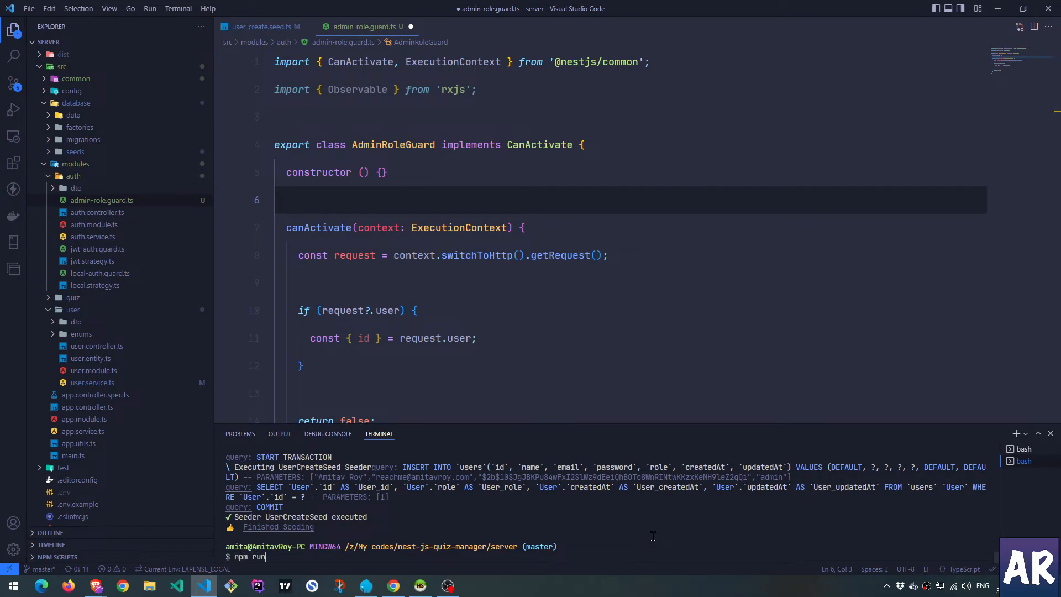
type("start:dev")
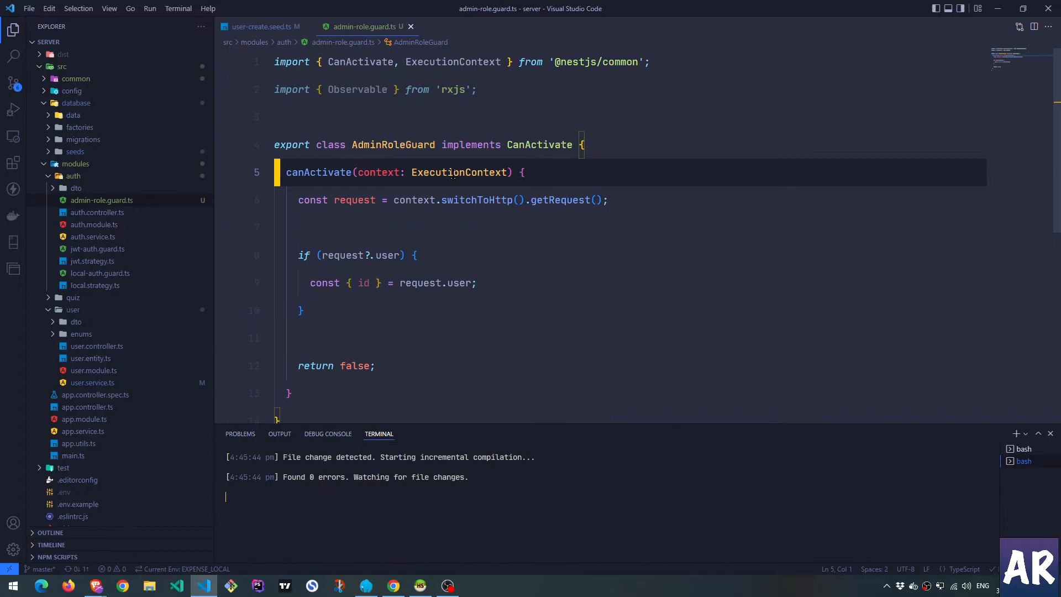
mouse_move(356, 88)
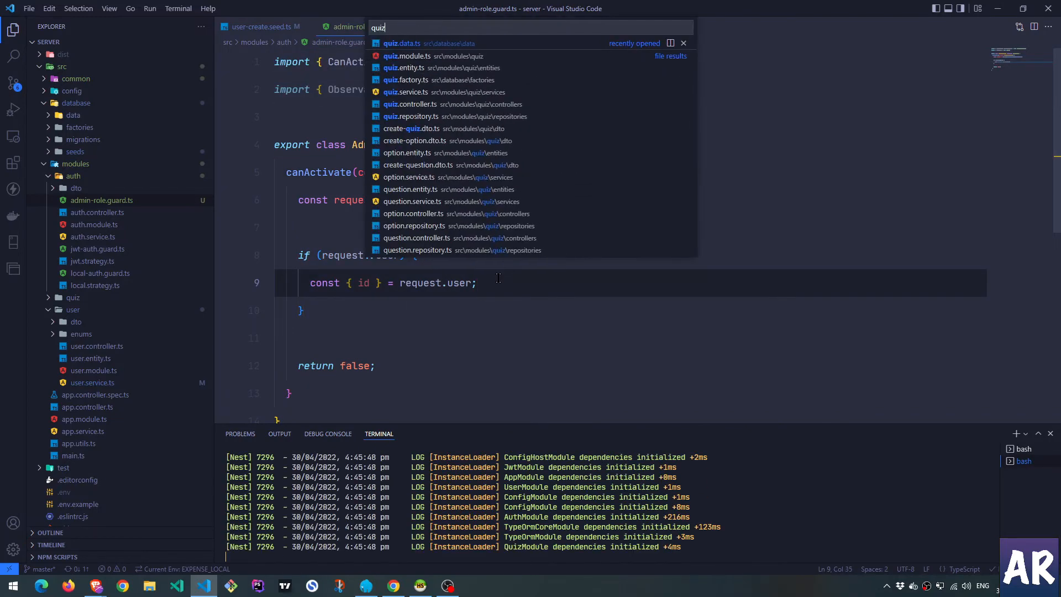
left_click(410, 103)
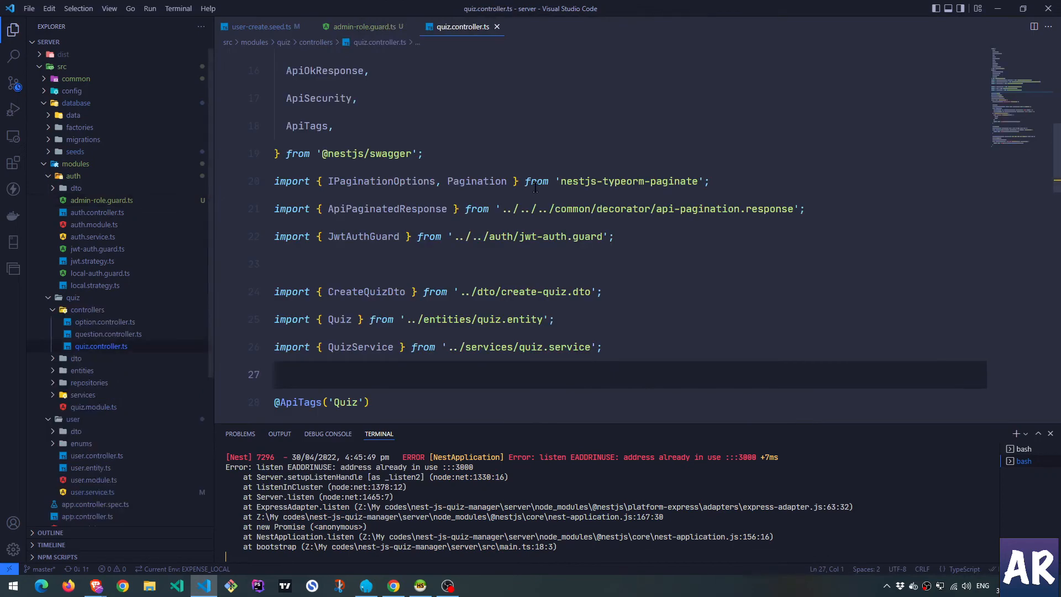
scroll("down", 3)
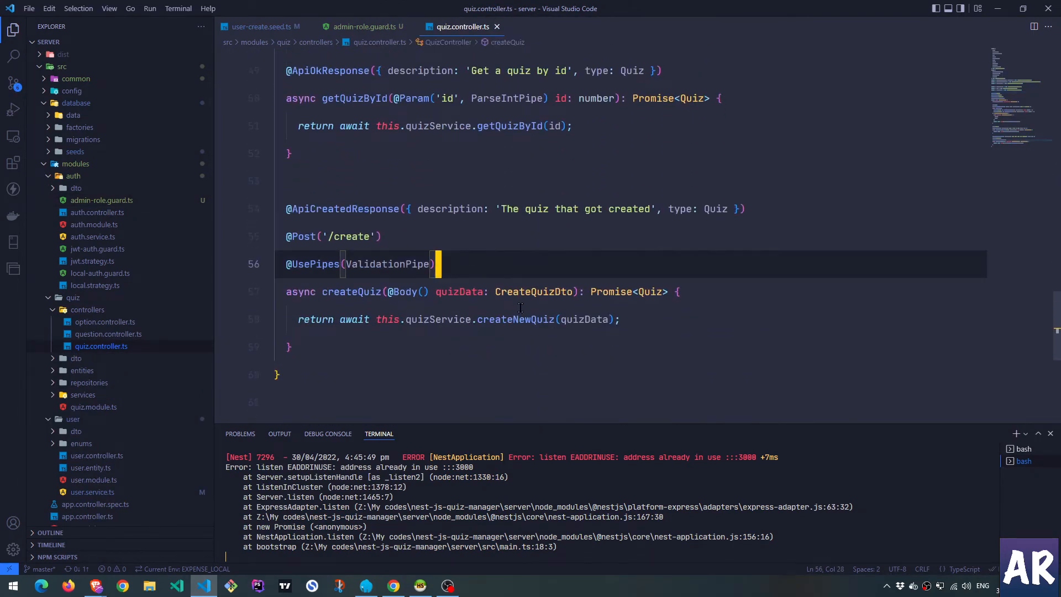
type("@Gu")
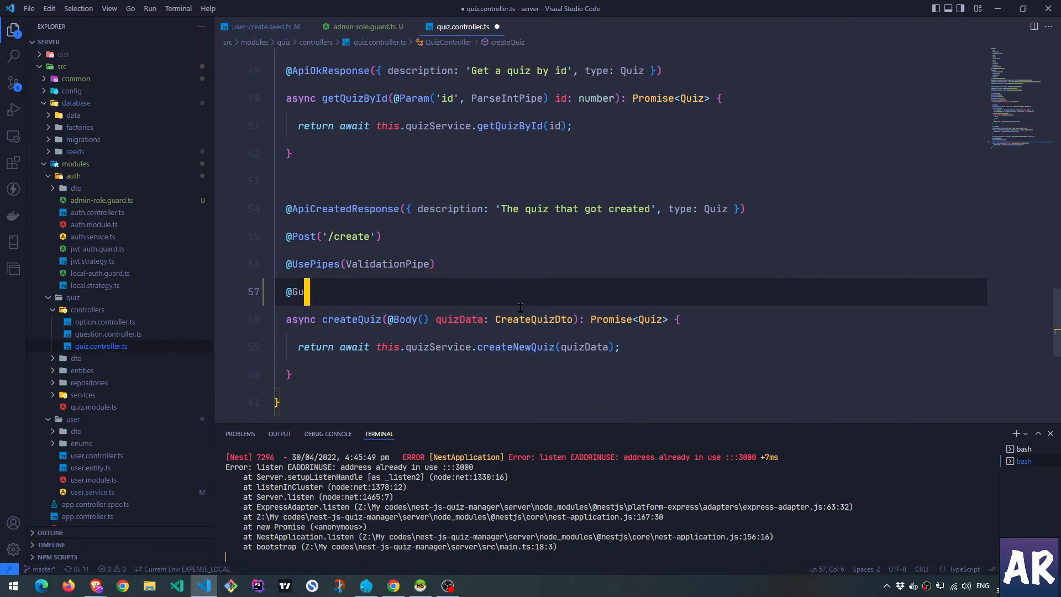
type("UseGuards")
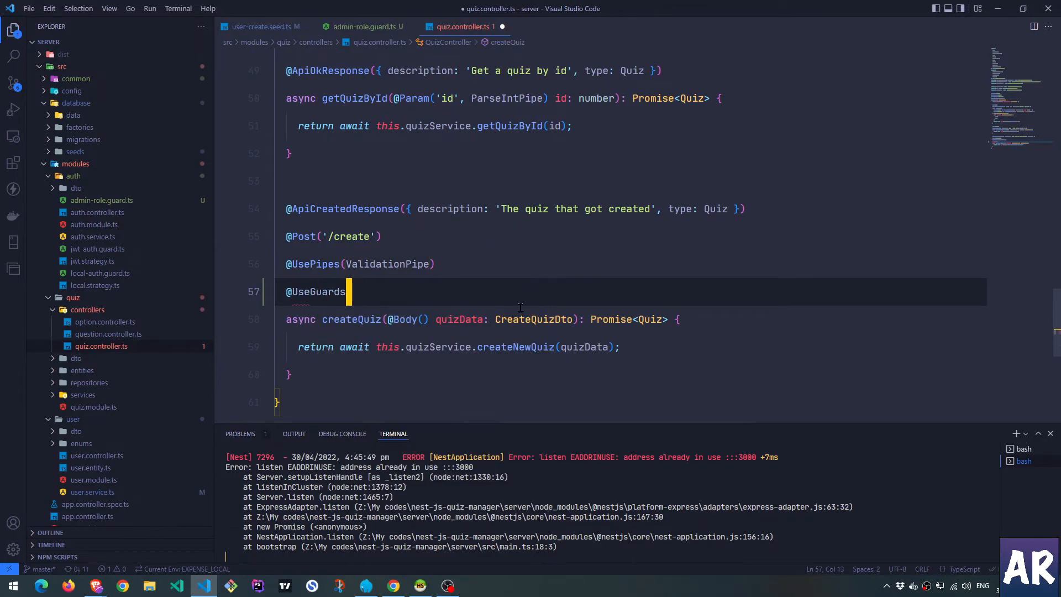
type("(AdminRoleGuard")
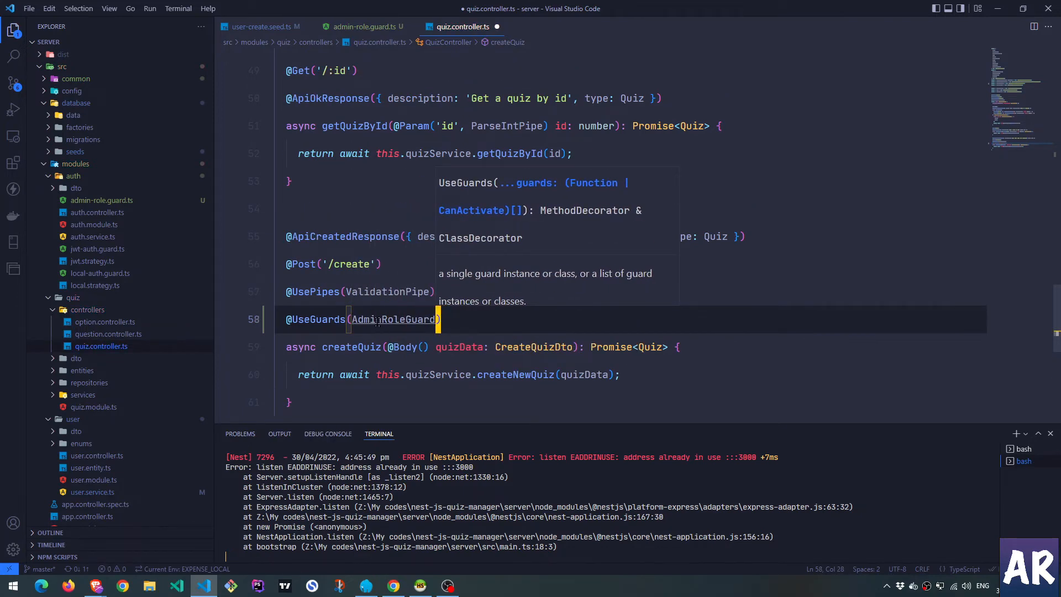
left_click(366, 27)
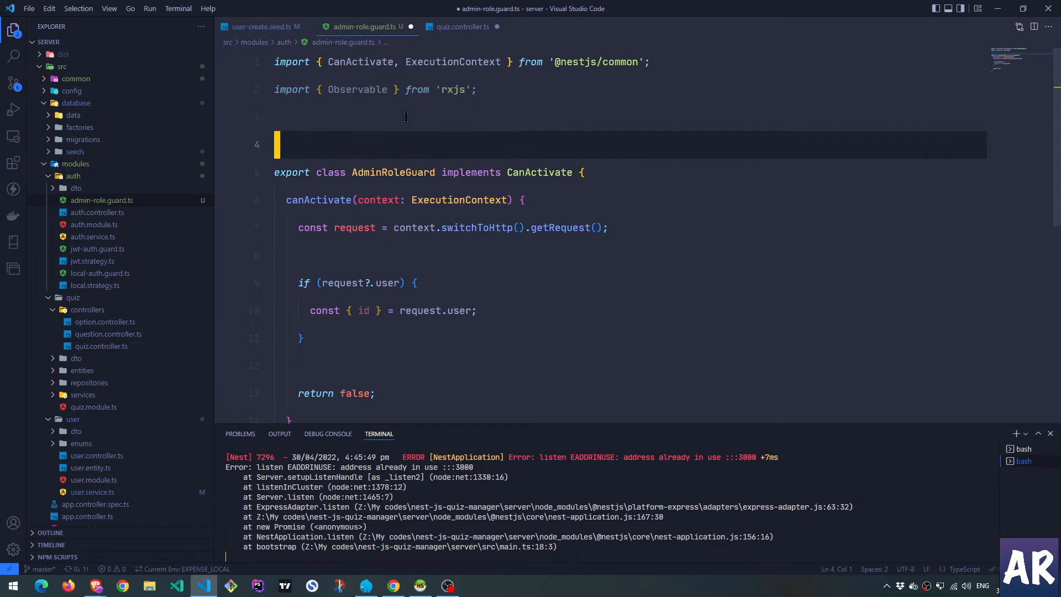
type("@Injectable")
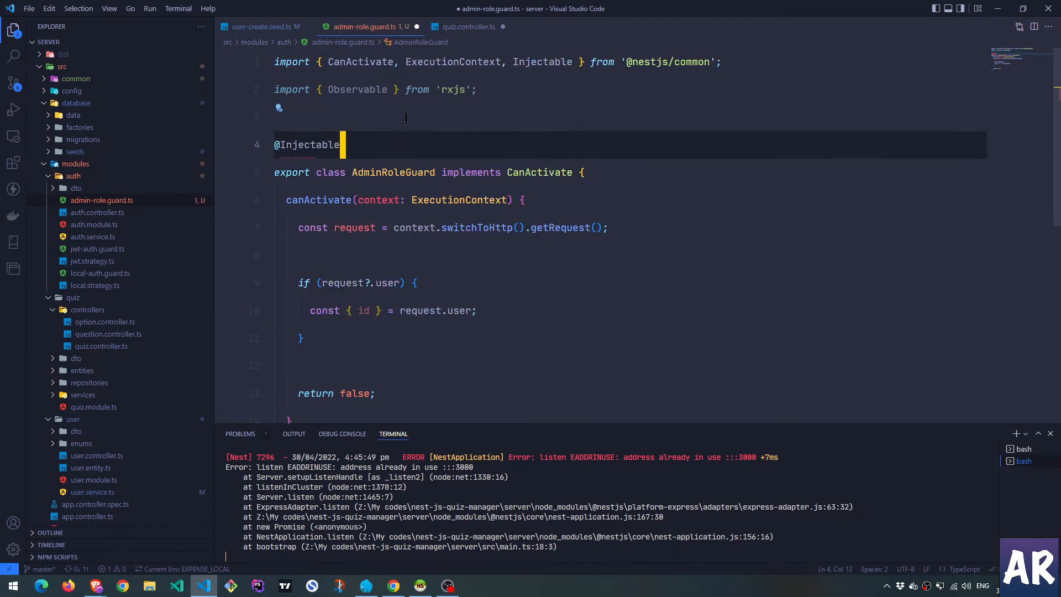
type("()")
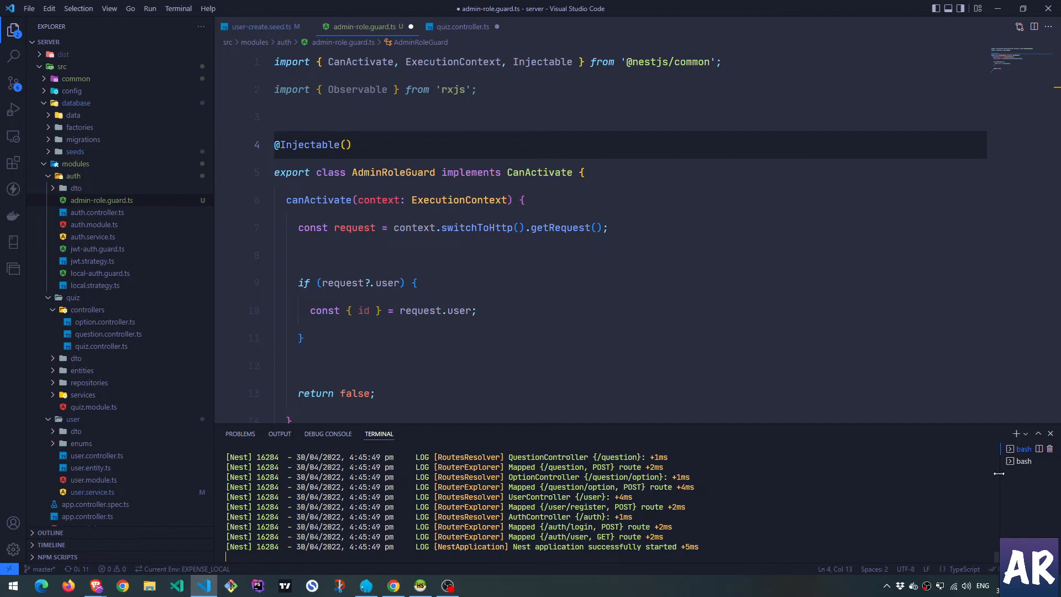
left_click(304, 338)
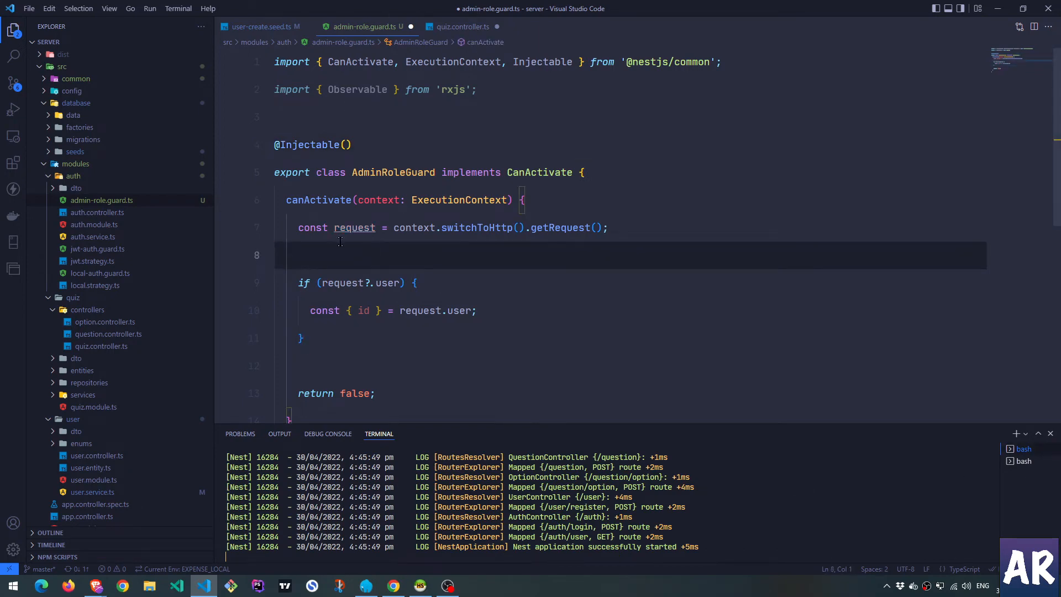
Add console.log(id) inside canActivate's if block to log the user id
left_click(462, 27)
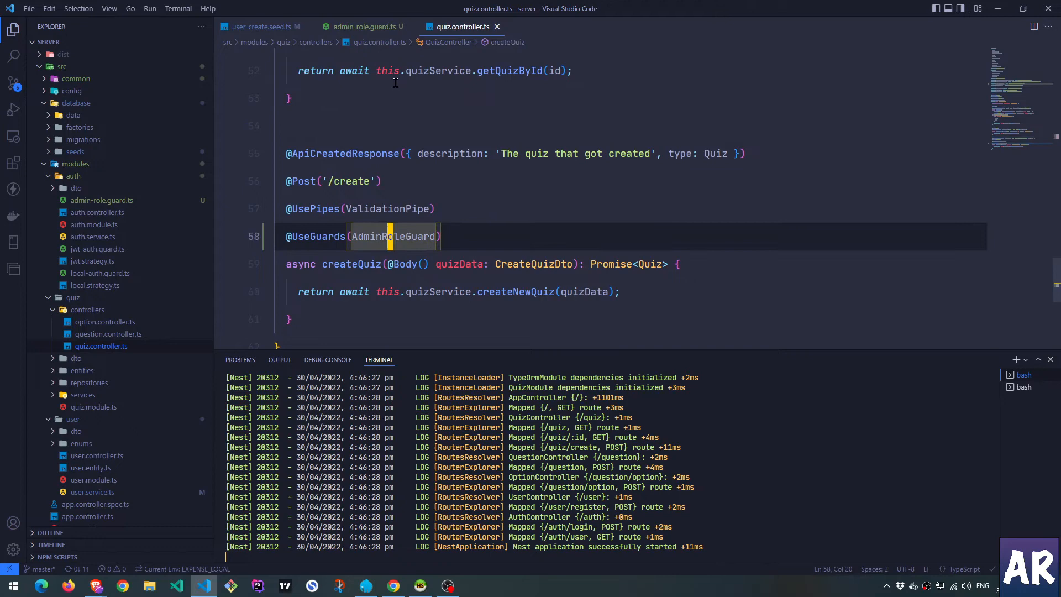
left_click(365, 27)
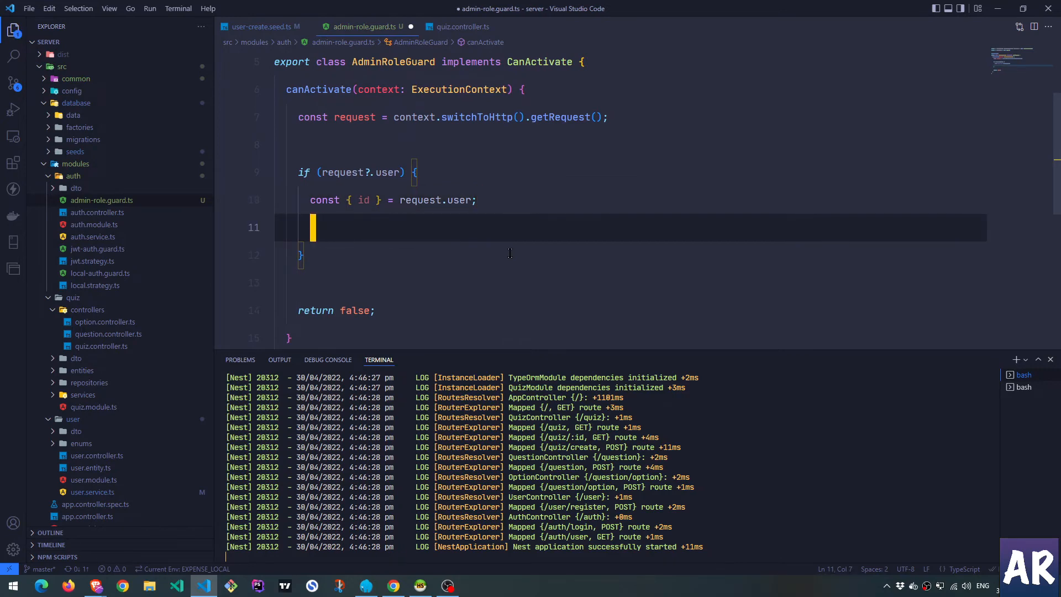
type("console.log()")
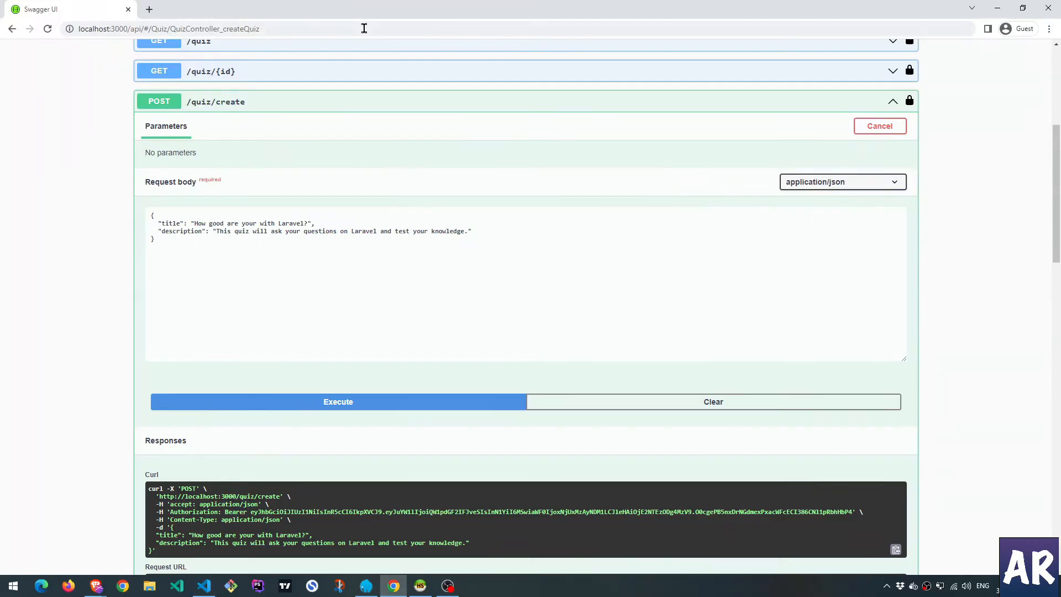
Re-run POST /quiz/create in Swagger UI so the guard logs user id 1
left_click(338, 401)
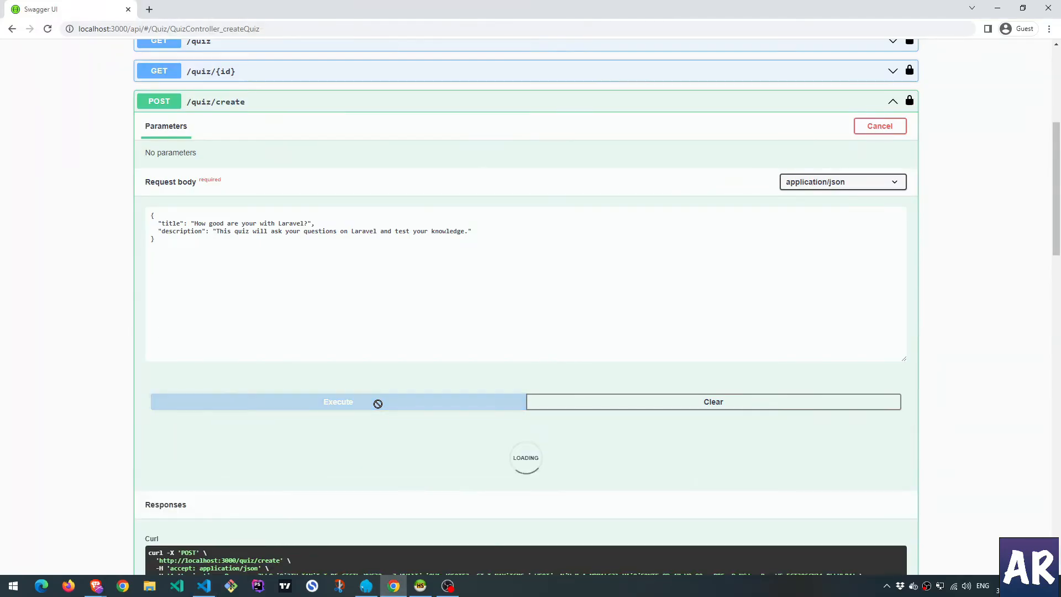
left_click(338, 401)
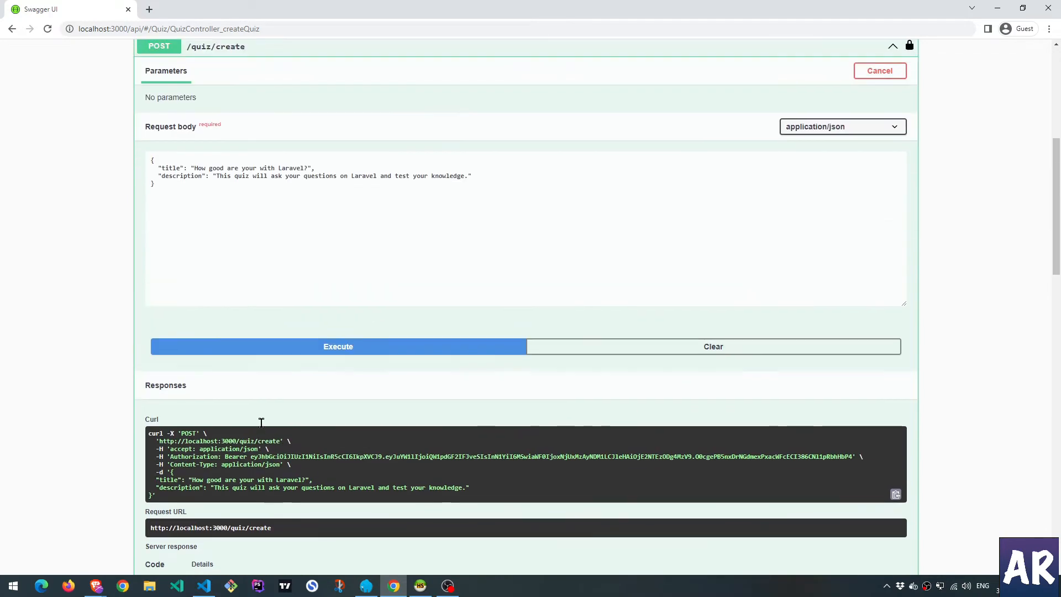
left_click(338, 346)
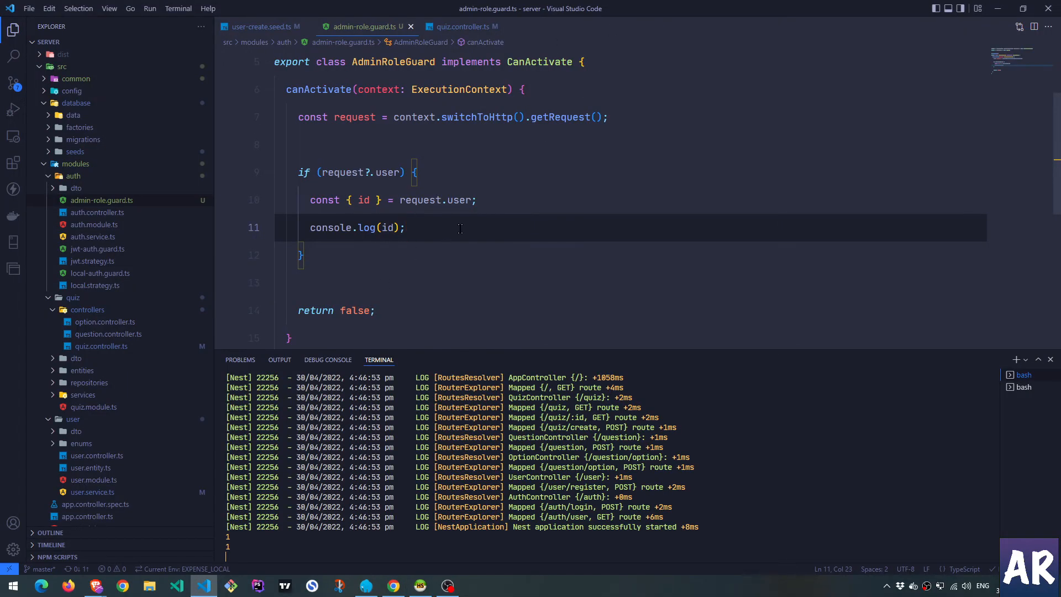
Add return true; for a logged-in user, save, then comment that return out
type("return")
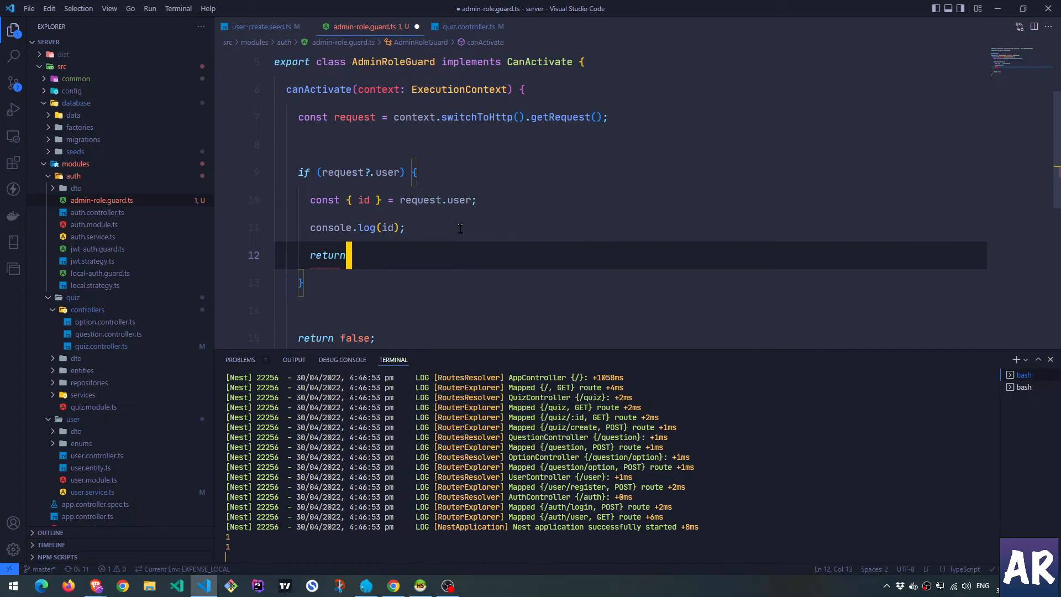
type("true;")
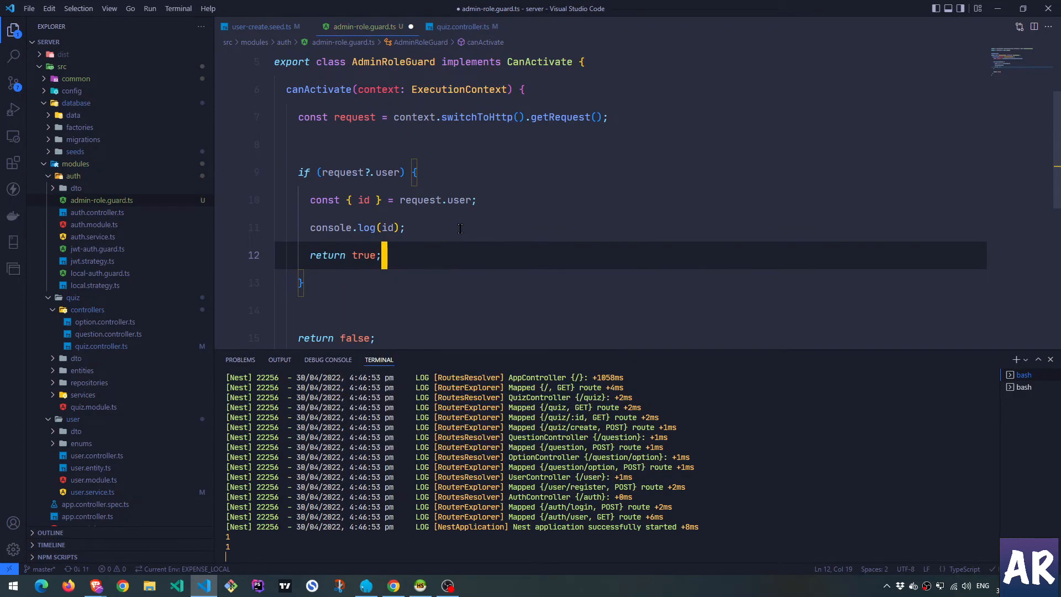
key("ctrl+s")
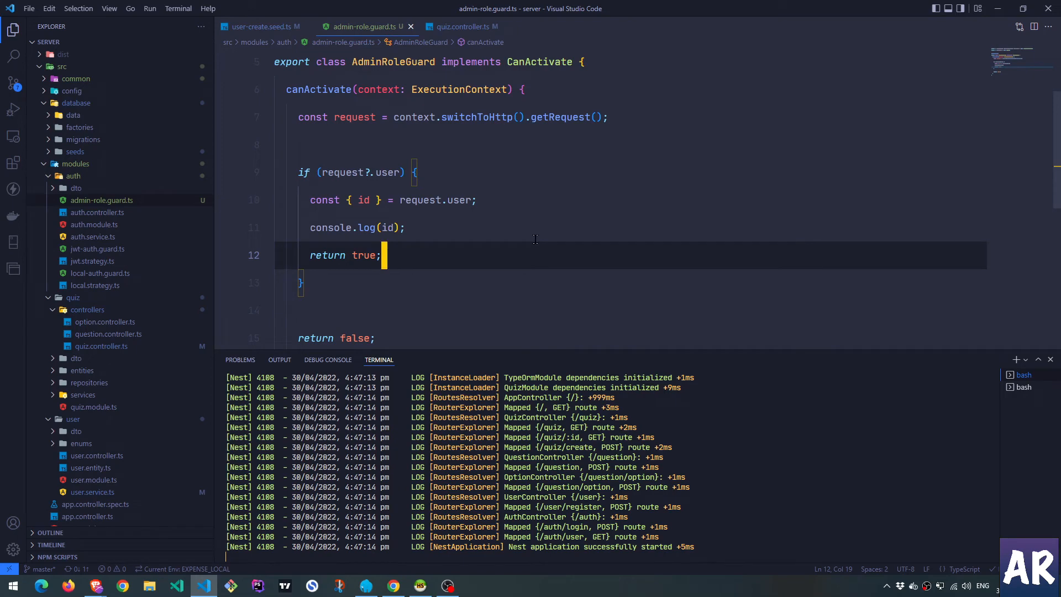
type("//")
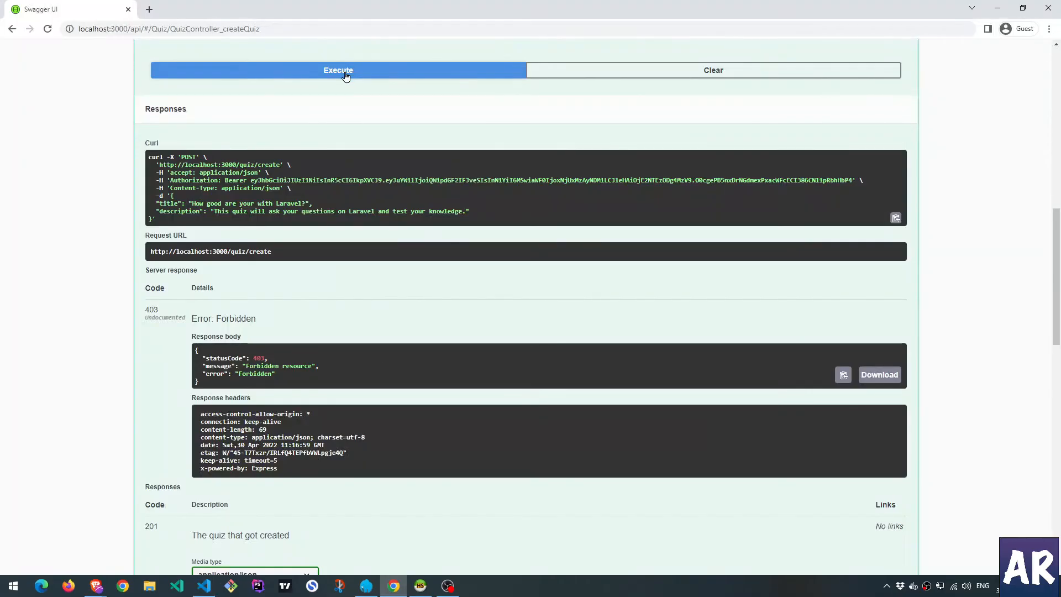
Execute POST /quiz/create and confirm the 403 Forbidden resource response
left_click(338, 70)
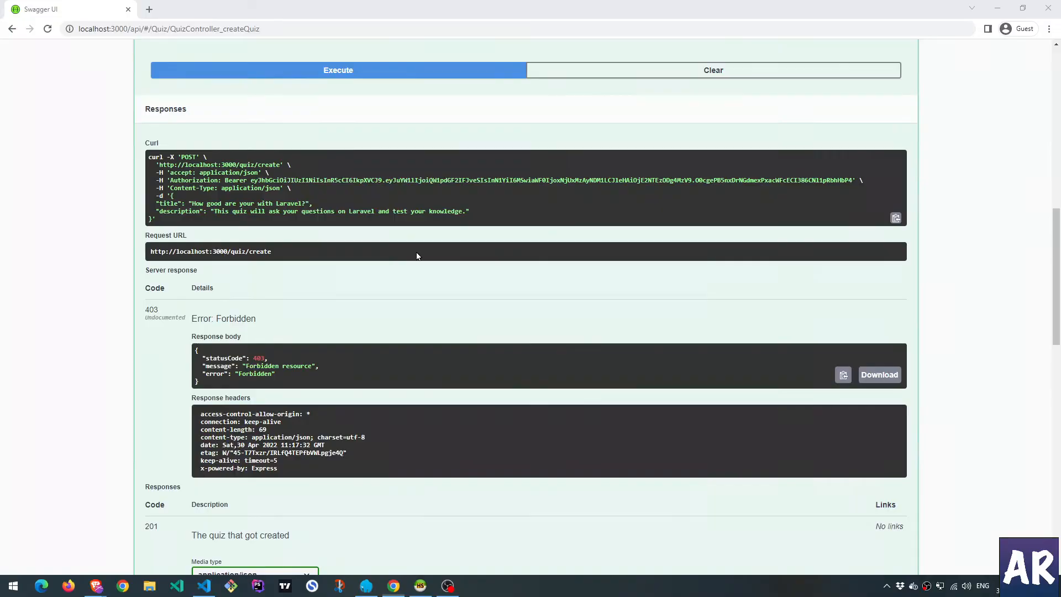
left_click(202, 586)
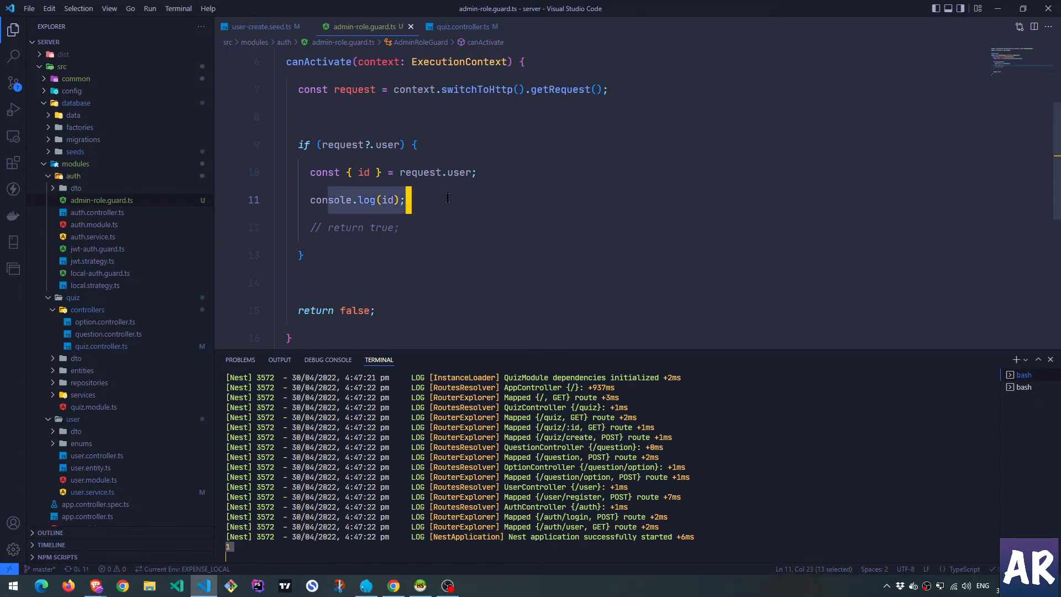
mouse_move(228, 192)
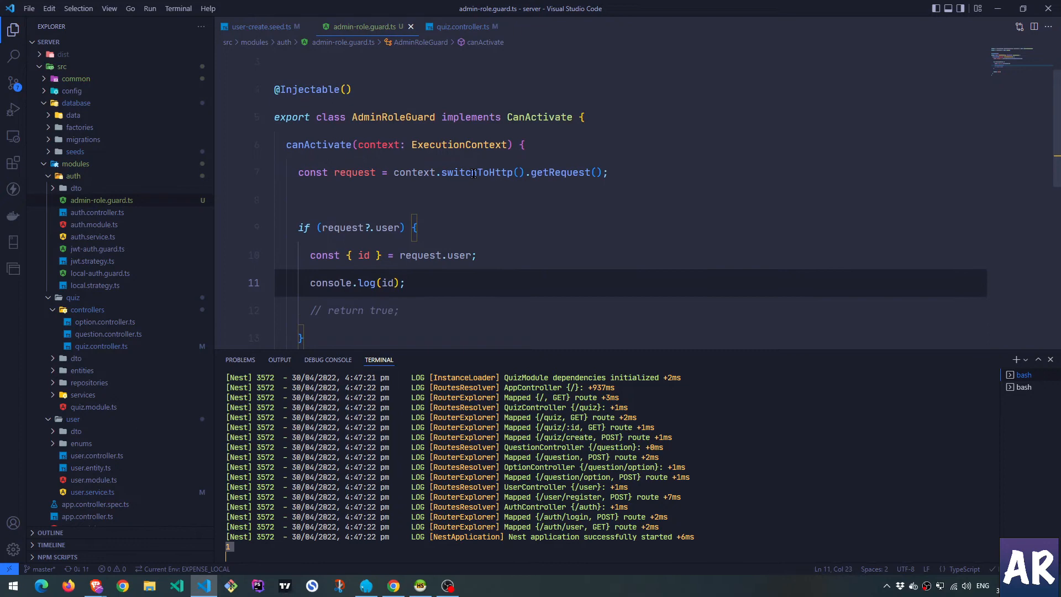
Add constructor(private userService: UserService) {} to AdminRoleGuard, triggering Nest's dependency error
type("constructor () {")
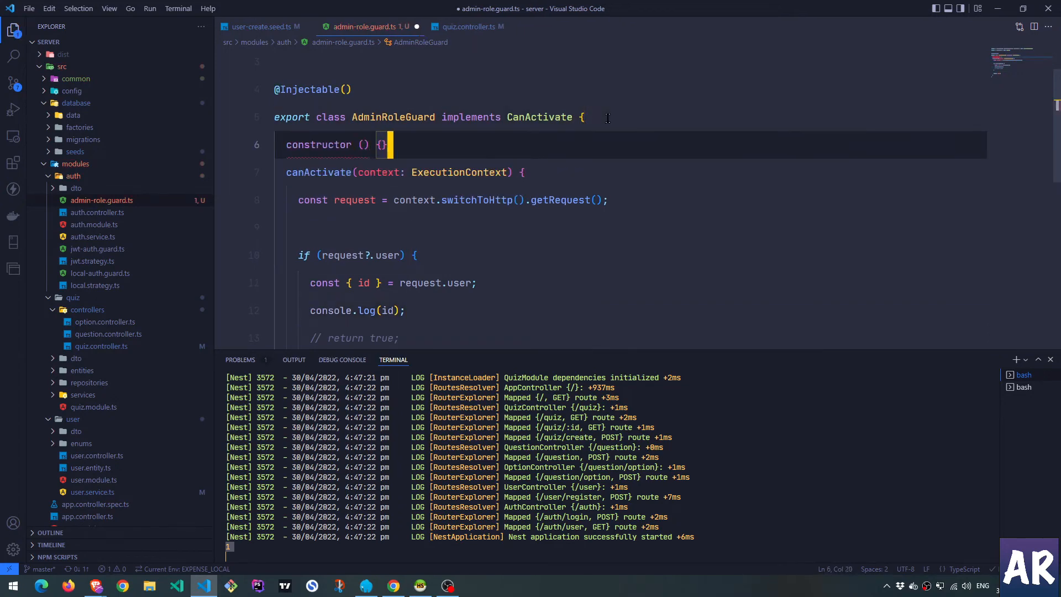
type("private userService: UserService")
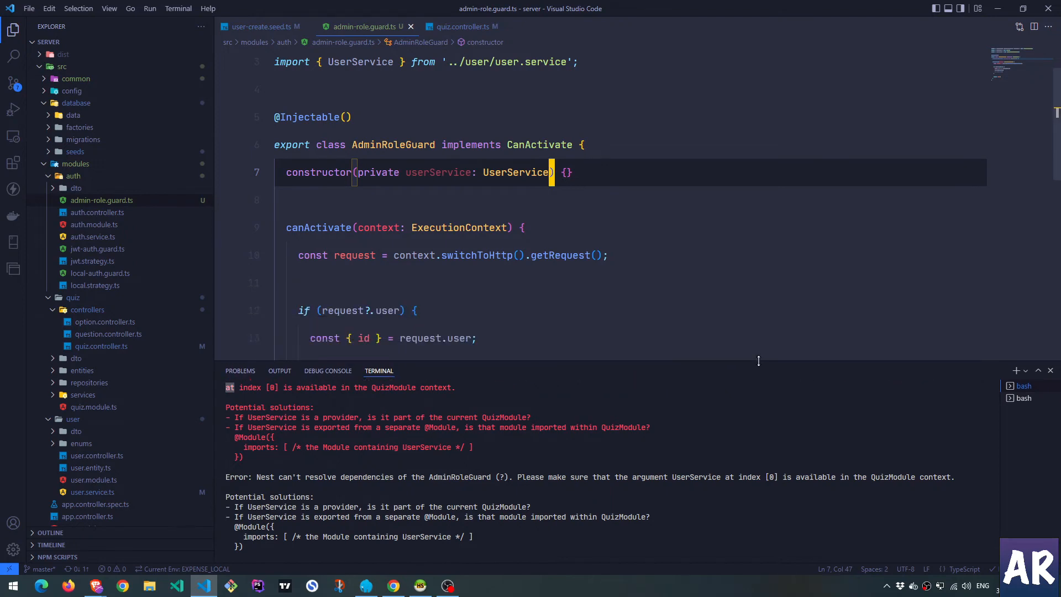
mouse_move(323, 227)
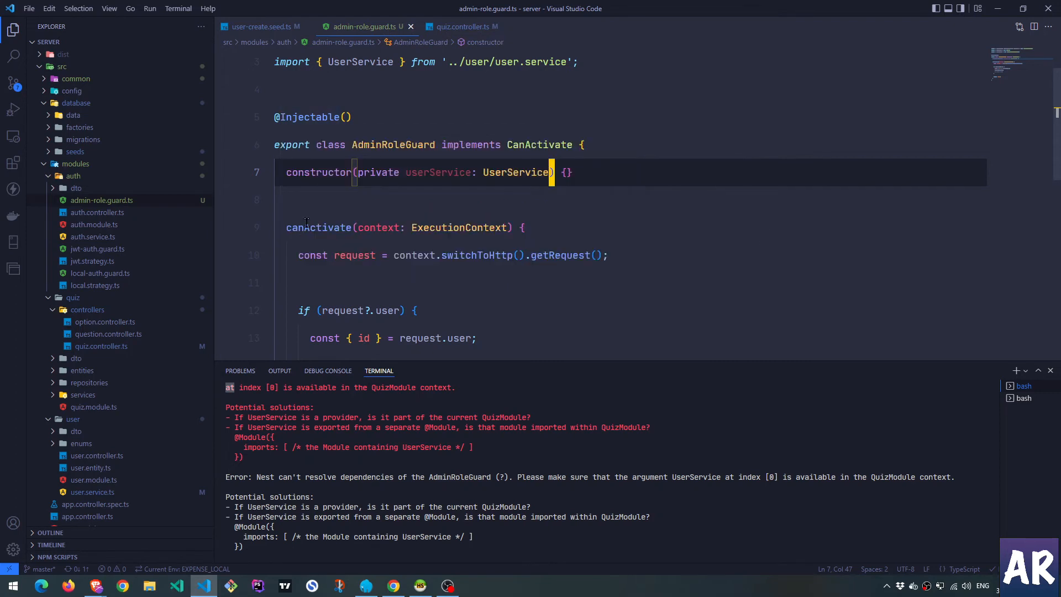
mouse_move(438, 172)
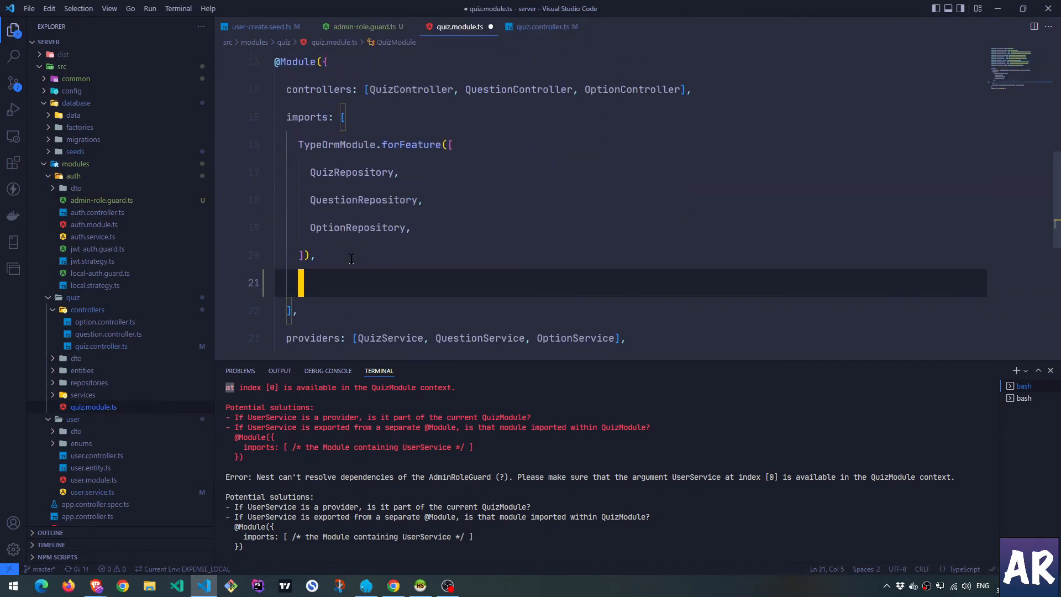
Import UserModule in QuizModule so the server restarts, then return to admin-role.guard.ts
type("UserModule,")
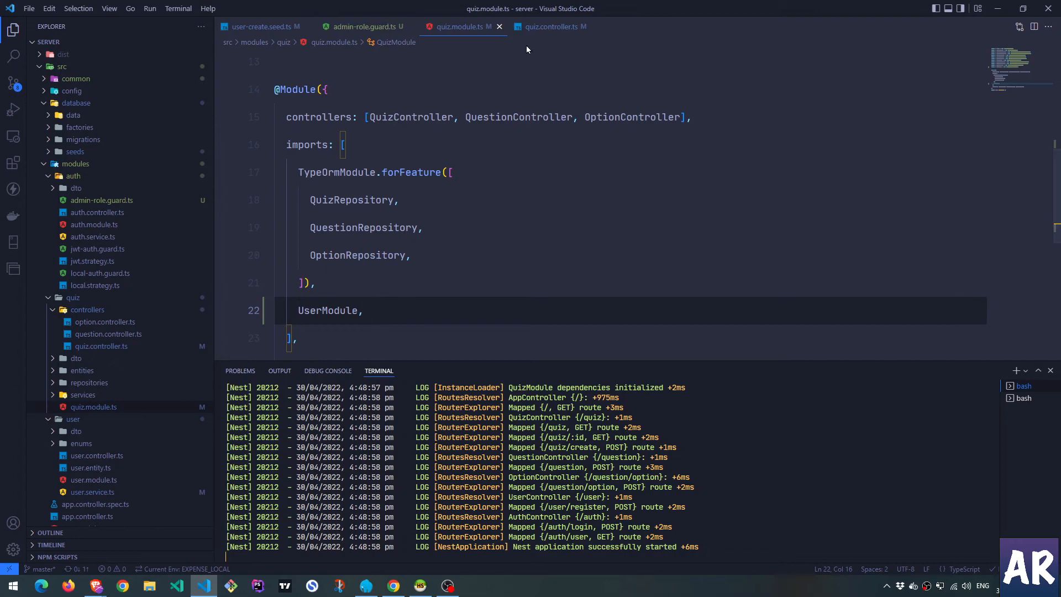
mouse_move(368, 30)
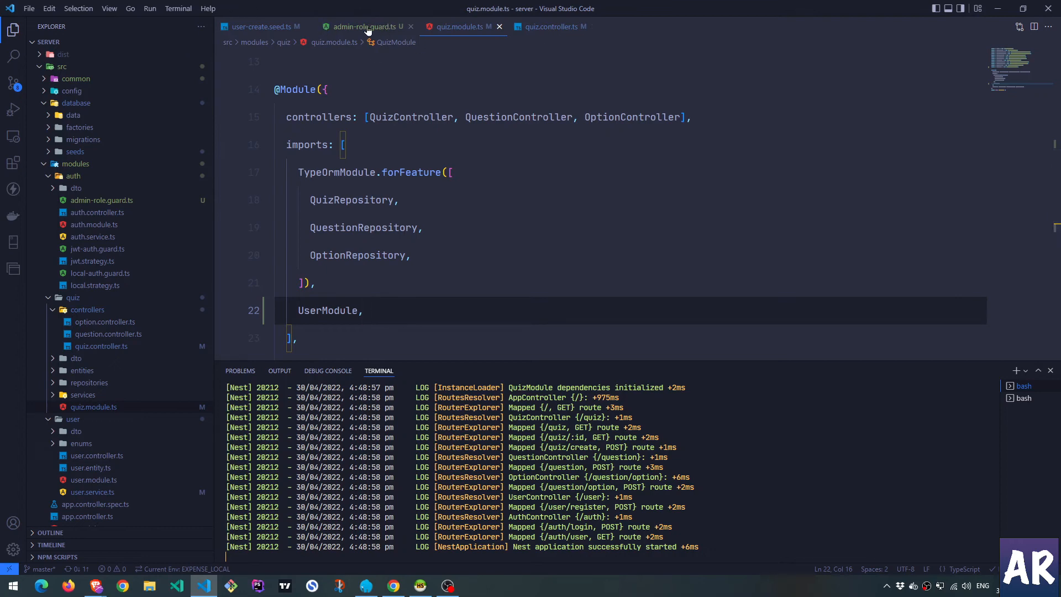
left_click(365, 26)
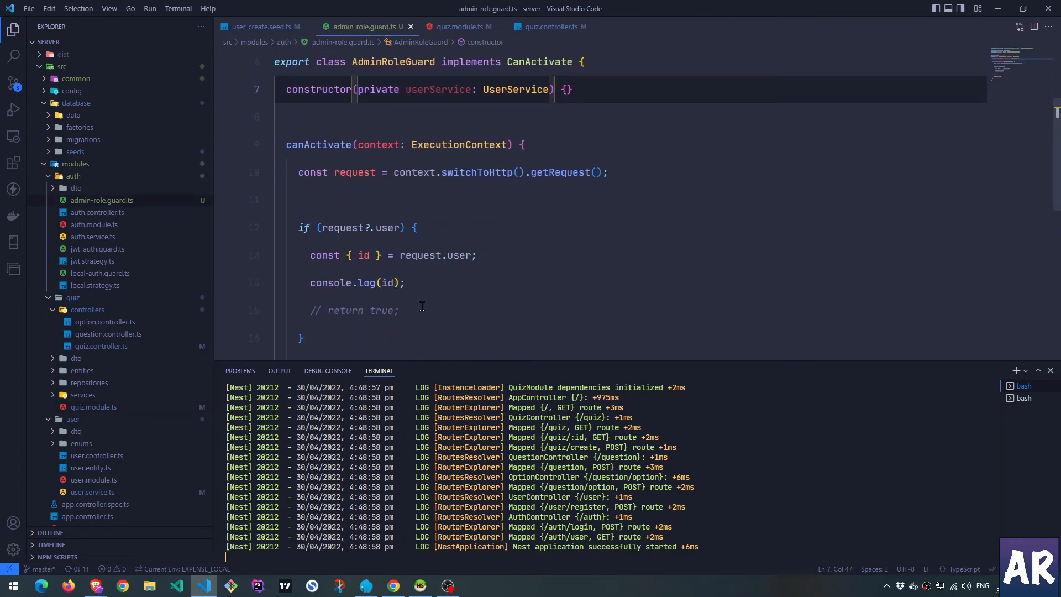
Make canActivate async and add const user = await this.userService.getUserById(id)
left_click(401, 310)
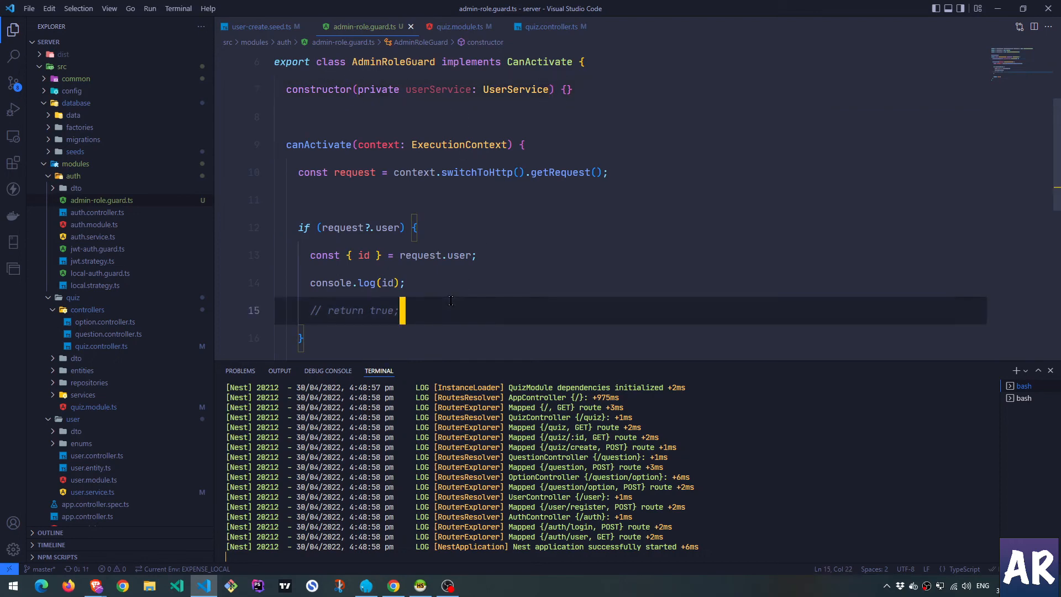
left_click(477, 256)
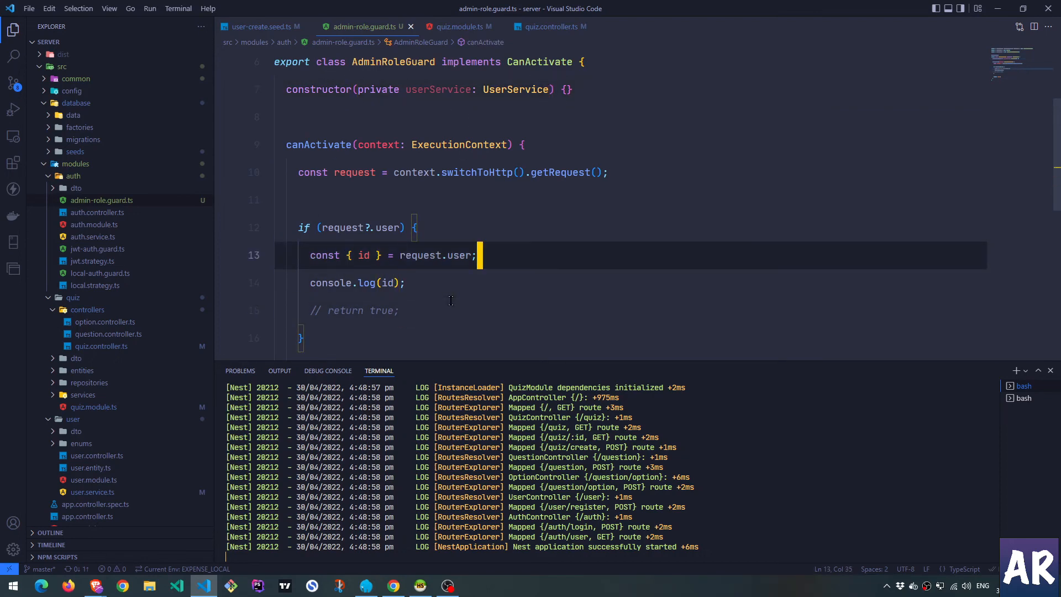
type("const user = this.")
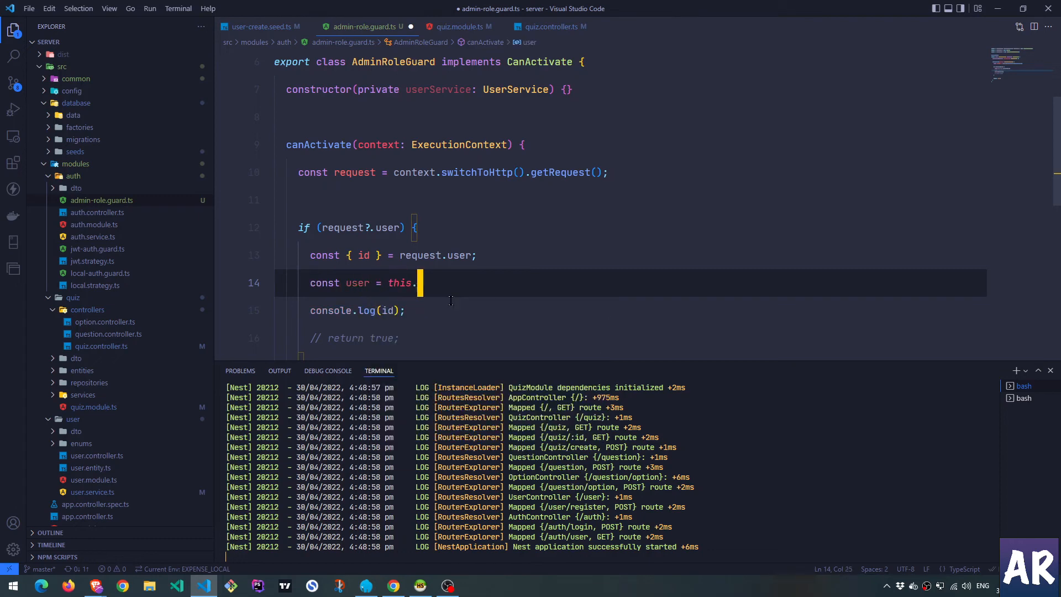
type("userService")
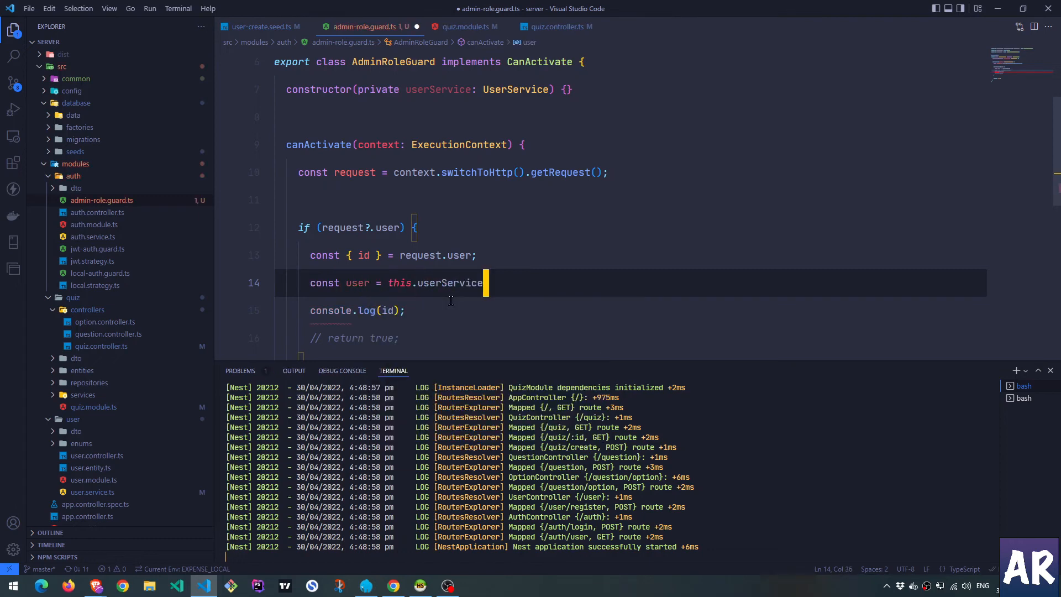
type(".getUserById")
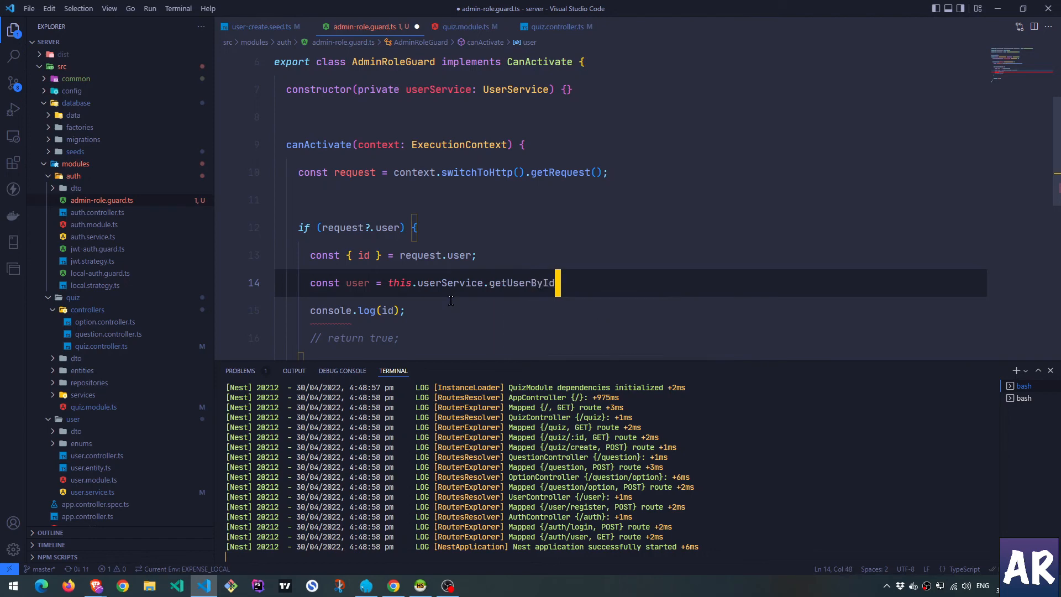
type("(")
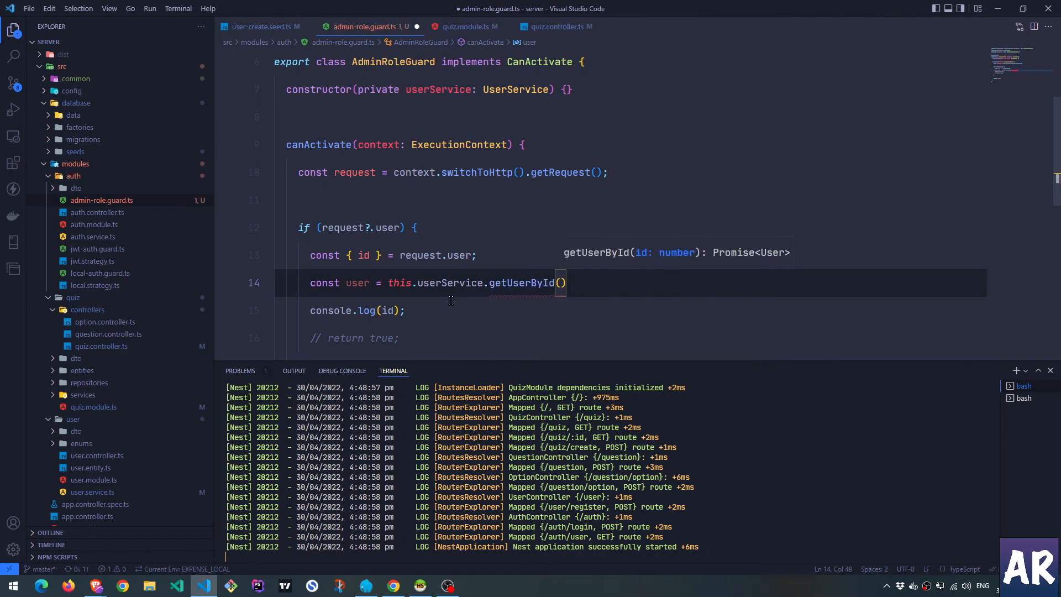
type("id")
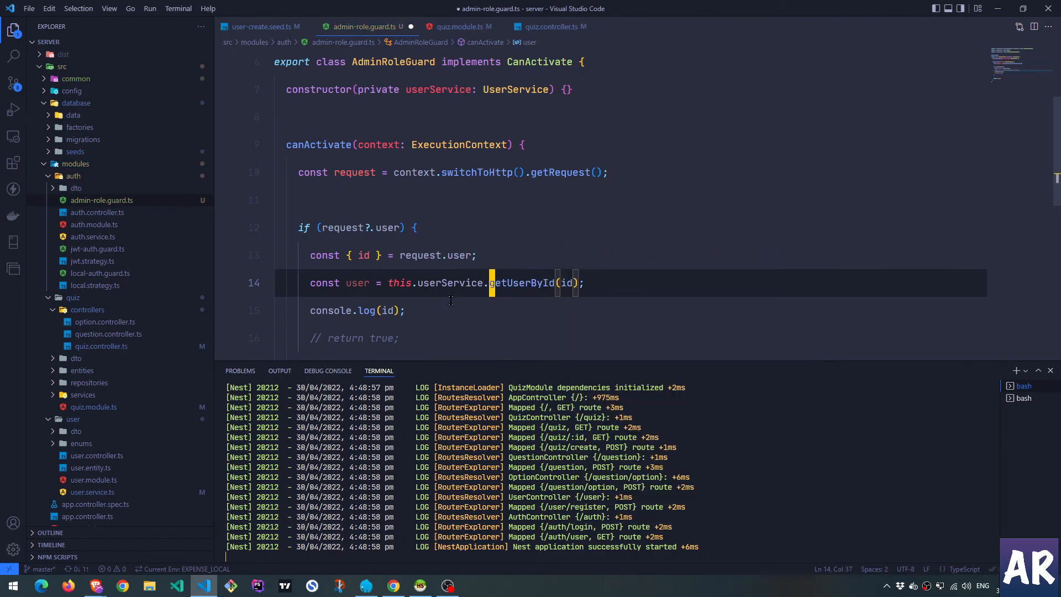
type("await")
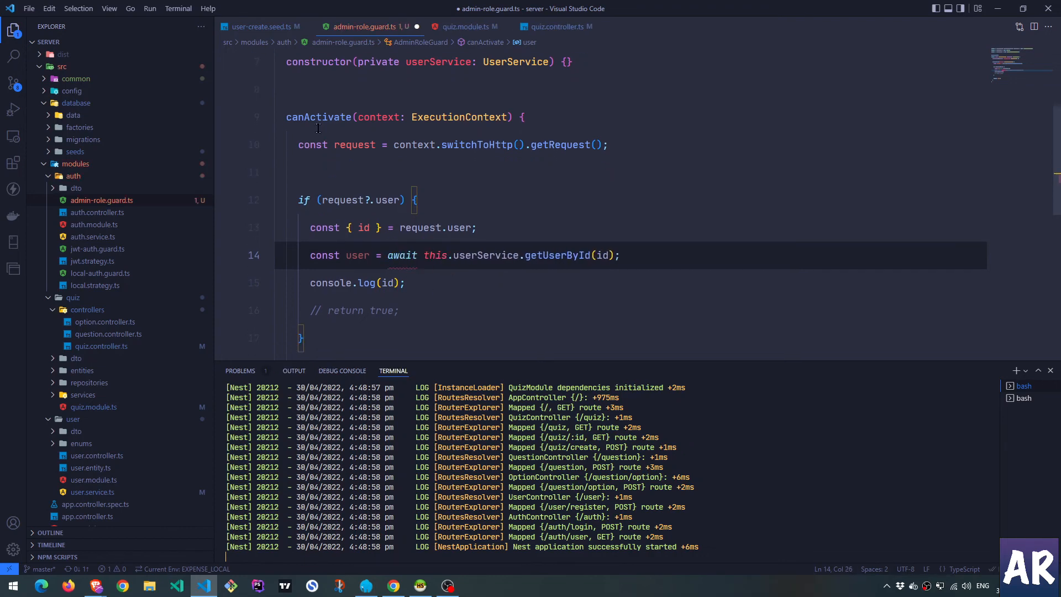
type("async")
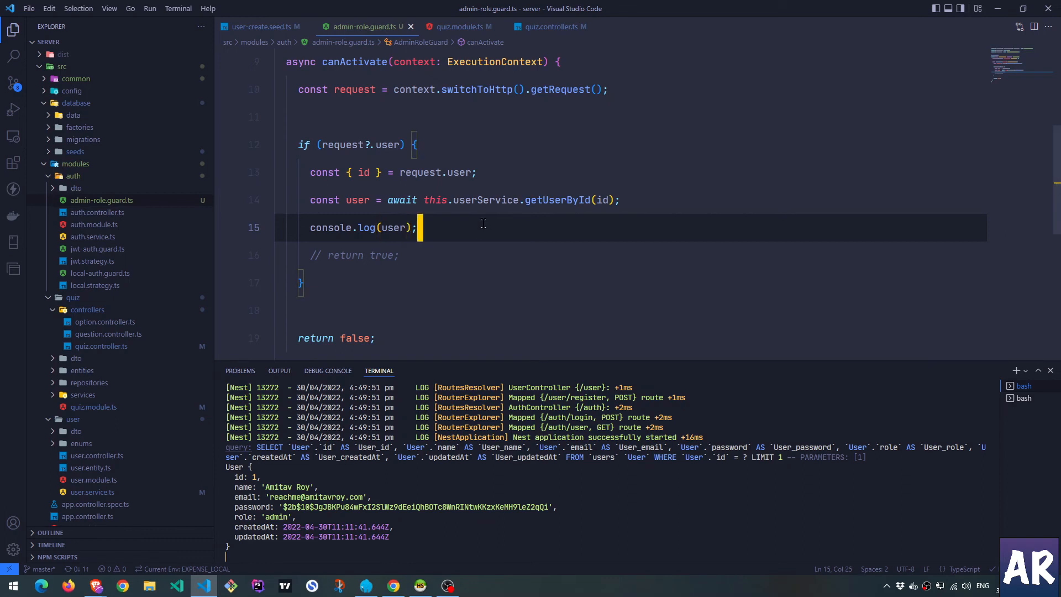
Return user.role === UserRoles.ADMIN from the guard
type("retu")
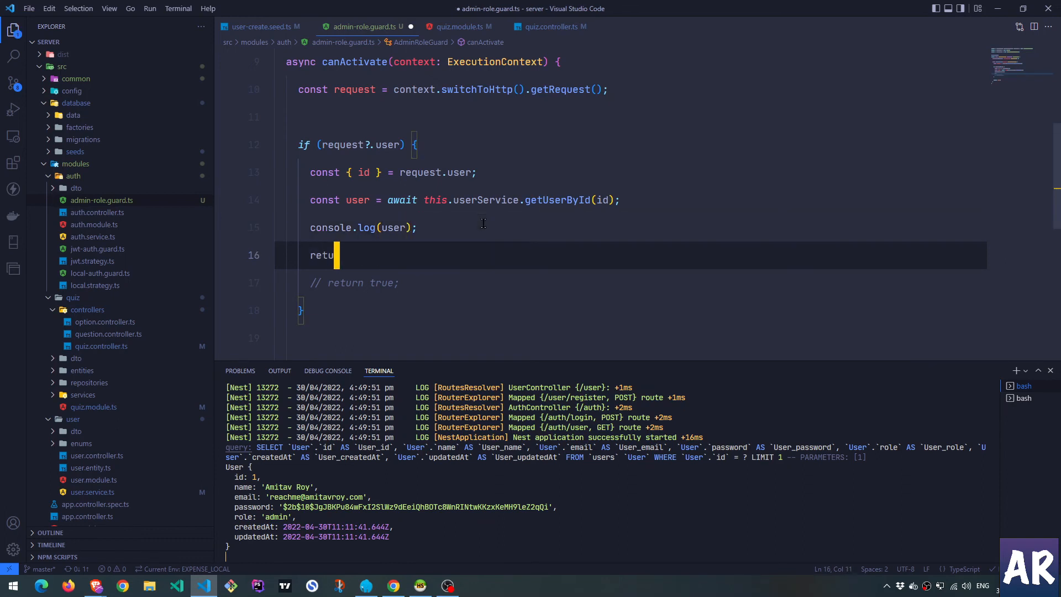
type("rn")
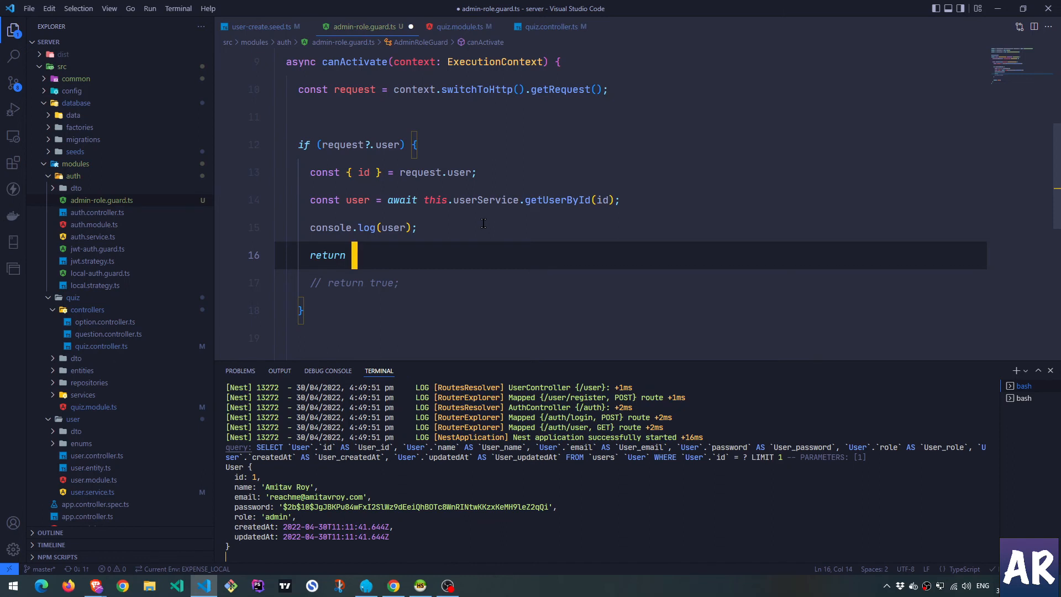
type("user.role === UserRoles")
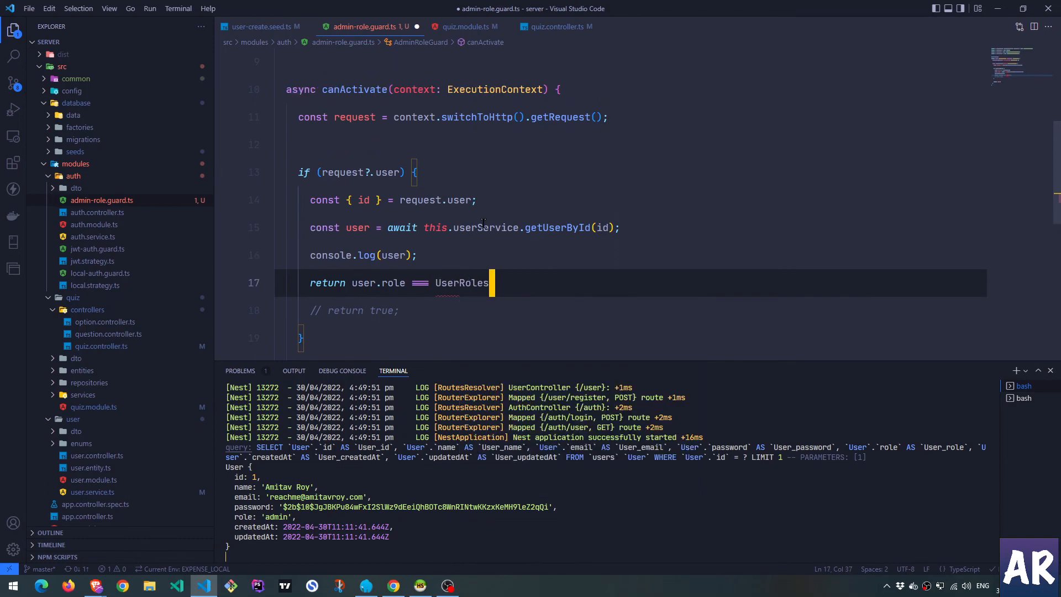
type(".ADMIN;")
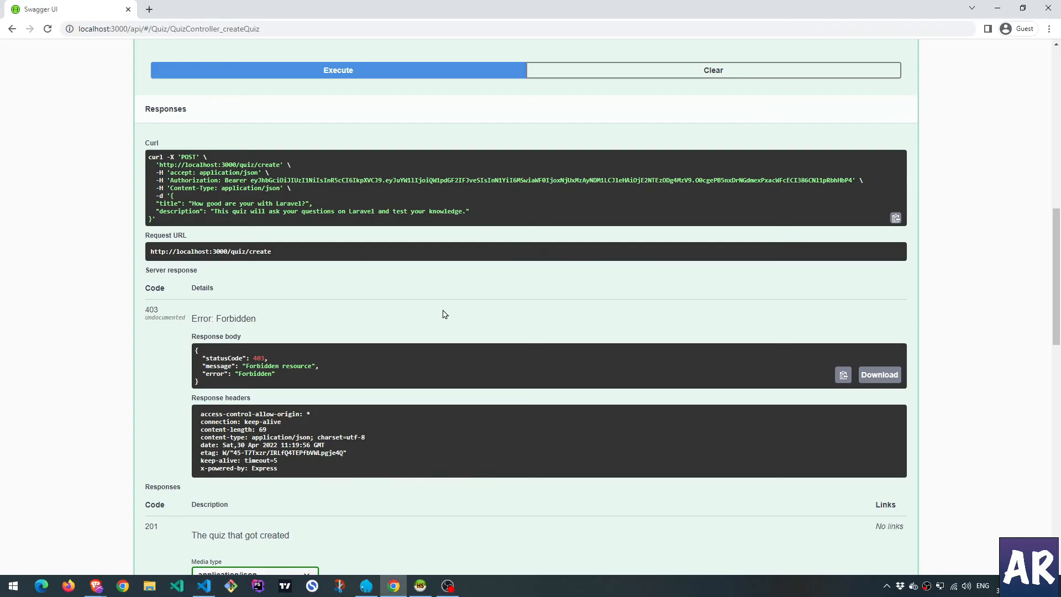
Execute POST /quiz/create again and get a 201 with the created Laravel quiz
left_click(338, 70)
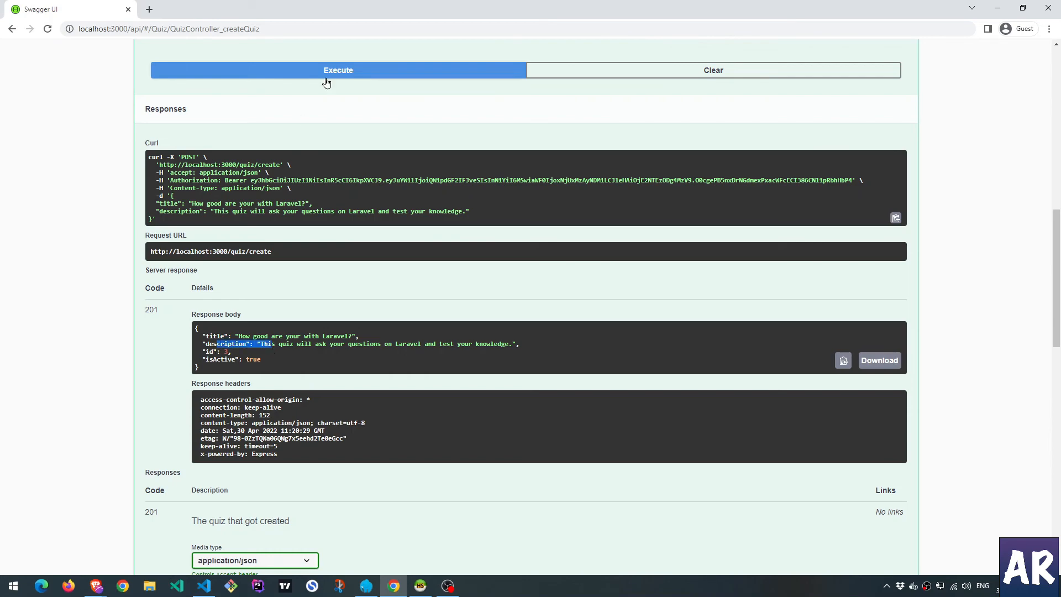
left_click(338, 69)
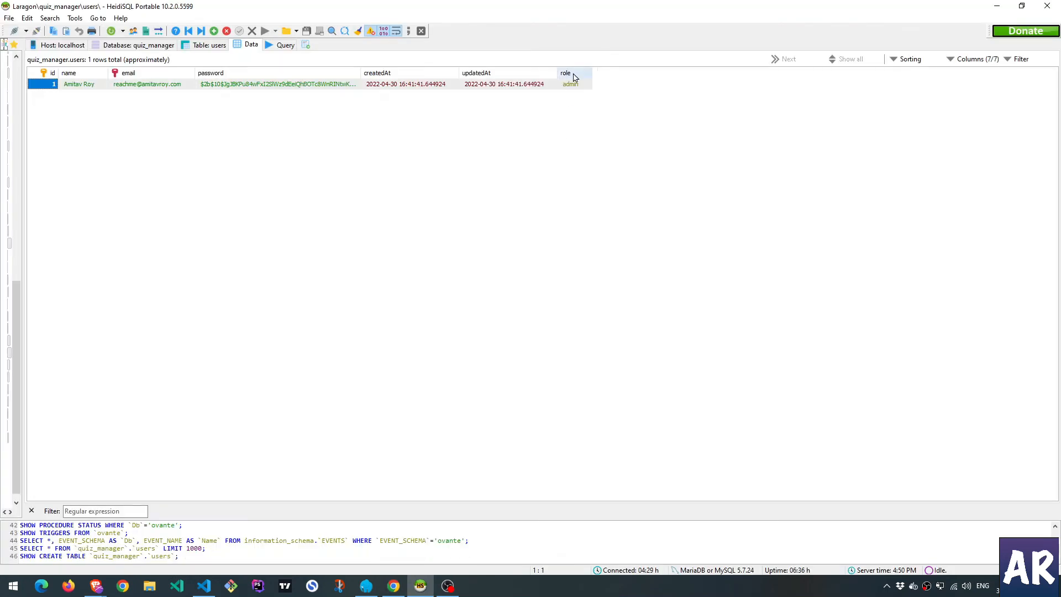
Change the only user's role from admin to member in HeidiSQL's users table
left_click(586, 84)
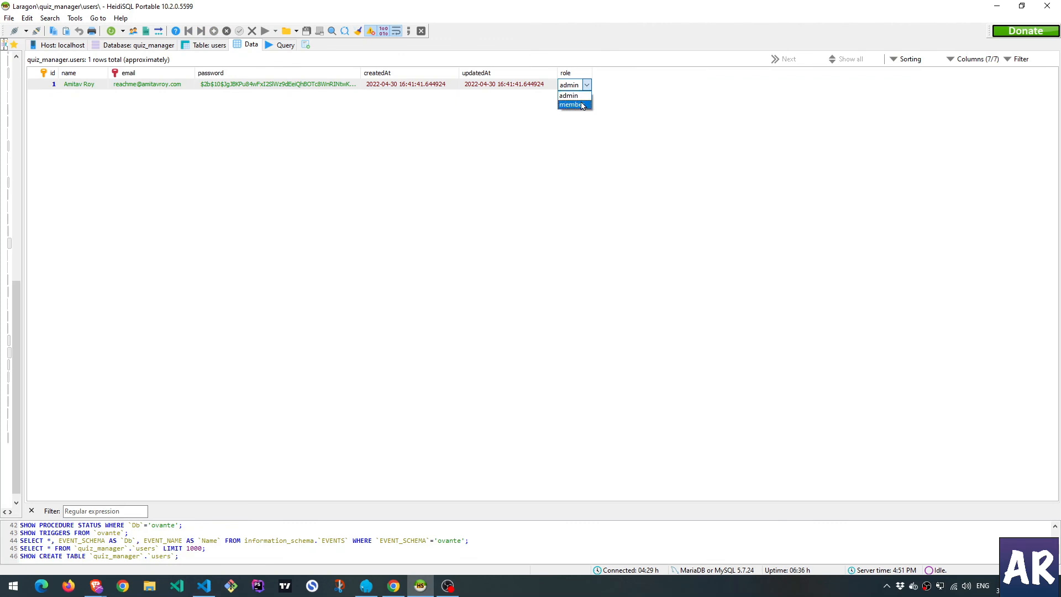
left_click(568, 105)
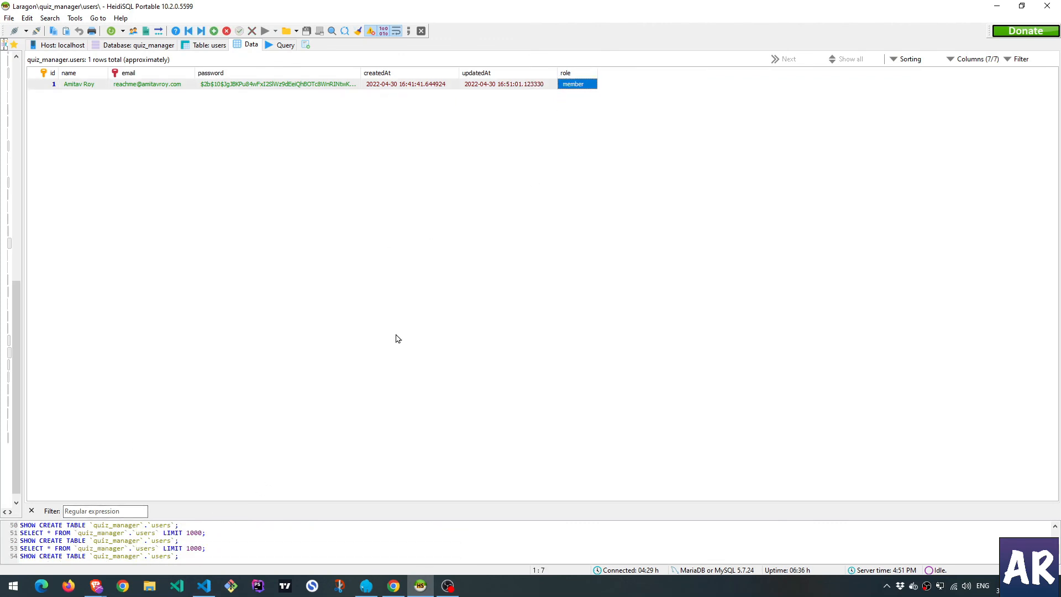
left_click(392, 585)
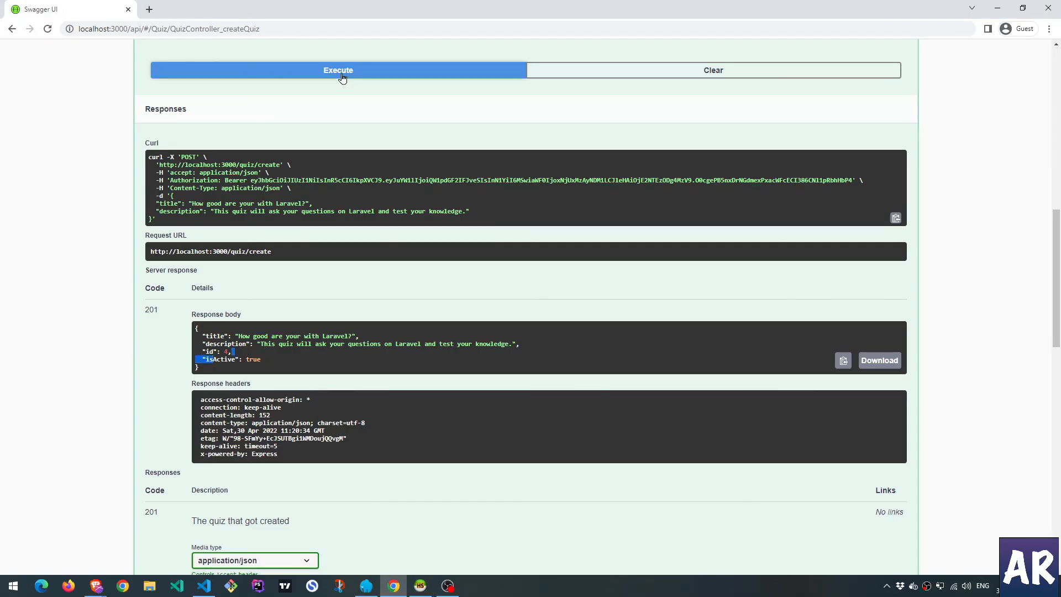
mouse_move(133, 345)
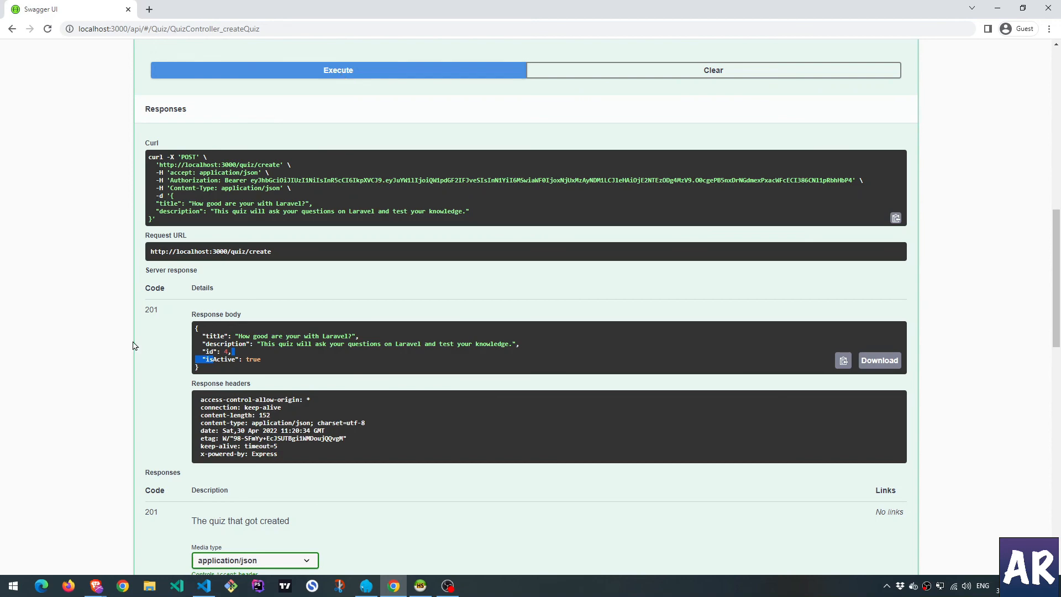
Execute POST /quiz/create as the member user and confirm 403 Forbidden, then return to VS Code
left_click(338, 69)
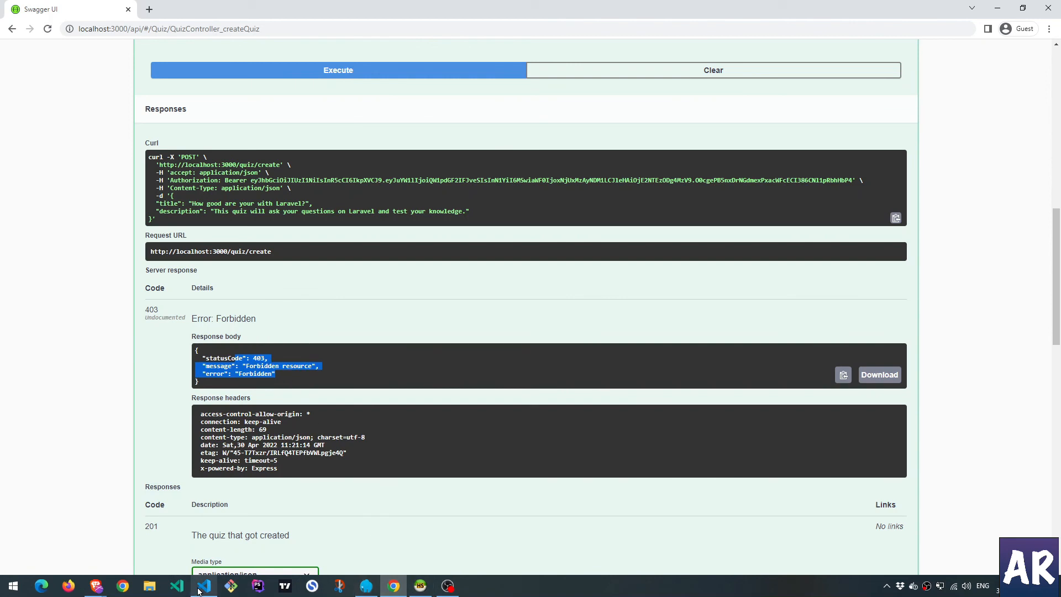
left_click(202, 586)
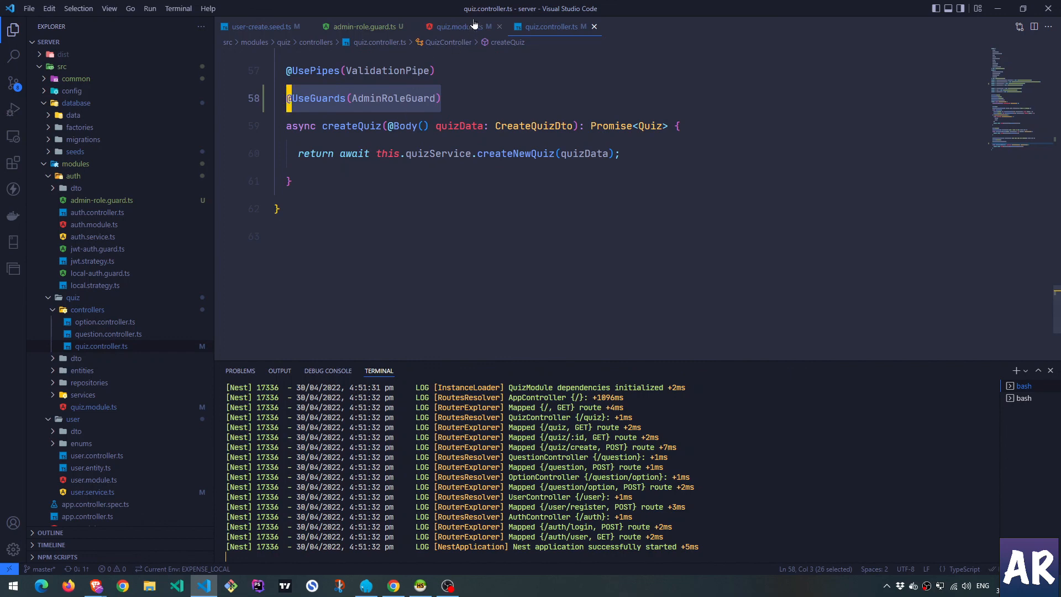
Switch from the guarded quiz.controller.ts to quiz.module.ts showing UserModule in QuizModule's imports
left_click(461, 26)
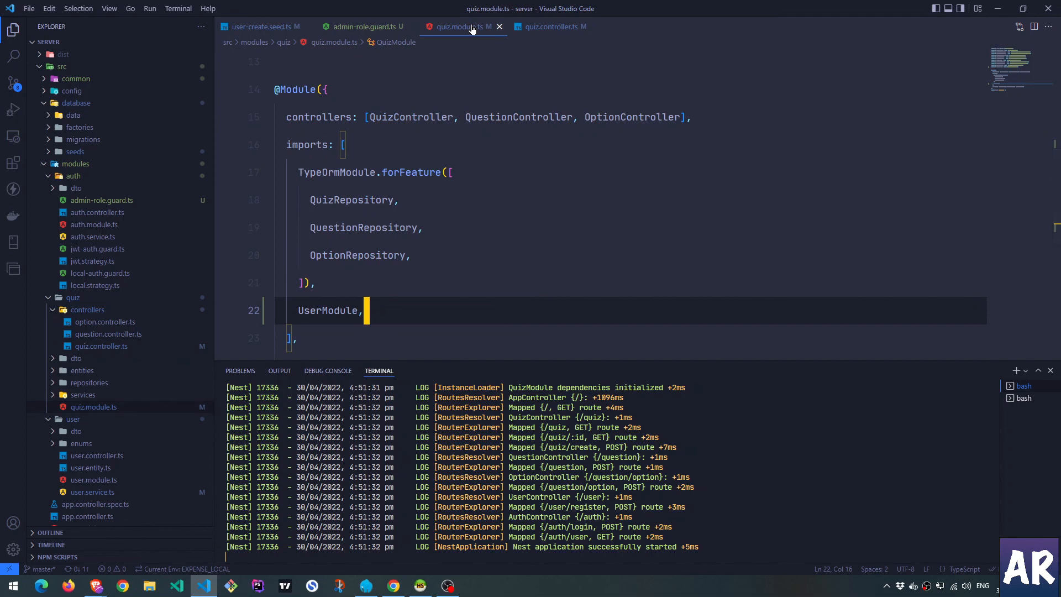